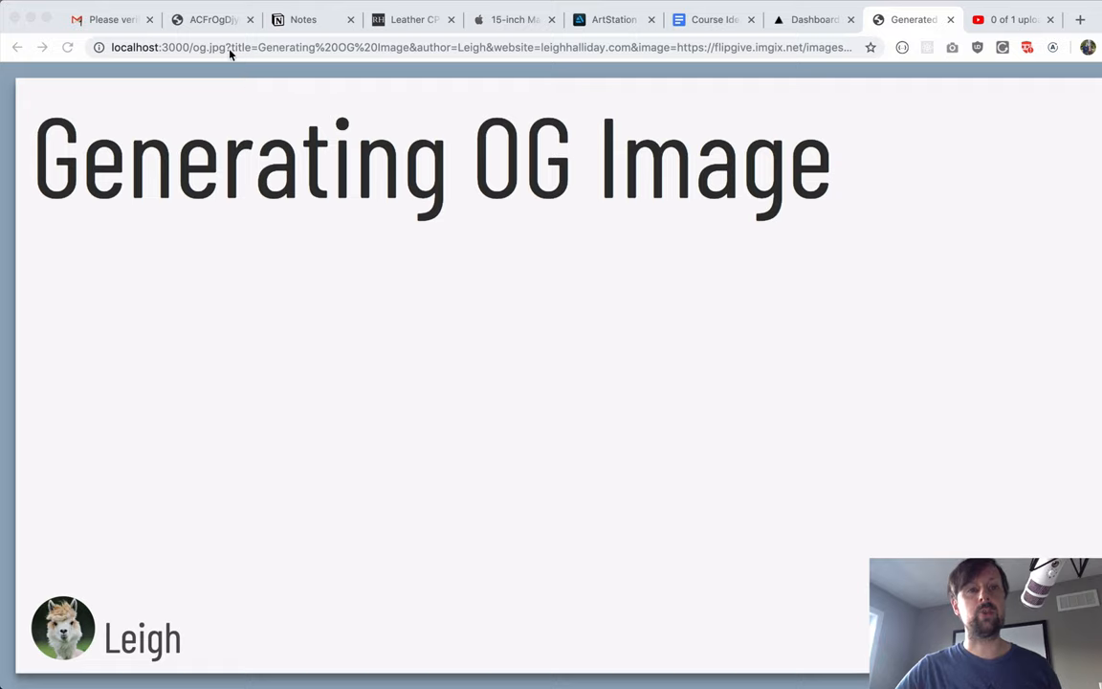
Inspect the title parameter in the local og.jpg address, then switch to Visual Studio Code
click(429, 46)
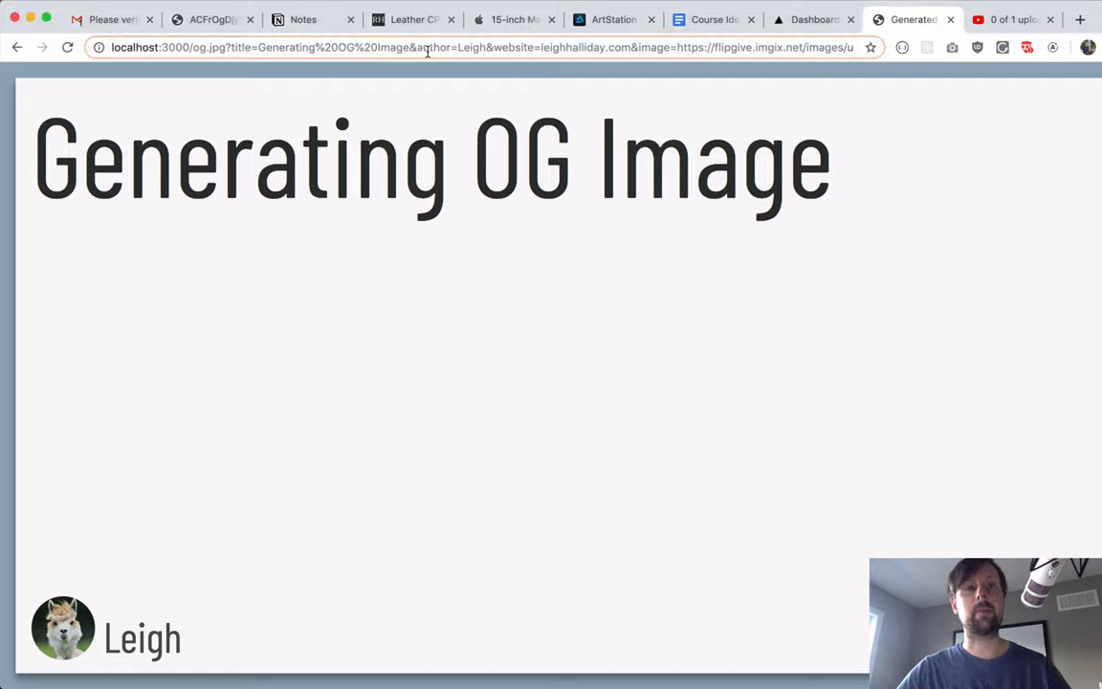
drag(231, 46, 413, 46)
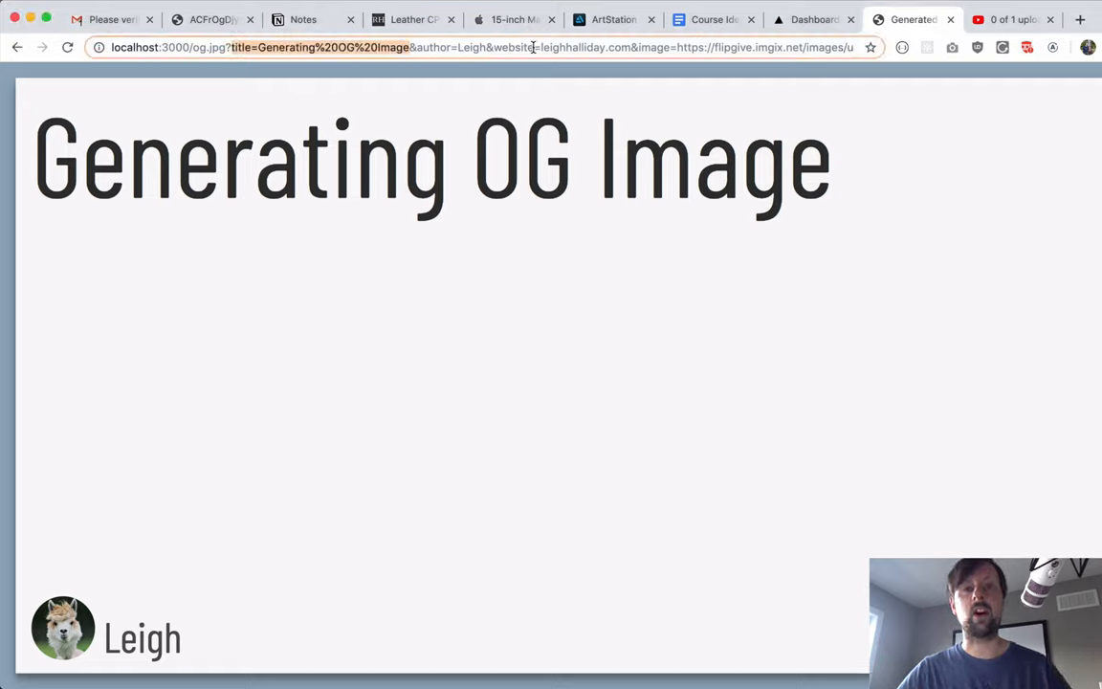
mouse_move(618, 501)
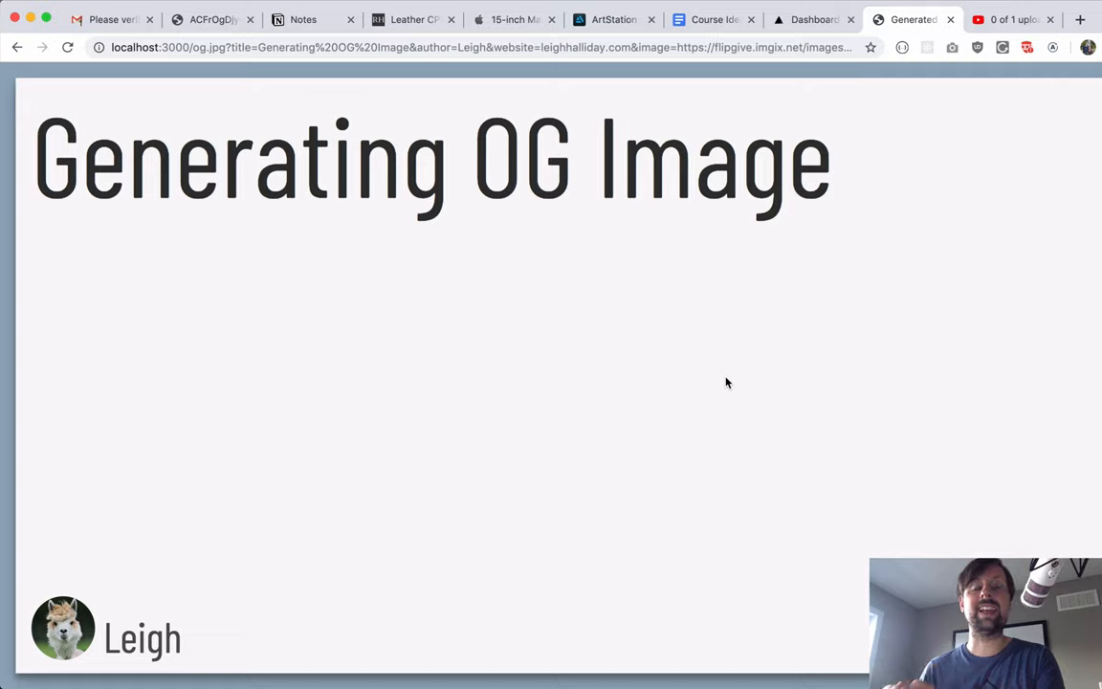
mouse_move(643, 337)
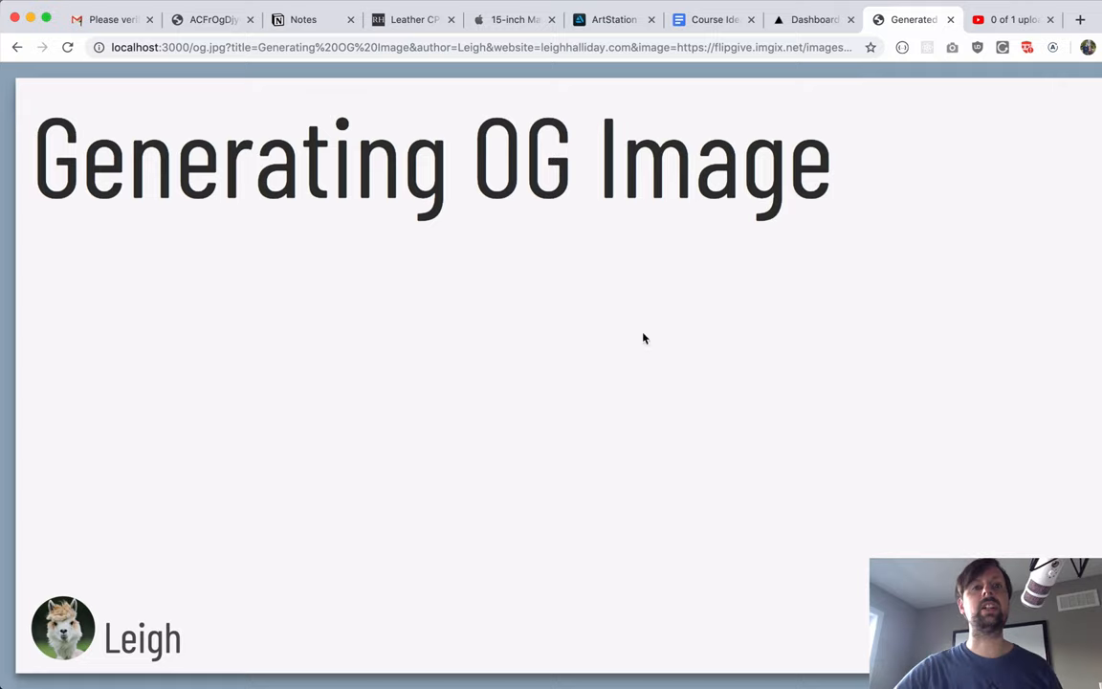
click(191, 45)
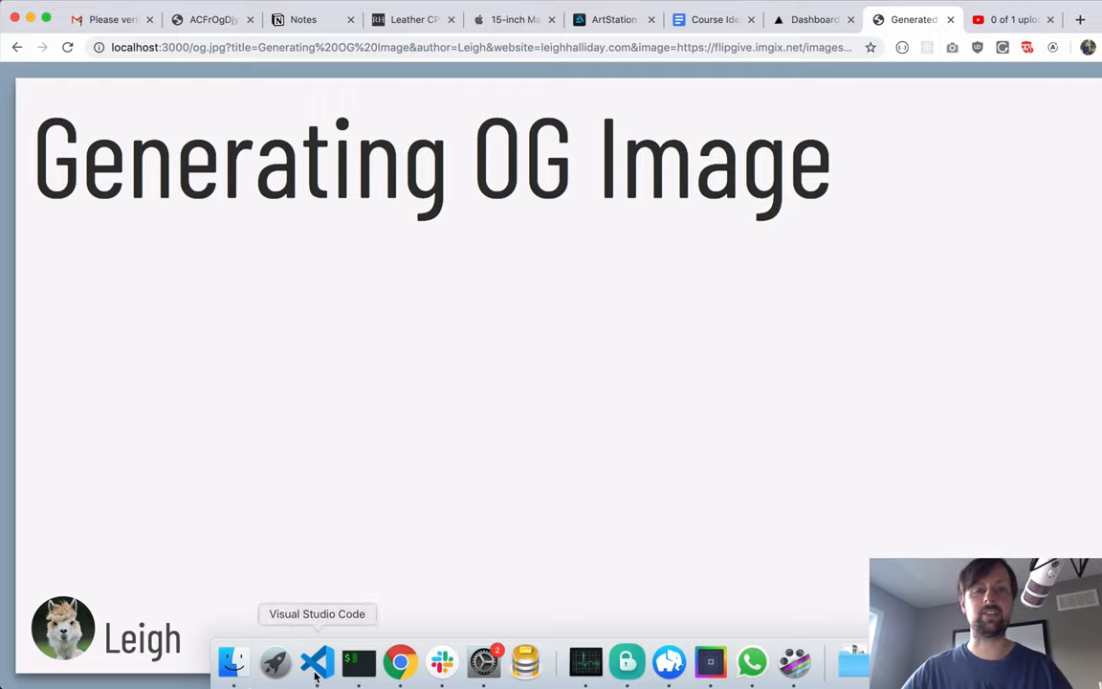
click(317, 662)
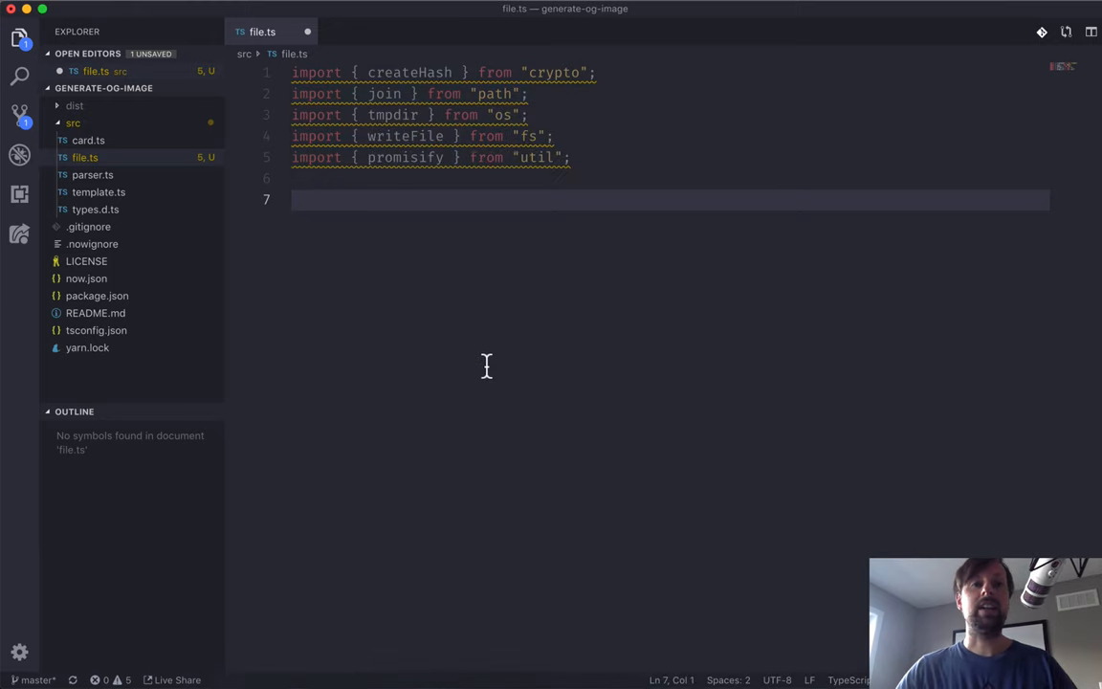
mouse_move(398, 157)
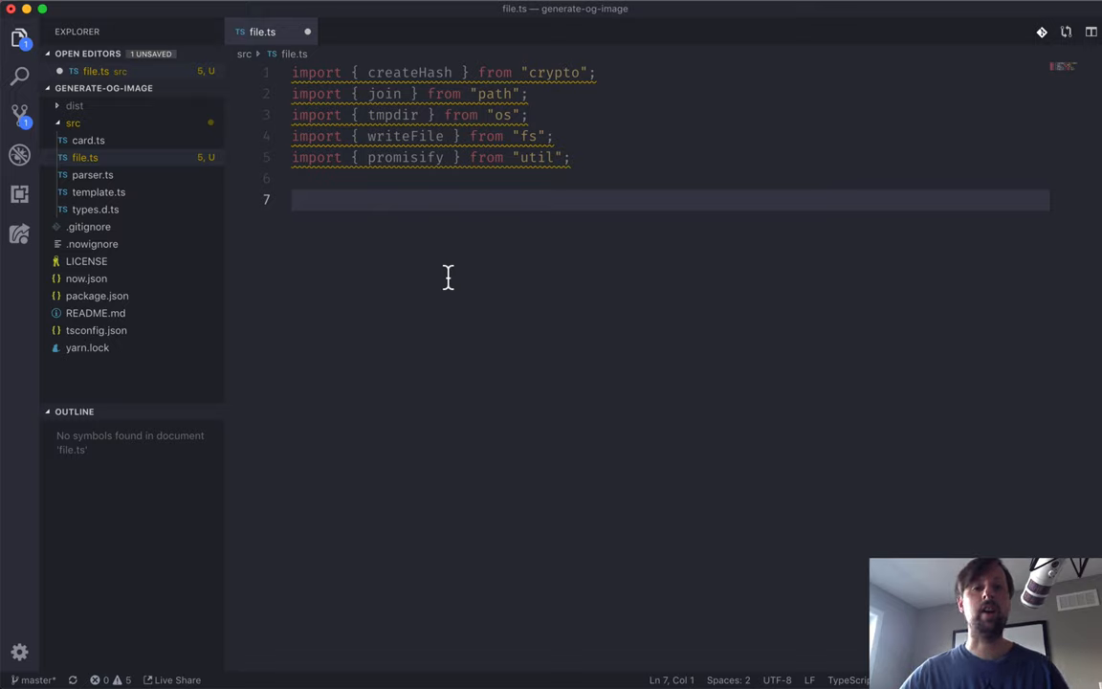
Add export function writeFile(fileName: string, html: string) {} to file.ts
text(e)
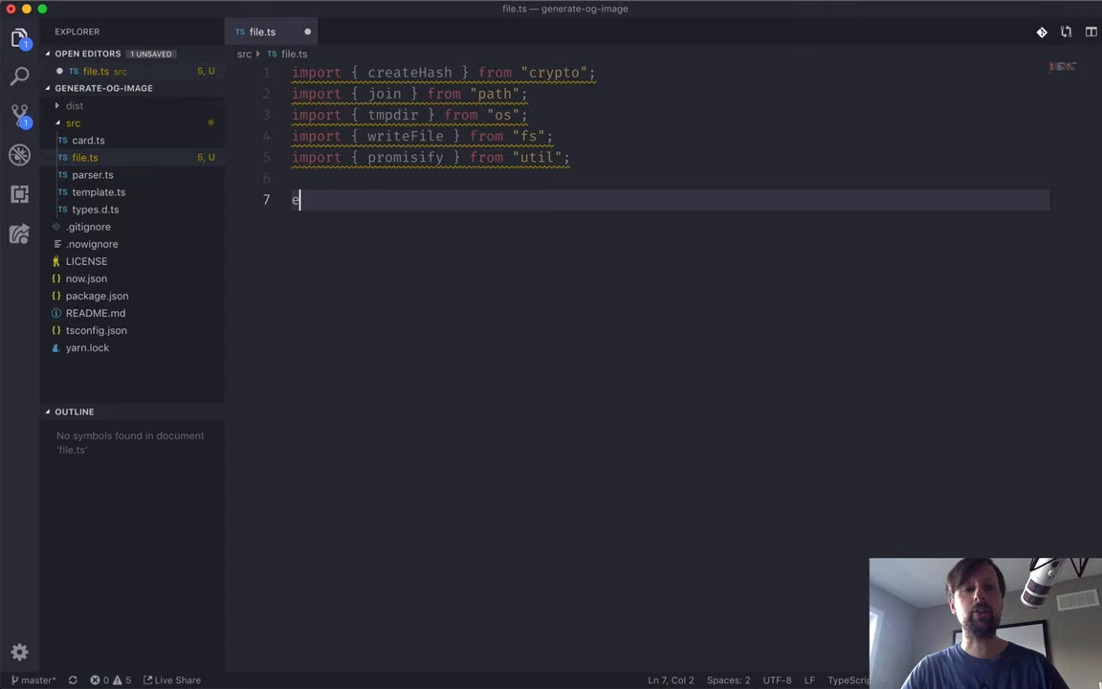
text(xport function)
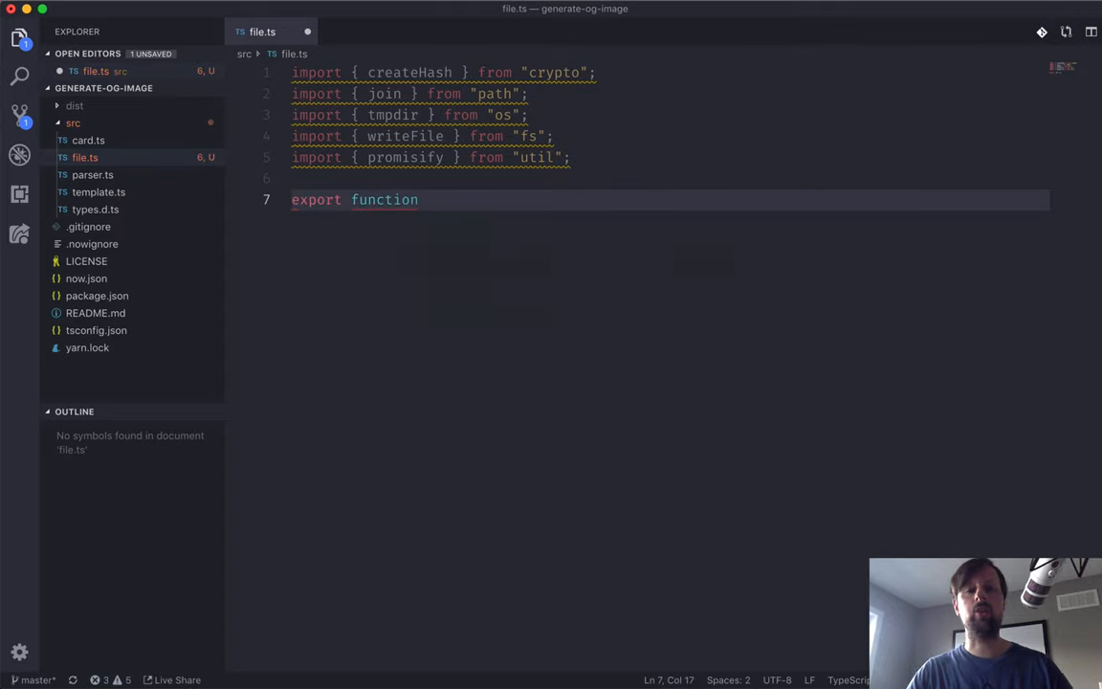
text(write)
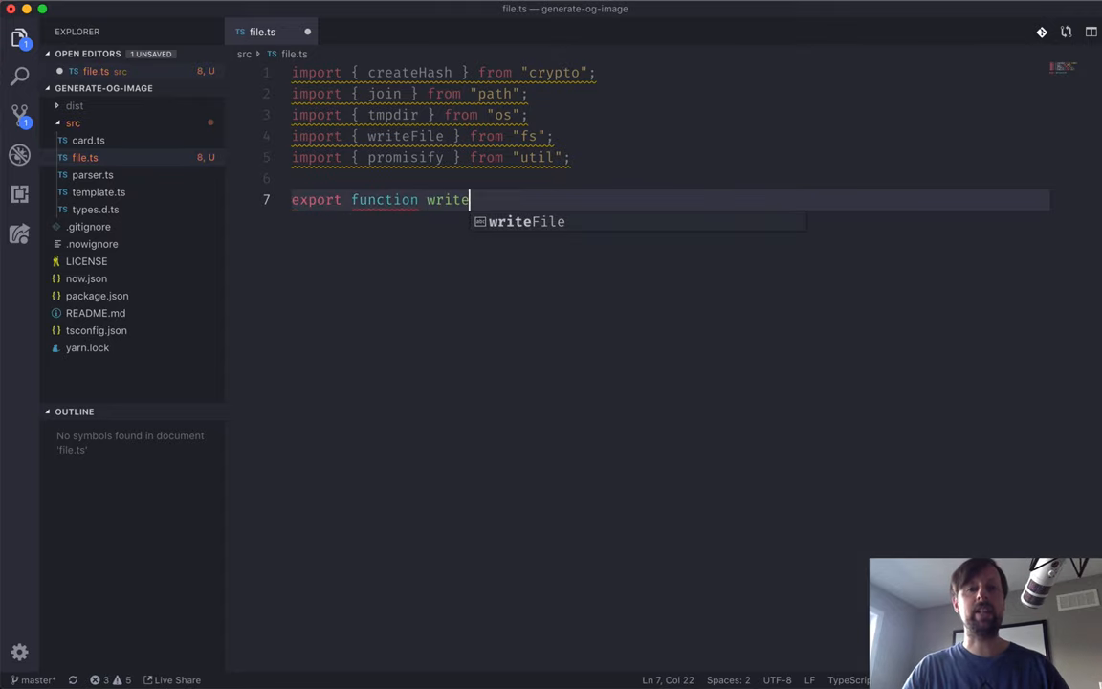
key(Tab)
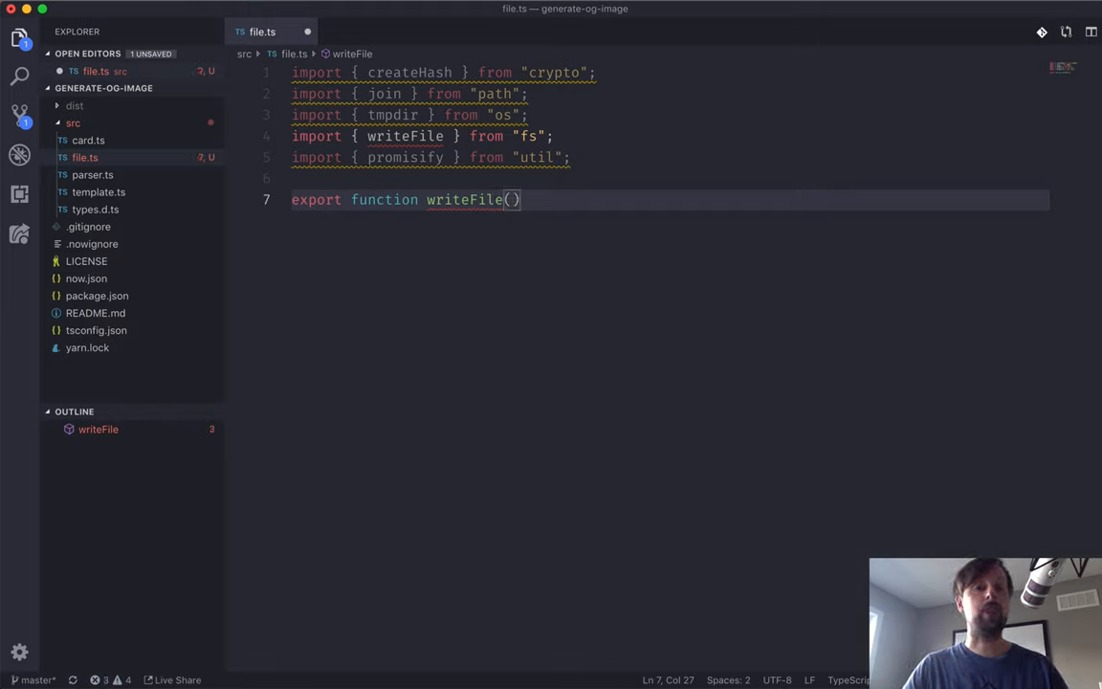
text(filen)
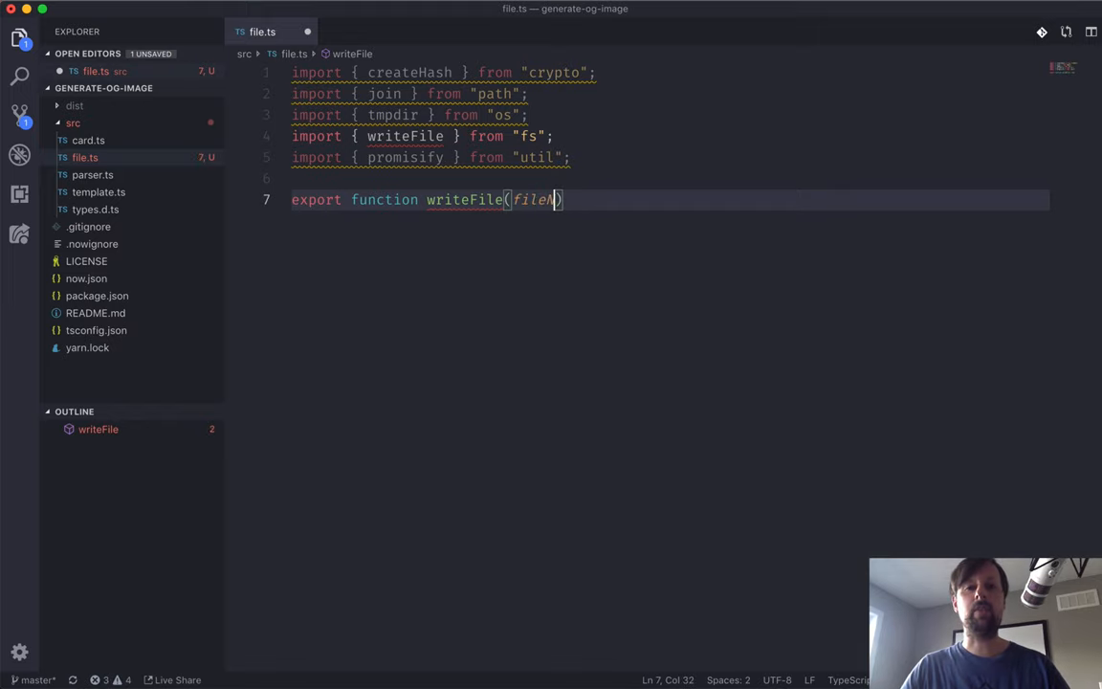
text(Name: string)
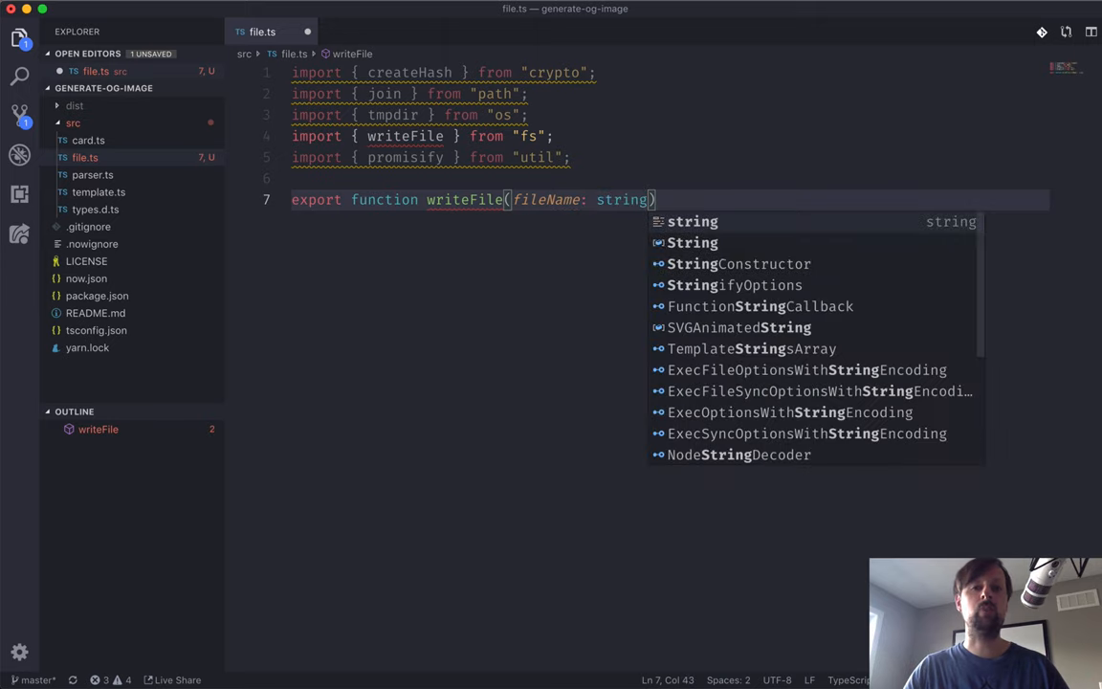
text(, /)
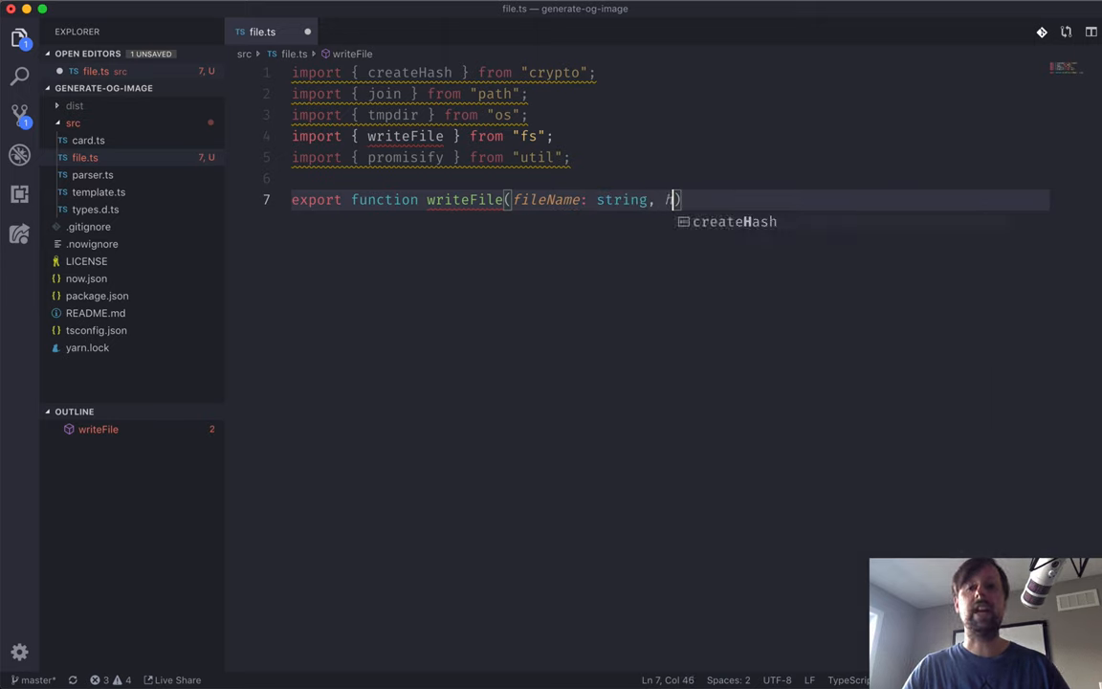
text(html: string) {})
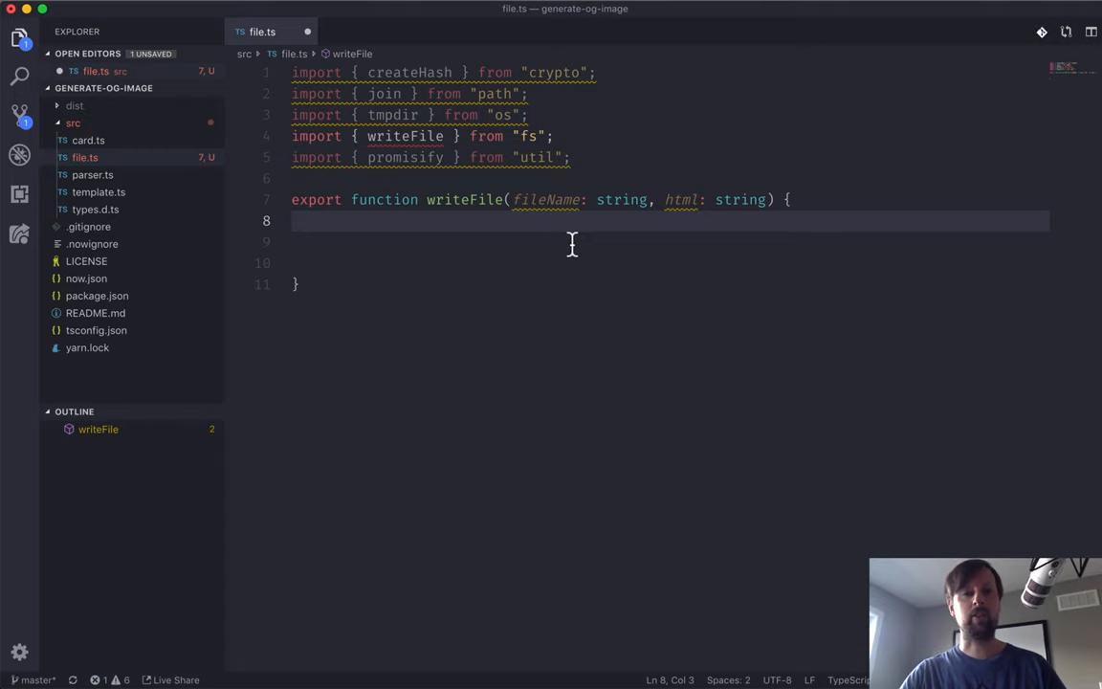
Start const hashedFileName = createHash("md5").update(fileName) inside writeFile
double_click(409, 73)
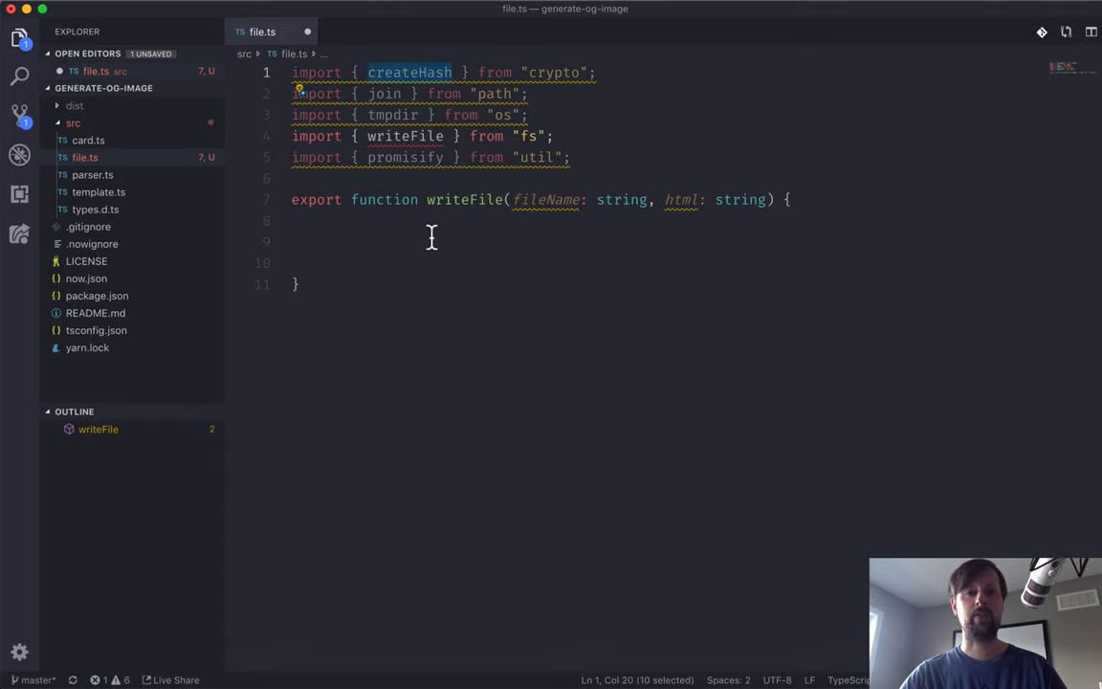
text(const)
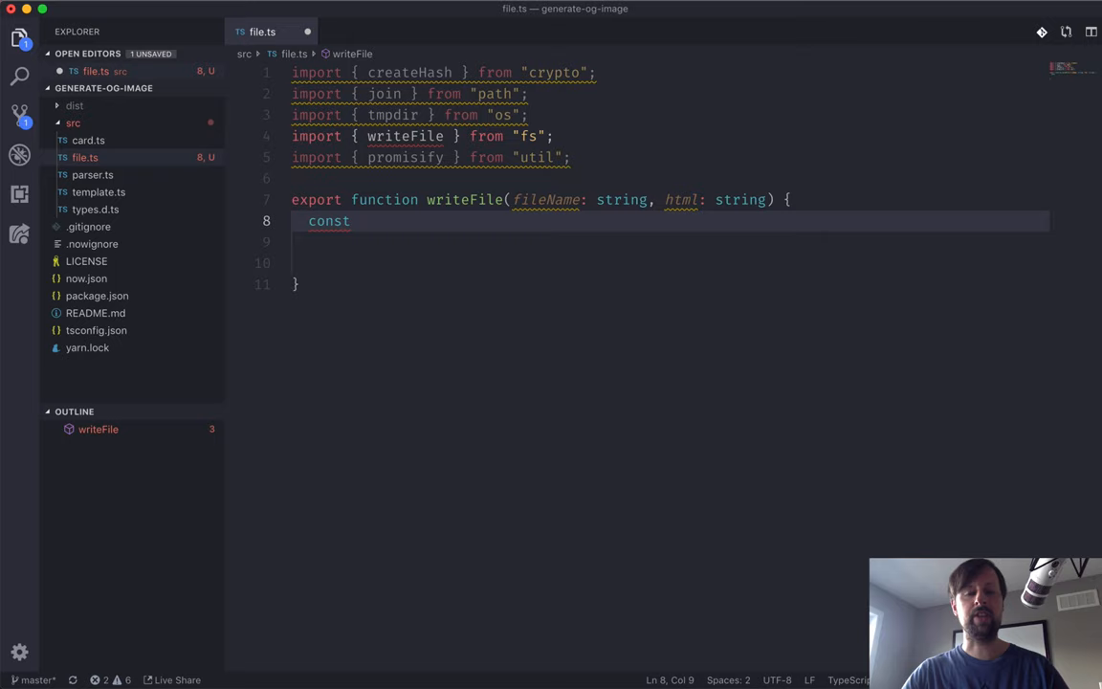
text(hashedFileName =)
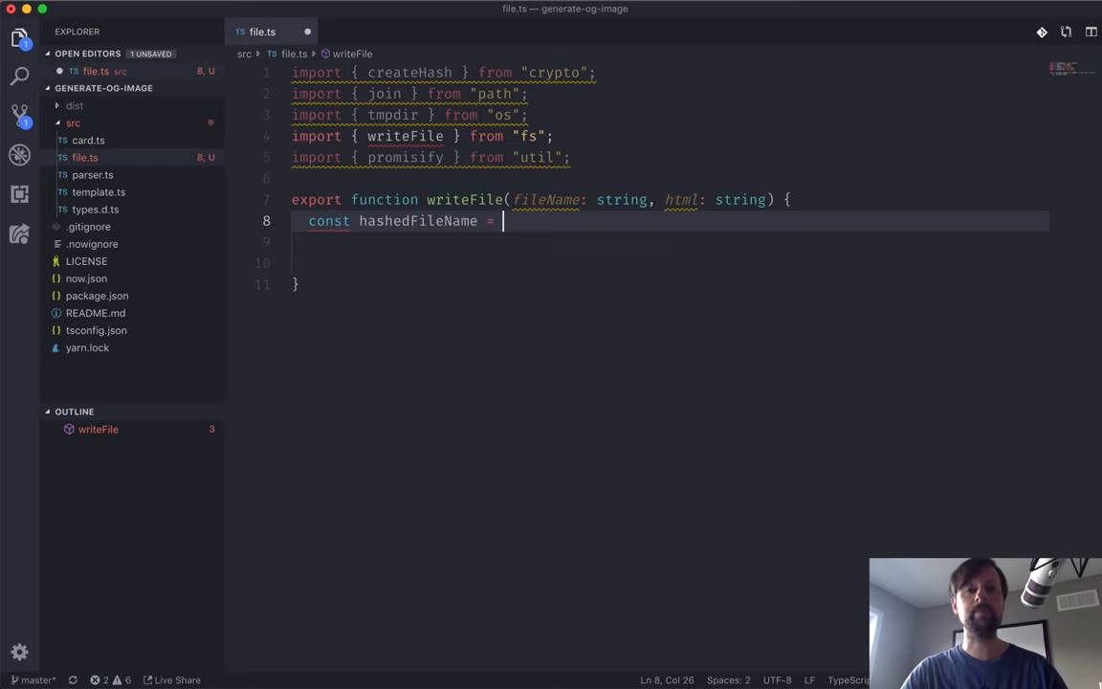
text(createHash)
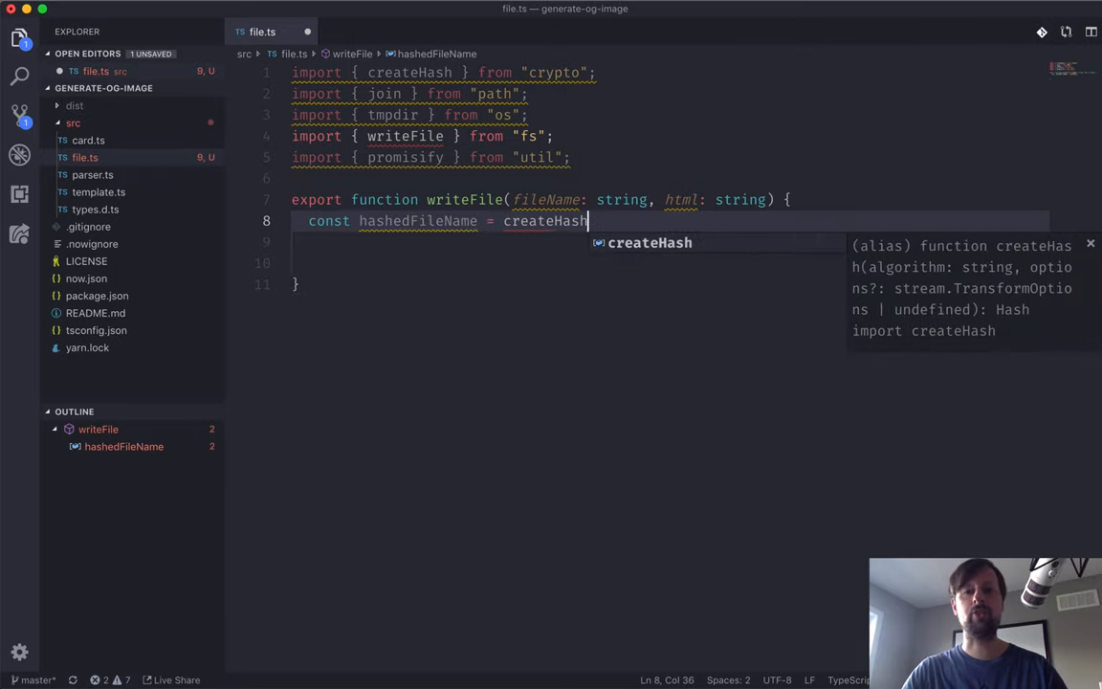
text(("md5")
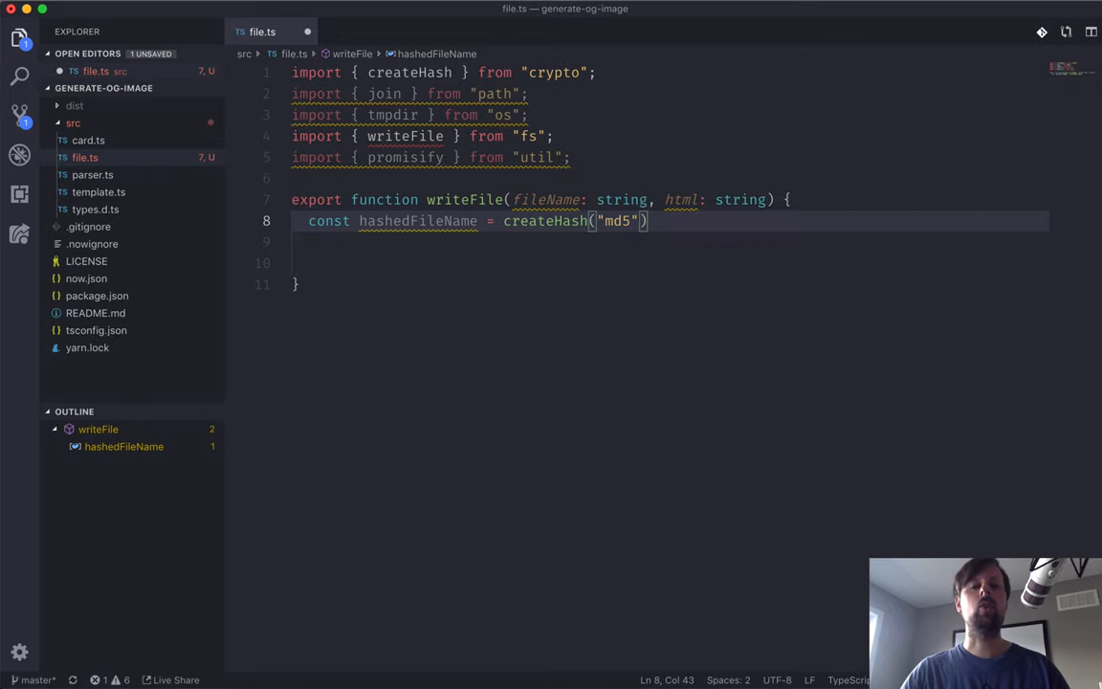
text(.)
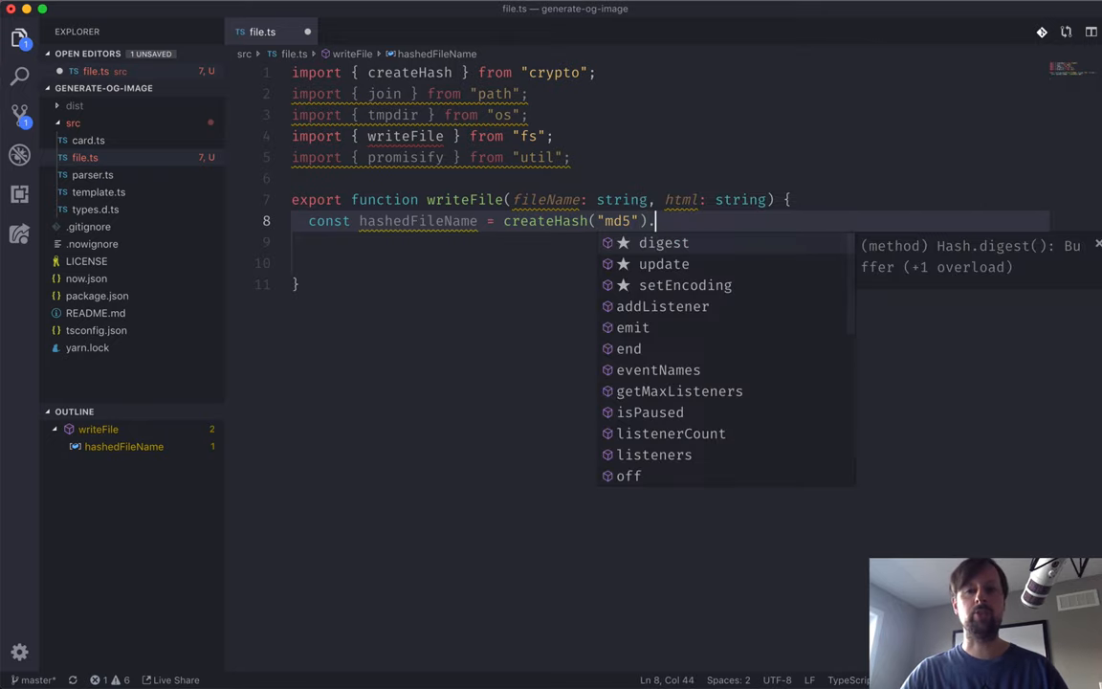
text(update()
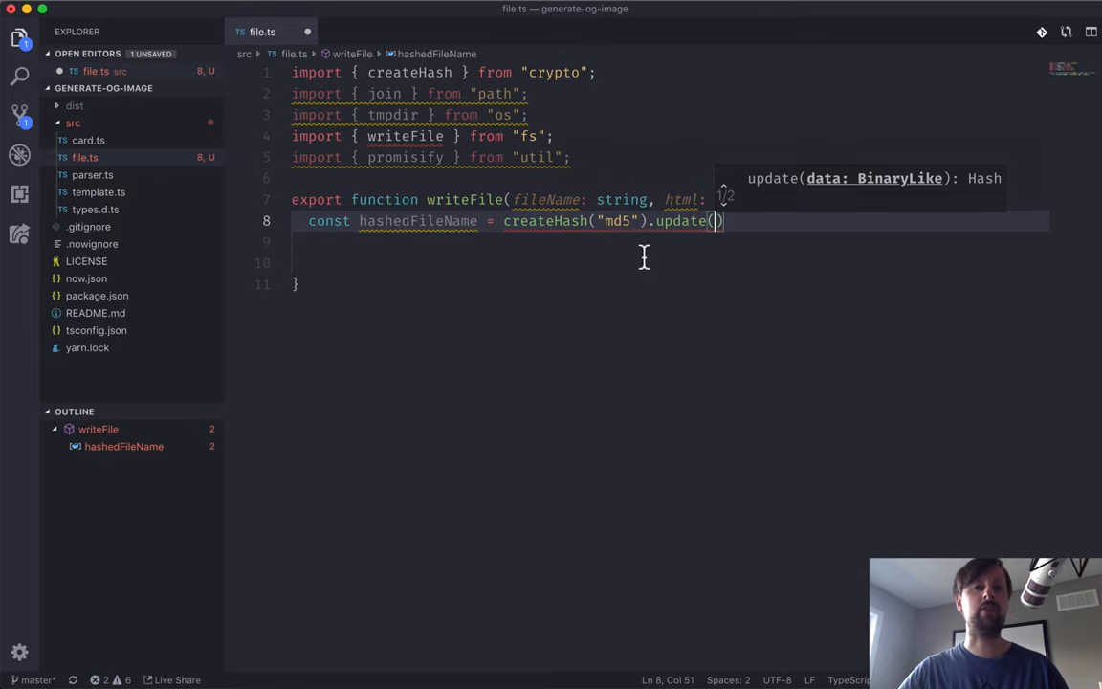
double_click(546, 199)
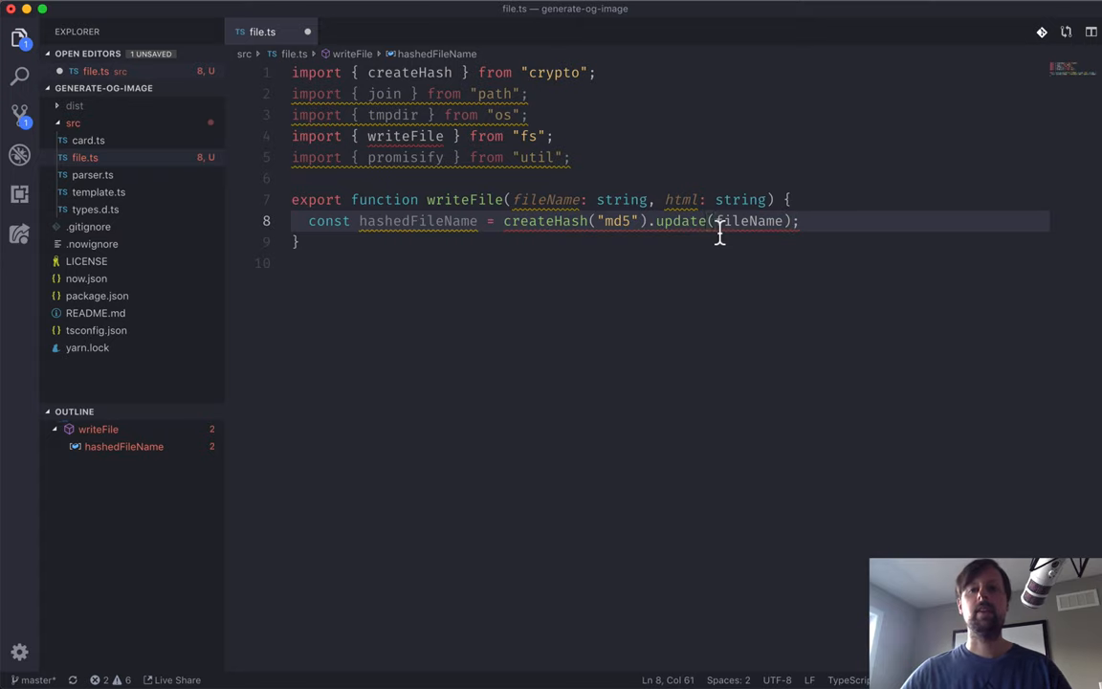
Finish it with .digest("hex") + ".html" and begin console.log(hashedFileName)
text(.)
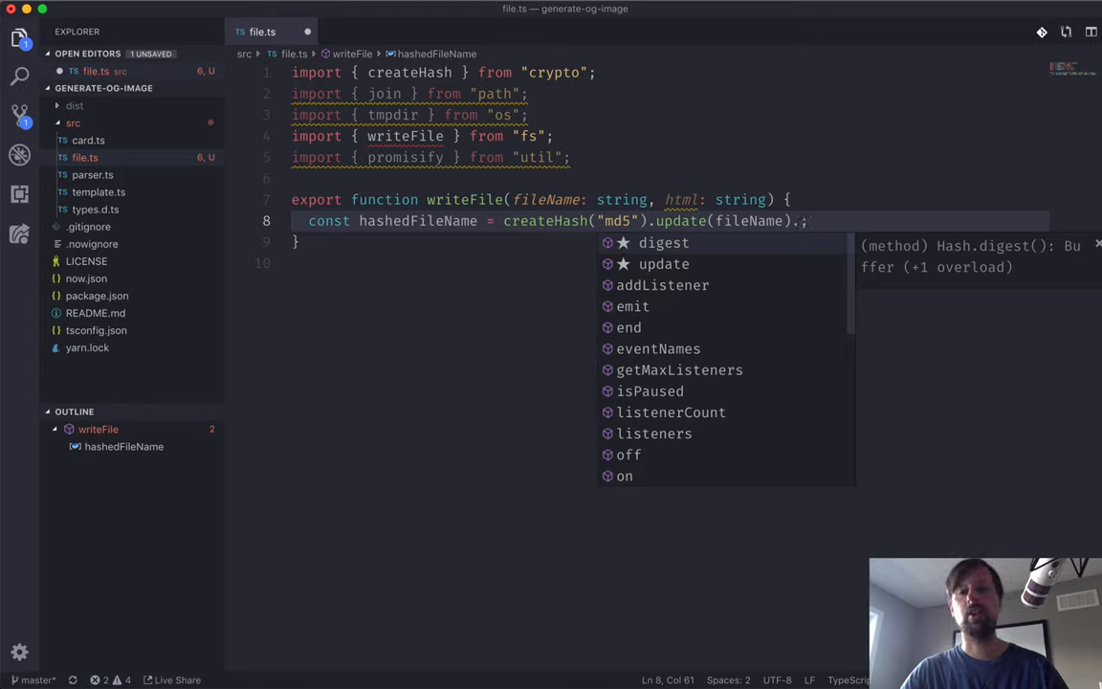
text(digest)
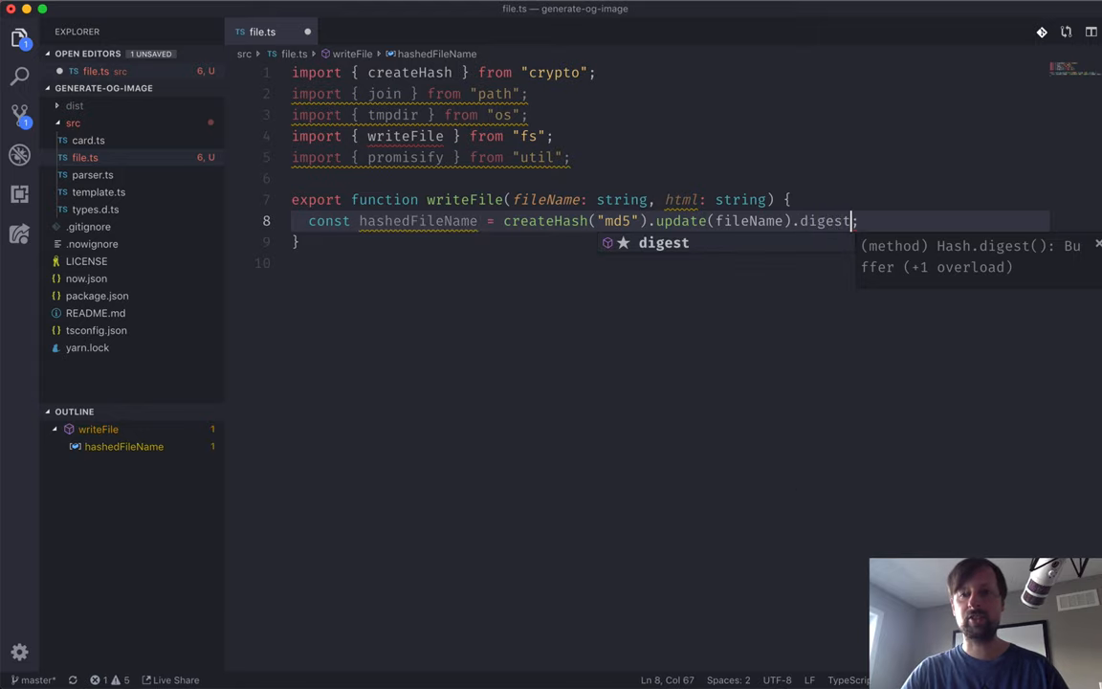
text(("hex");)
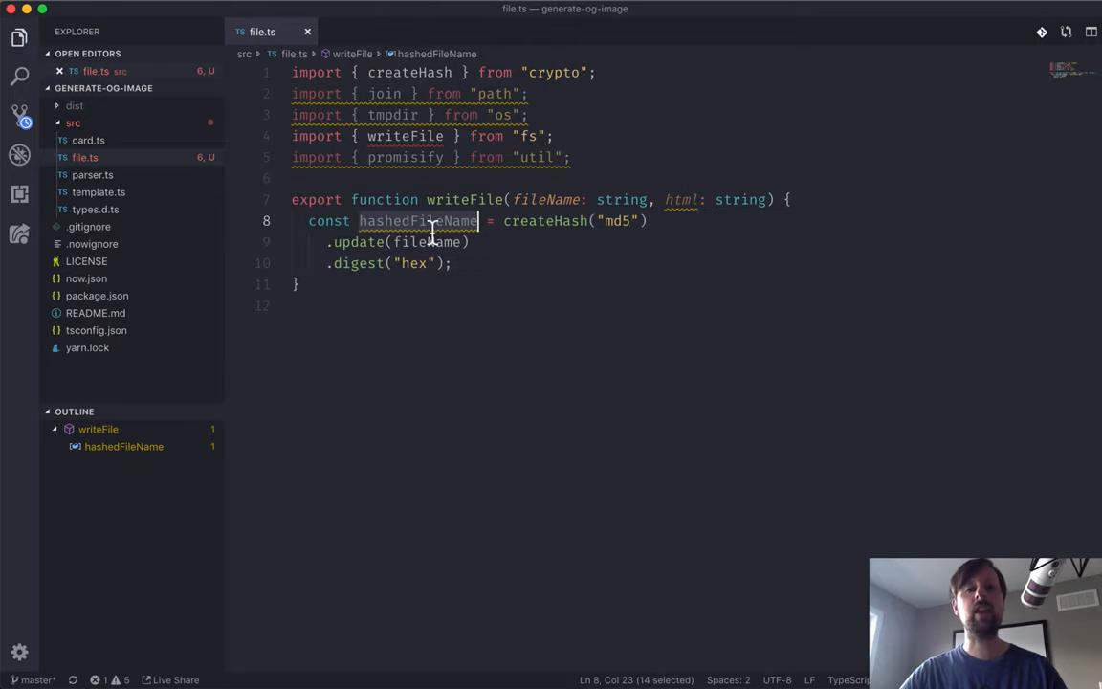
click(451, 264)
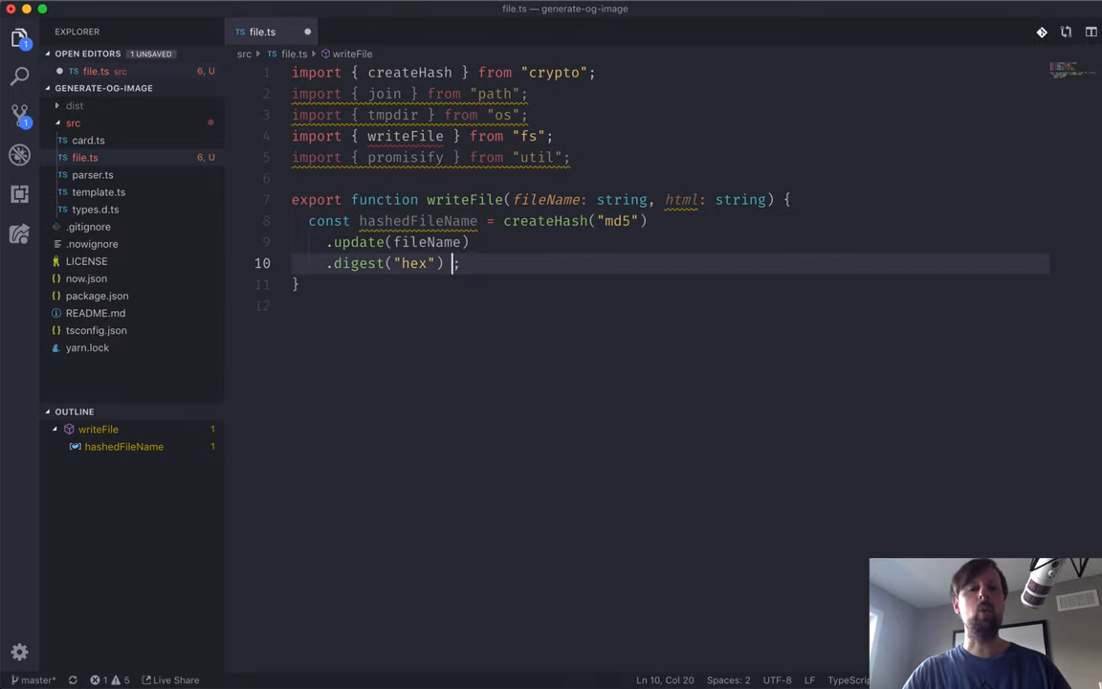
text(+ ".html")
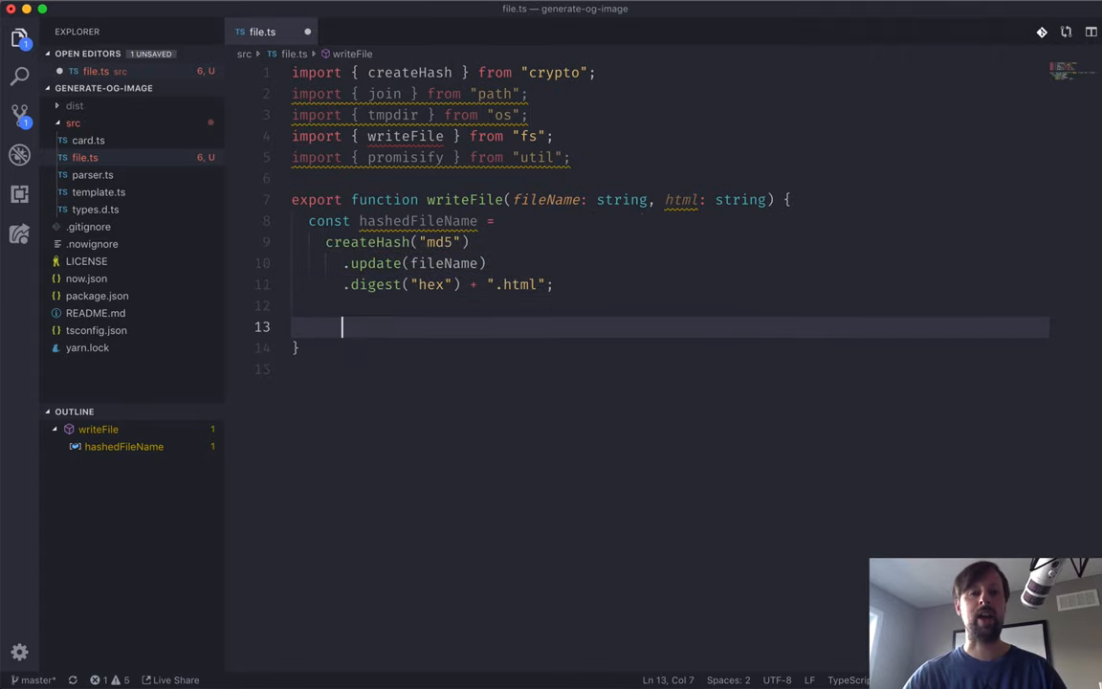
text(console.log()
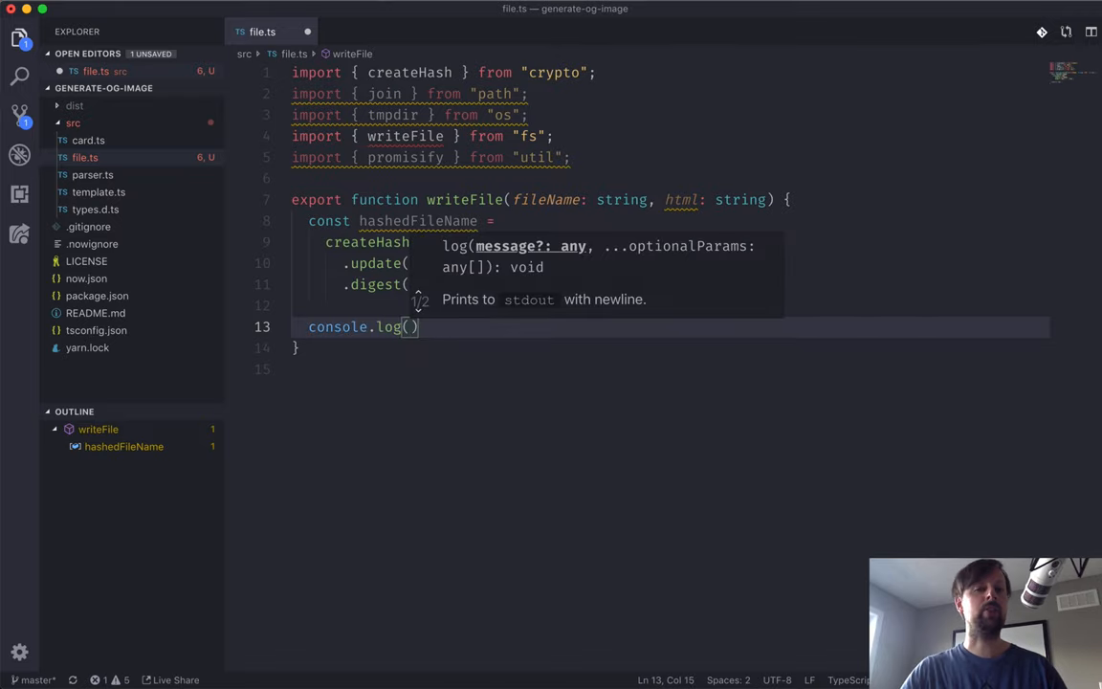
text(hashedFileName)
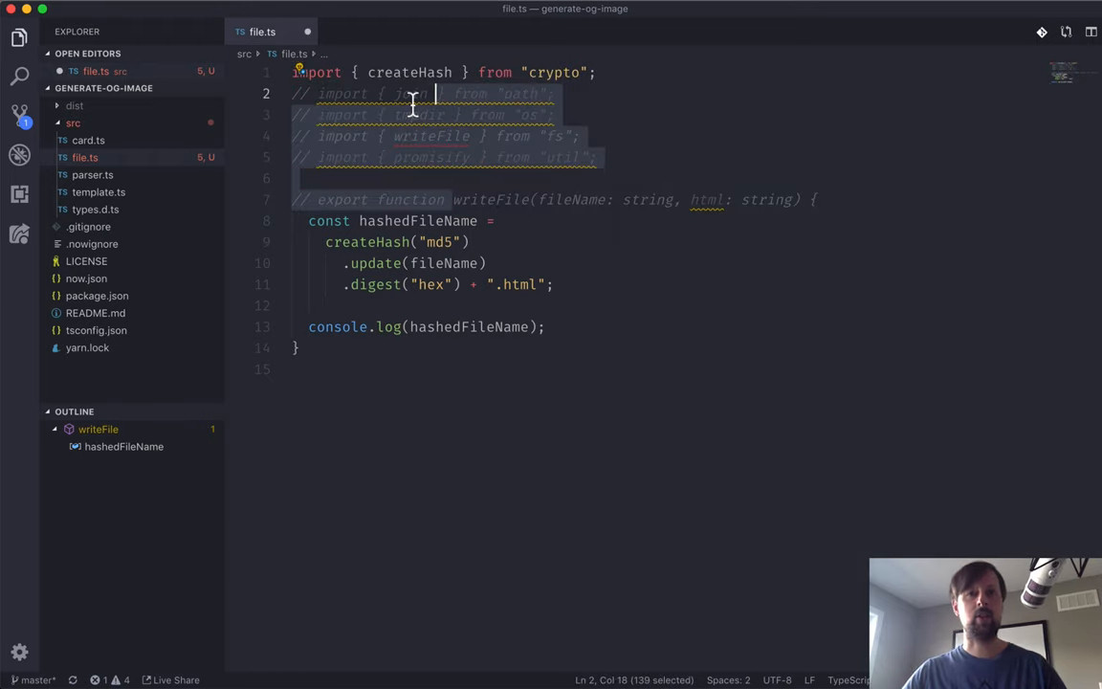
Toggle line comments on the path, os, fs and util imports, leaving them commented out
key(cmd+/)
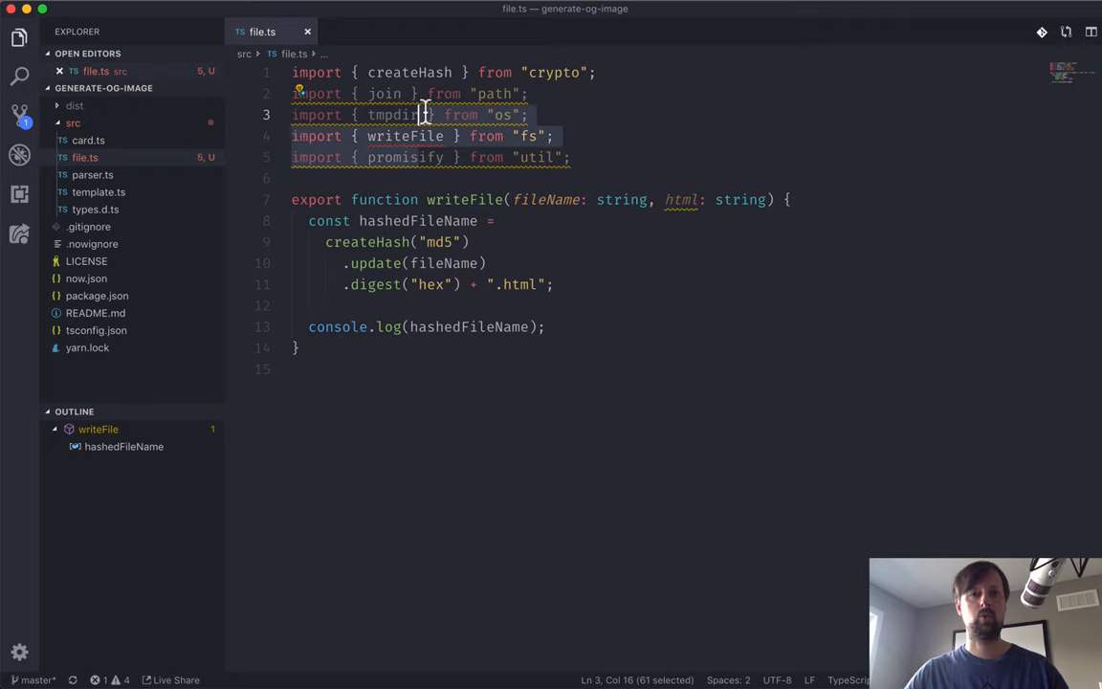
key(cmd+/)
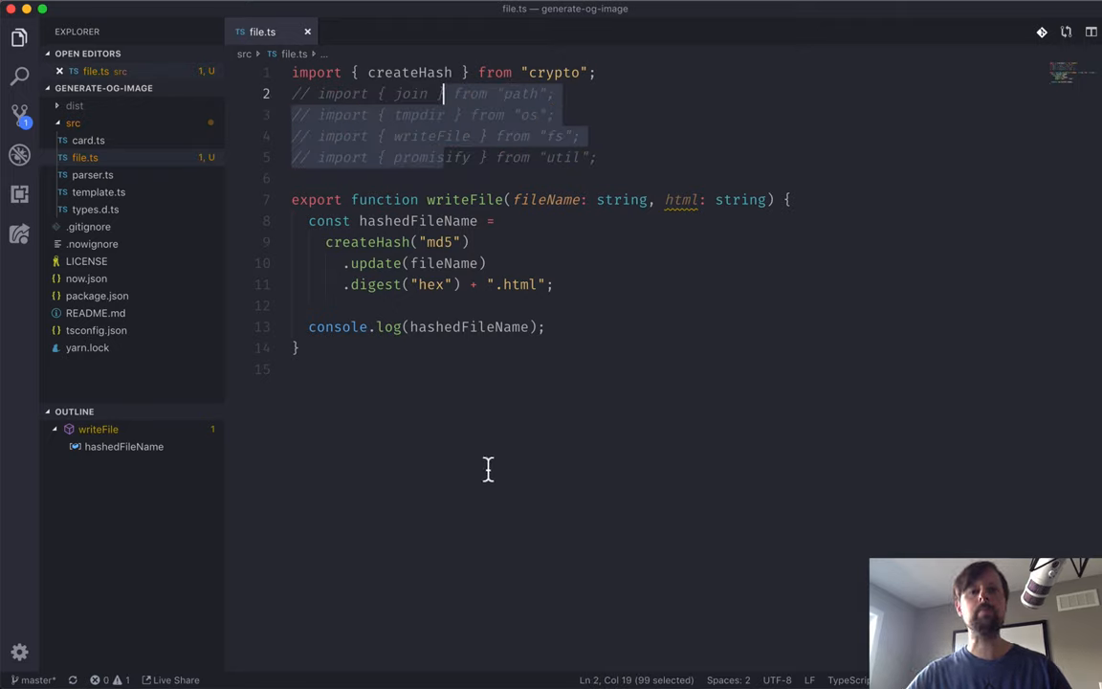
mouse_move(444, 230)
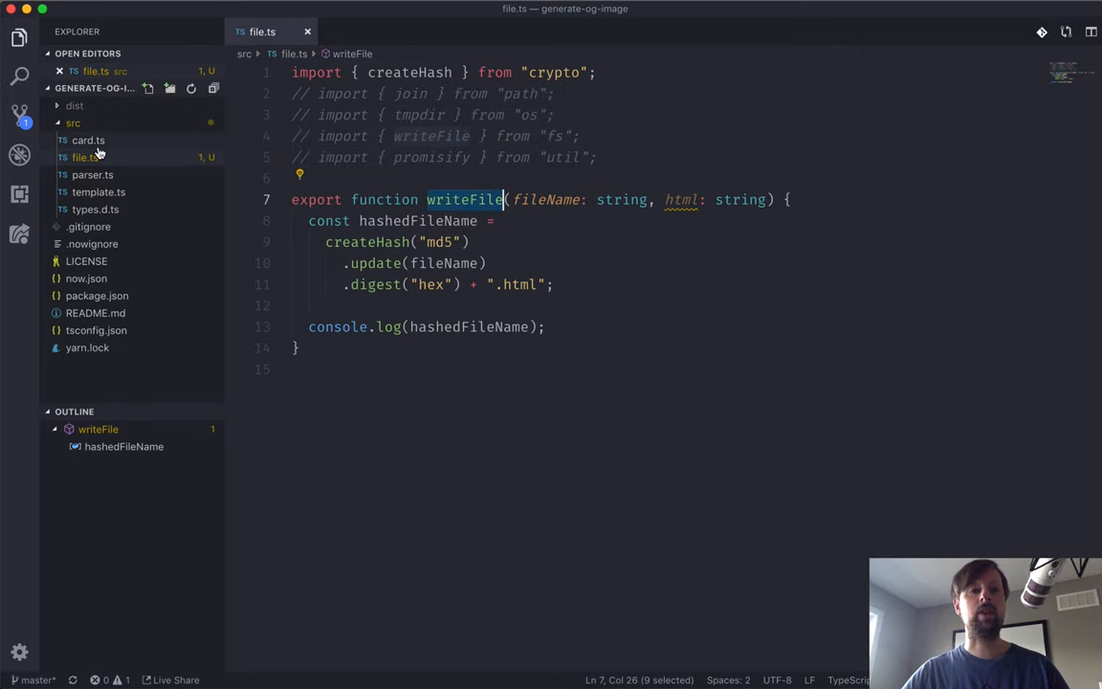
Rename writeFile to writeTempFile and import it into card.ts from "./file"
click(88, 139)
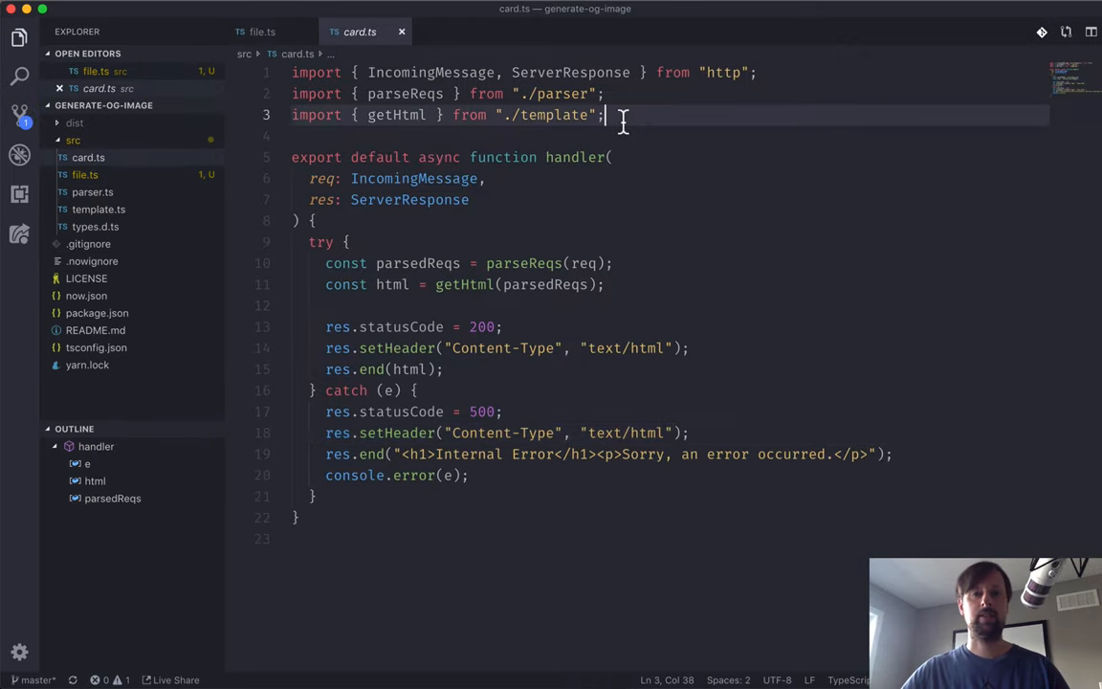
text(import {writeFile} f)
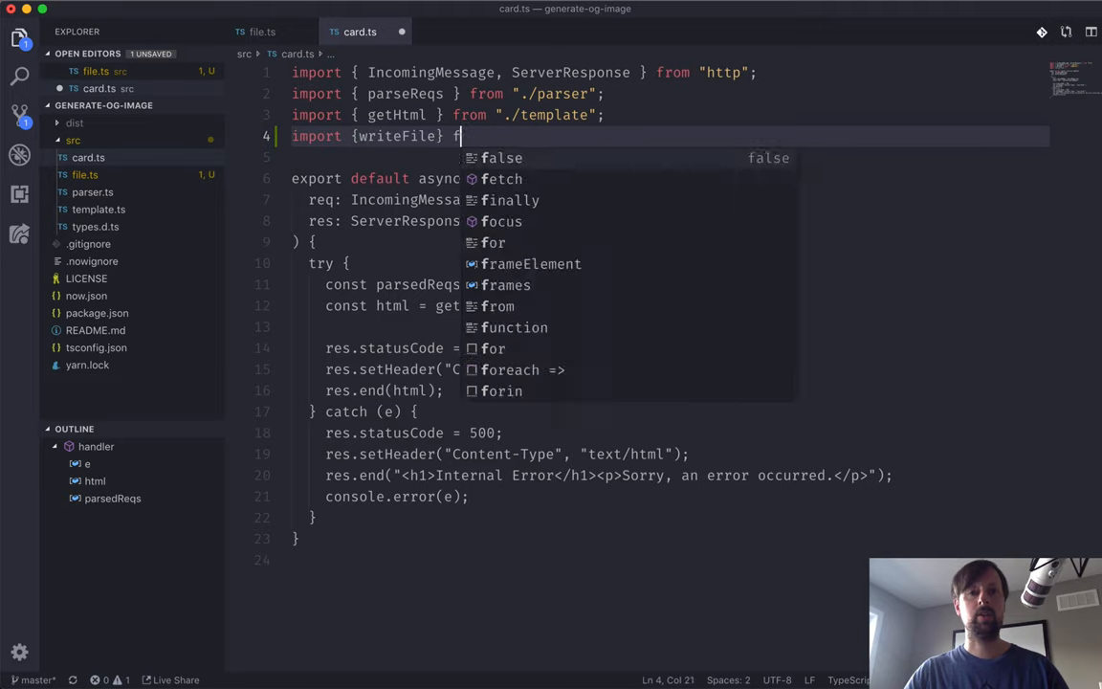
text(rom "./)
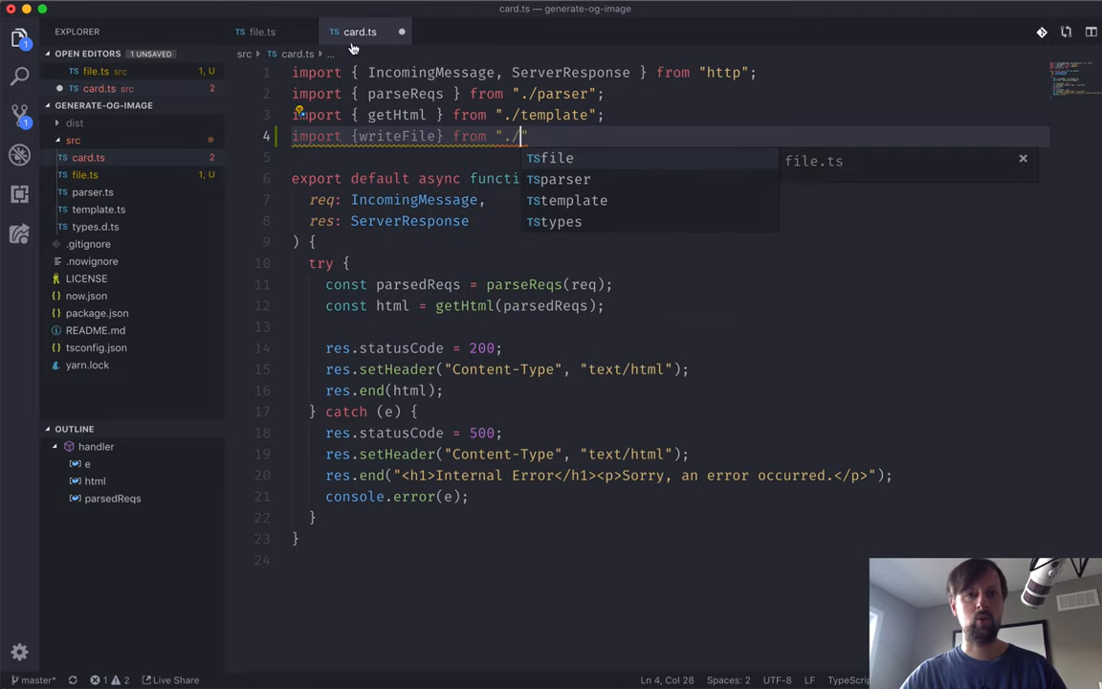
click(260, 31)
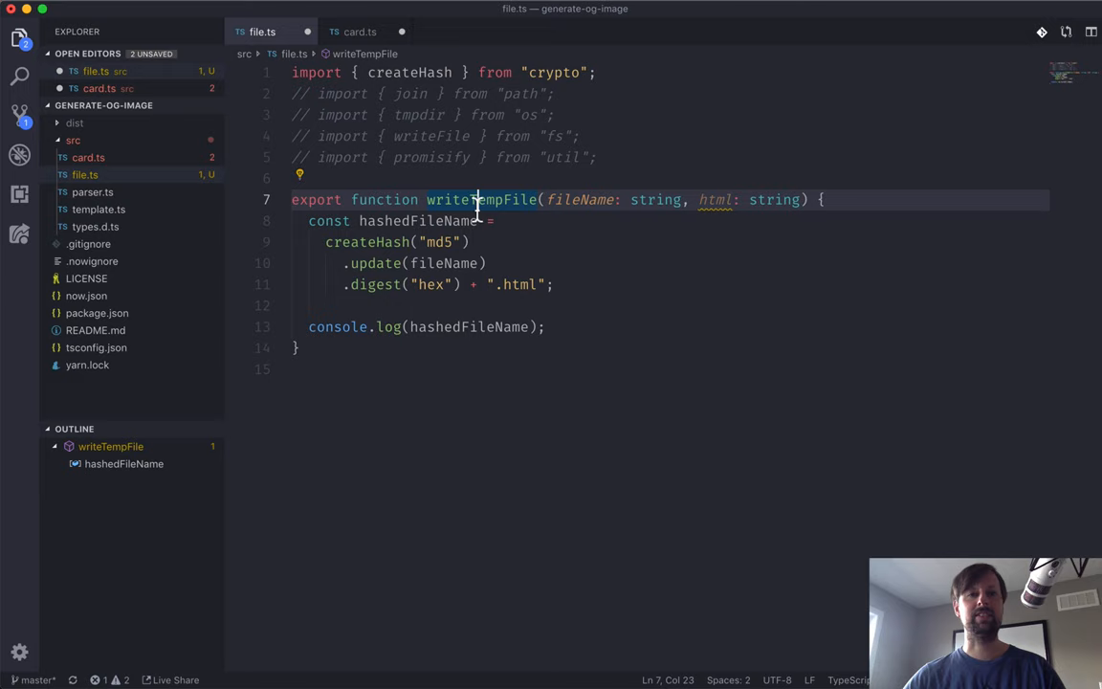
double_click(481, 199)
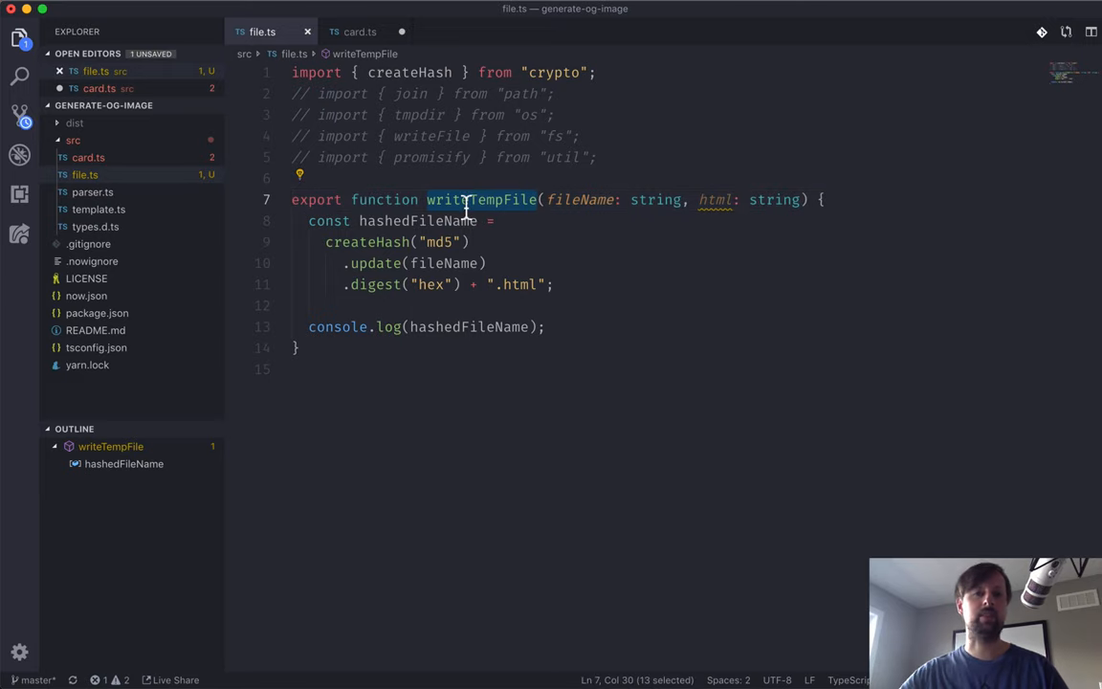
click(360, 31)
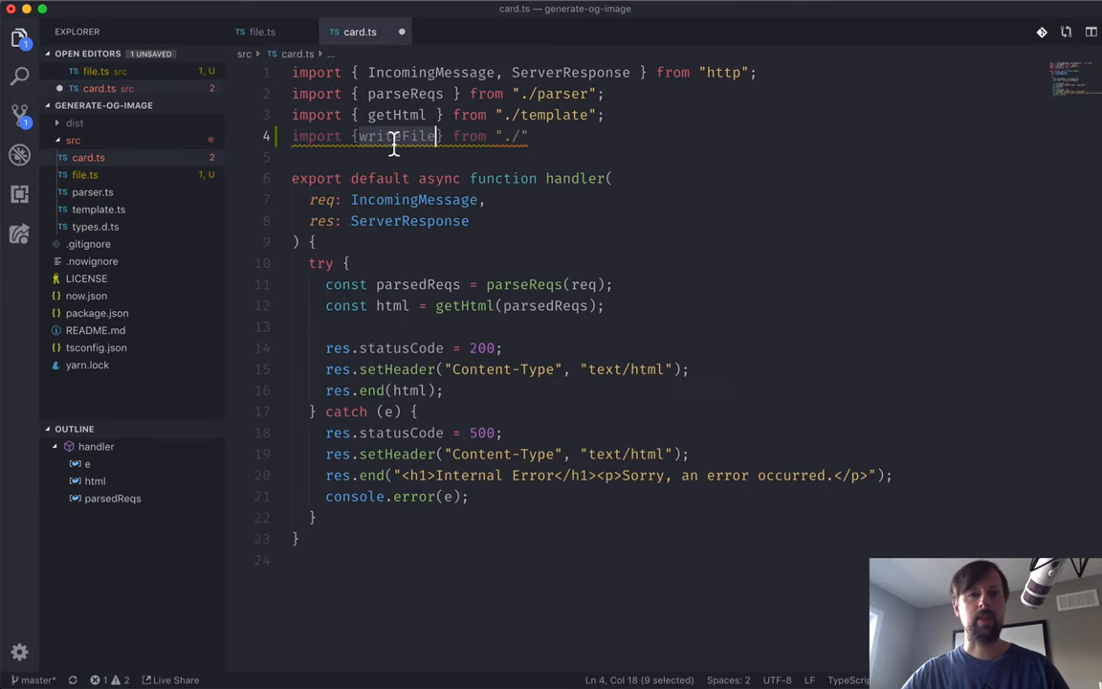
text(writeTempFile)
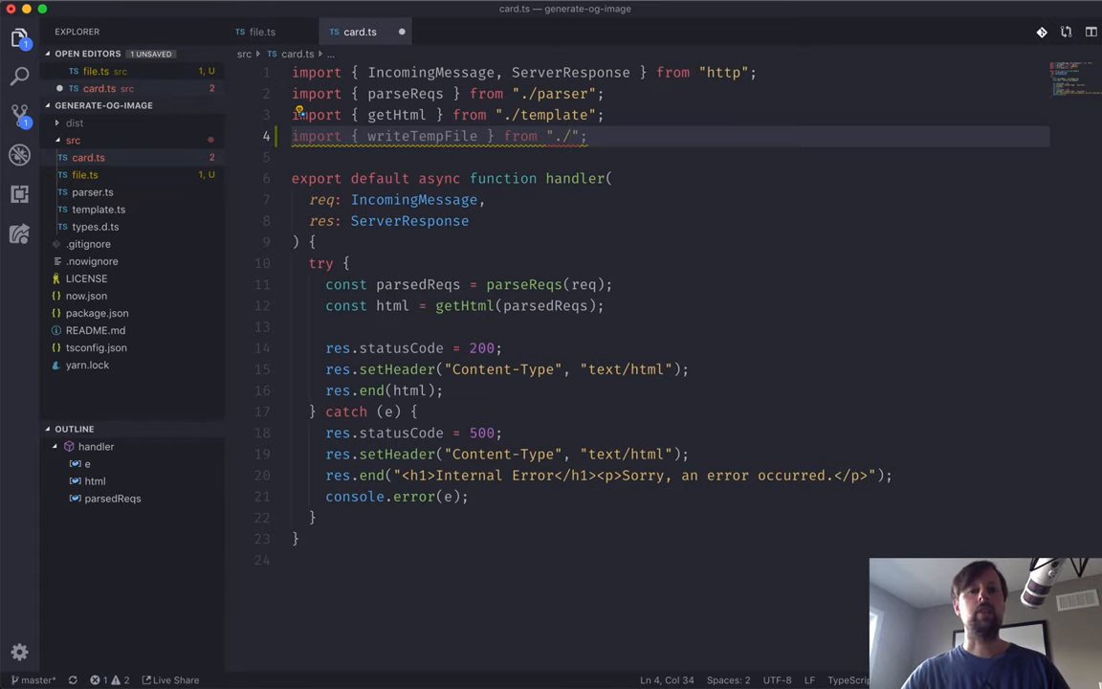
text(file)
text(const {)
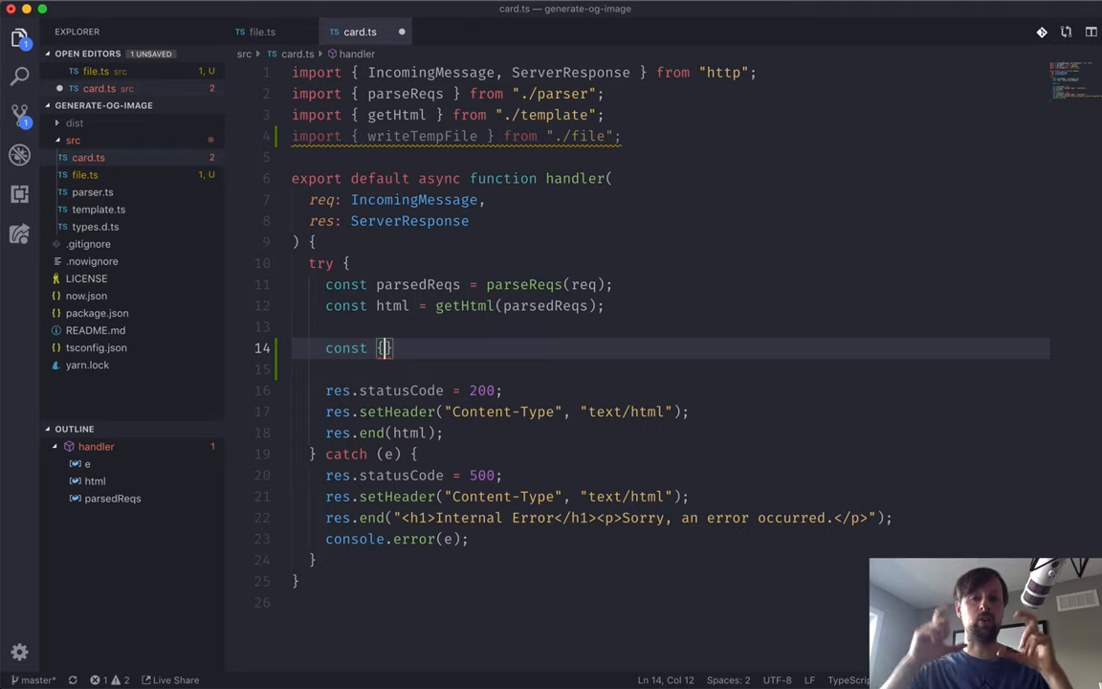
Destructure title and author from parsedReqs and build fileName as [title, author].join('-')
text(title, author)
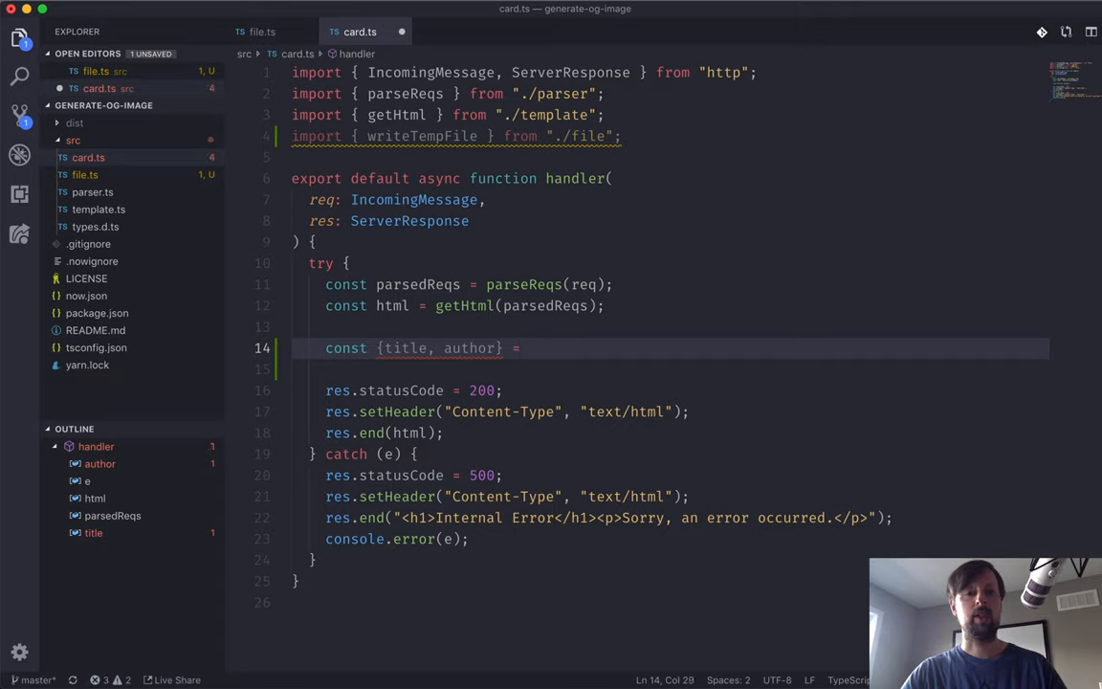
text(p)
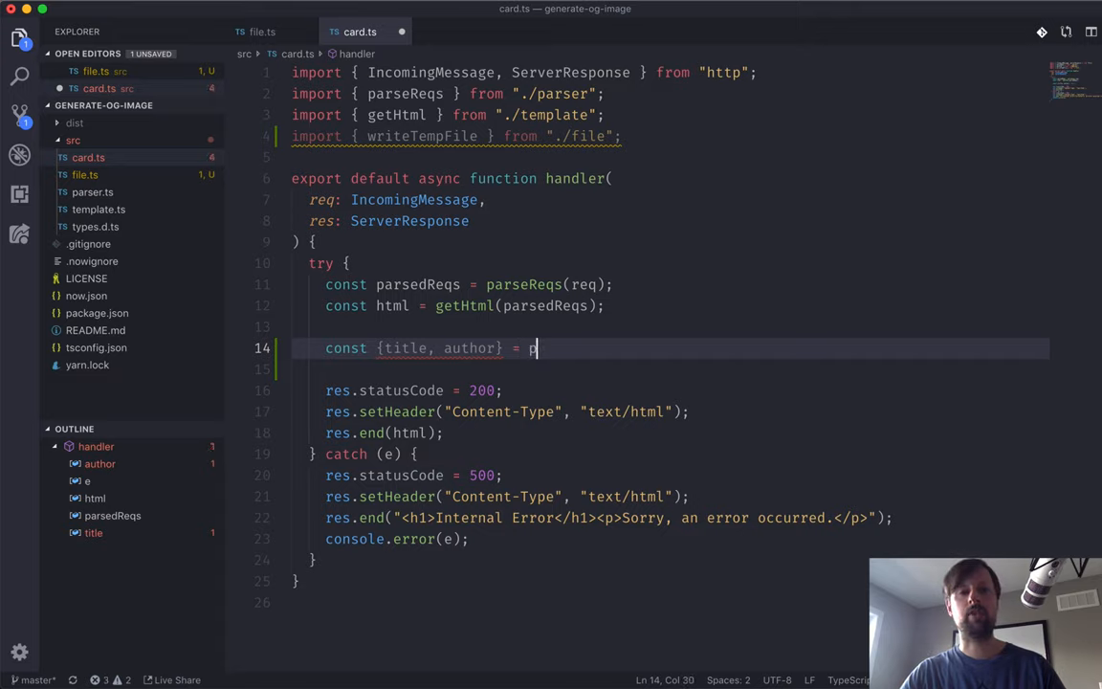
text(arsedReqs;)
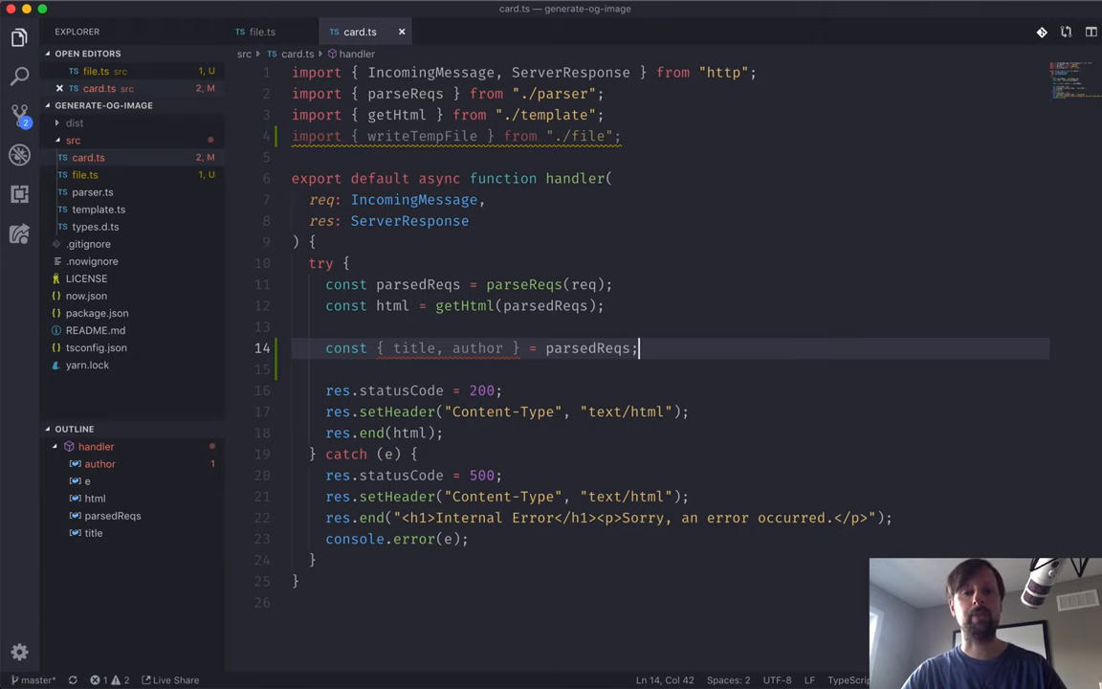
text(const)
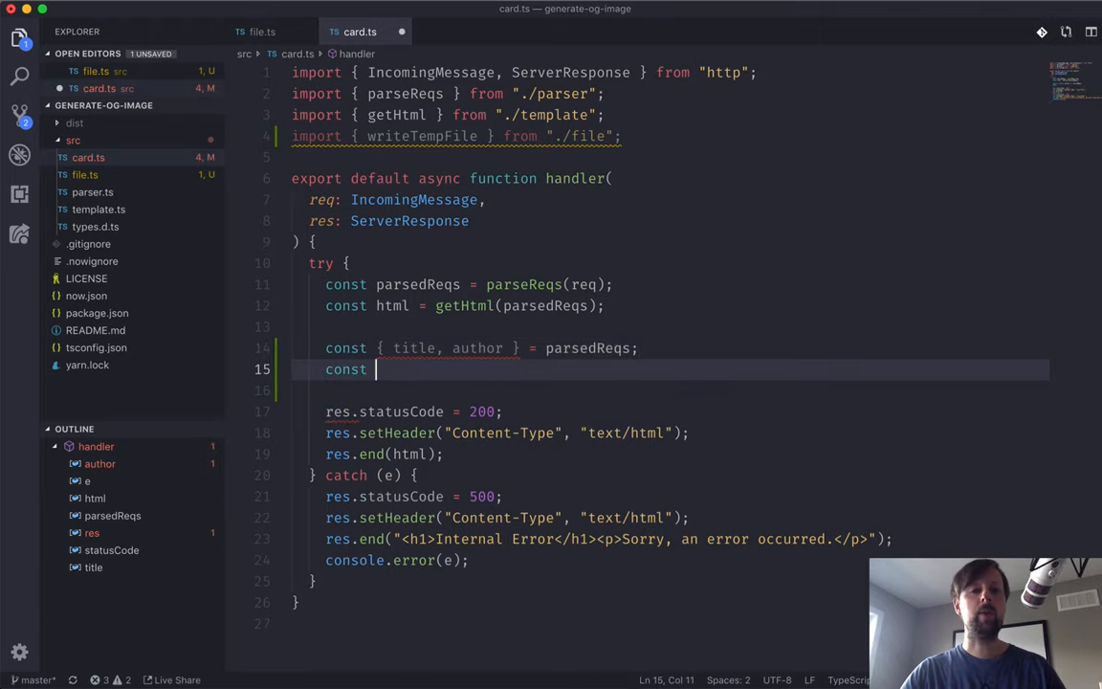
text(fileName)
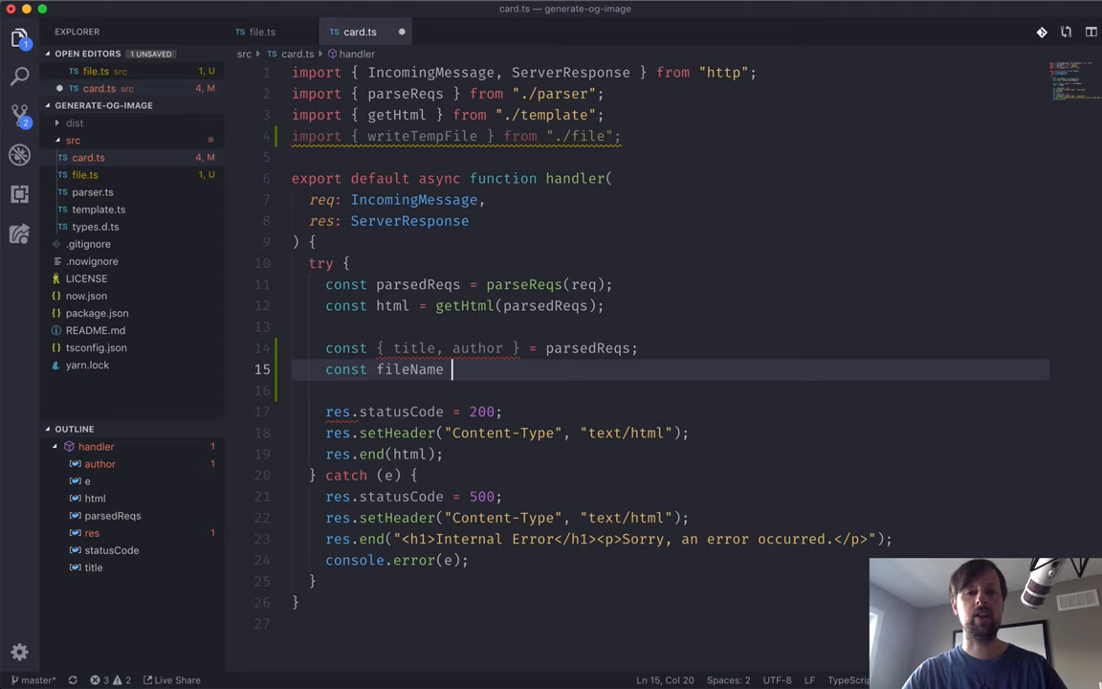
text(=)
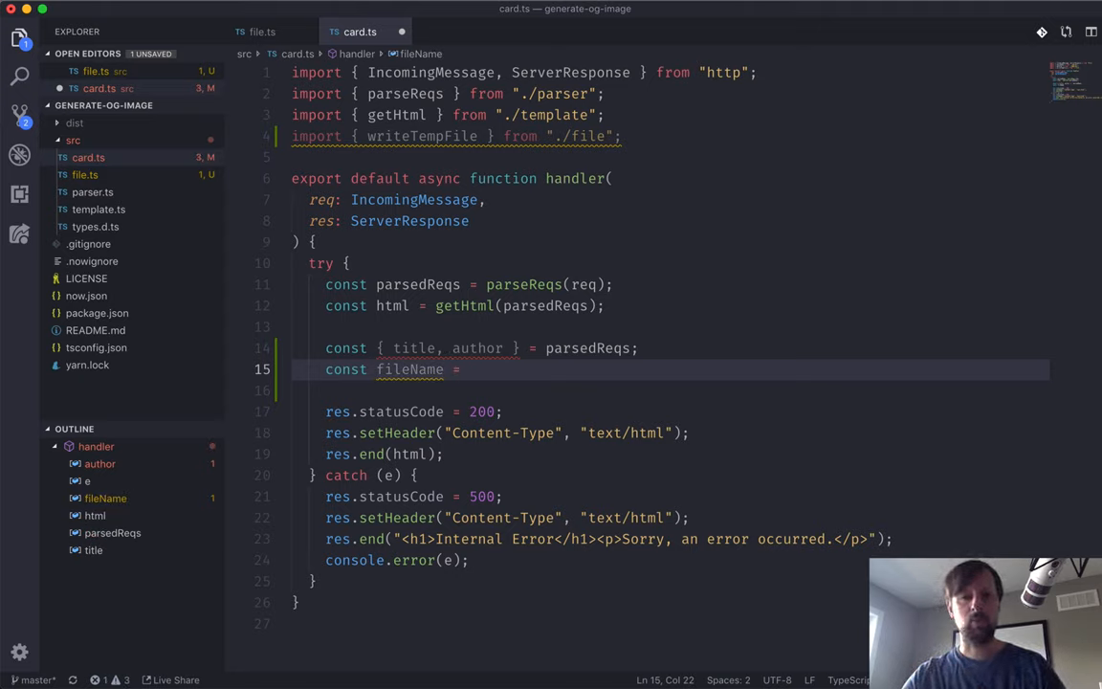
text([title, author].joi)
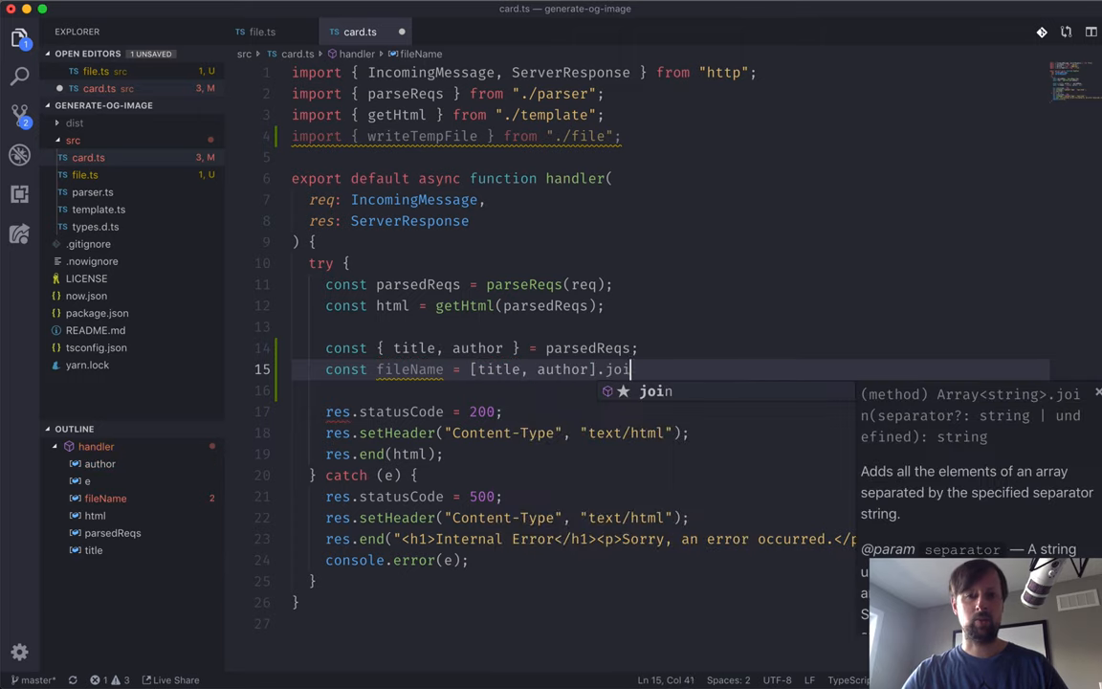
text(n('-'))
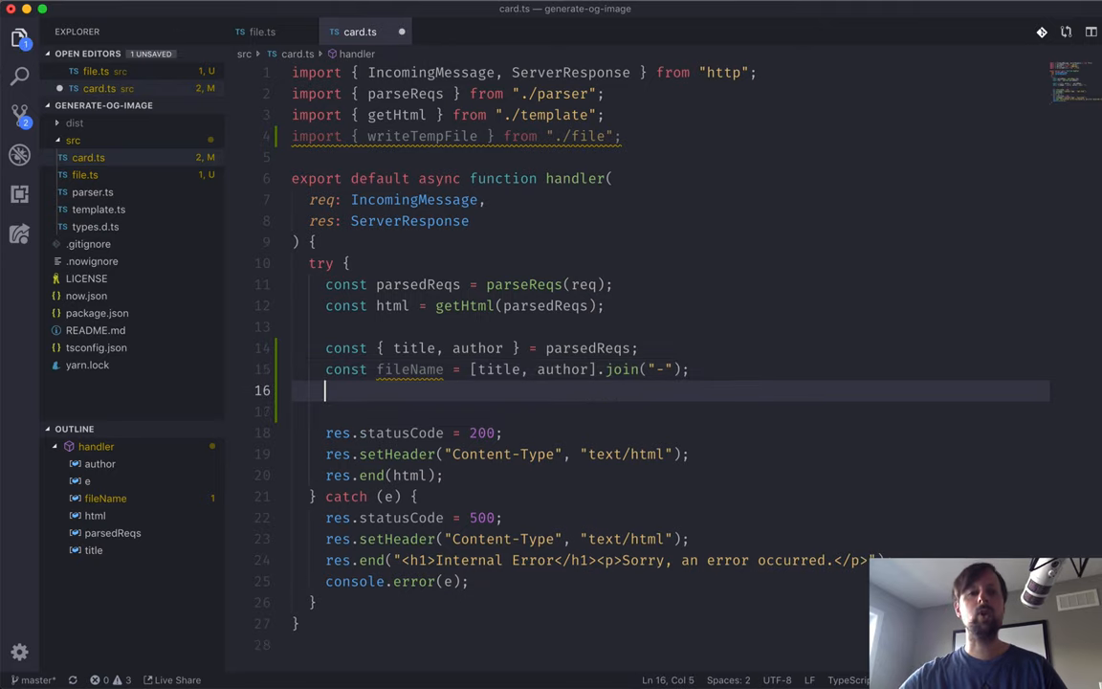
Call writeTempFile with fileName and the HTML in card.ts
double_click(409, 370)
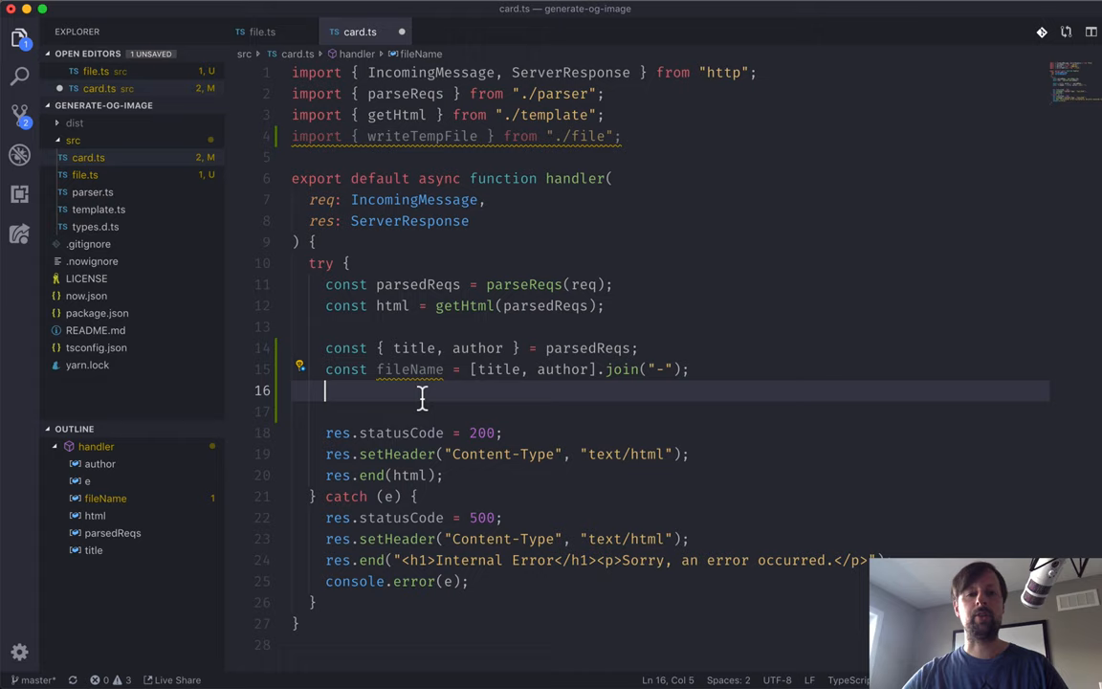
text(writeTempFile)
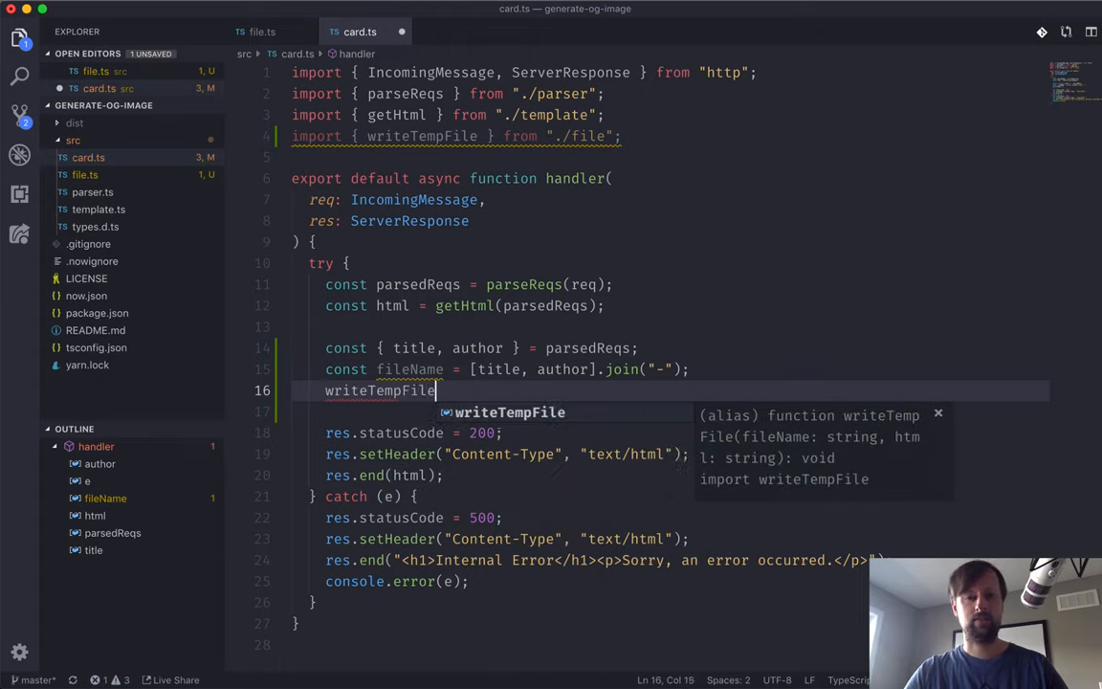
text((file)
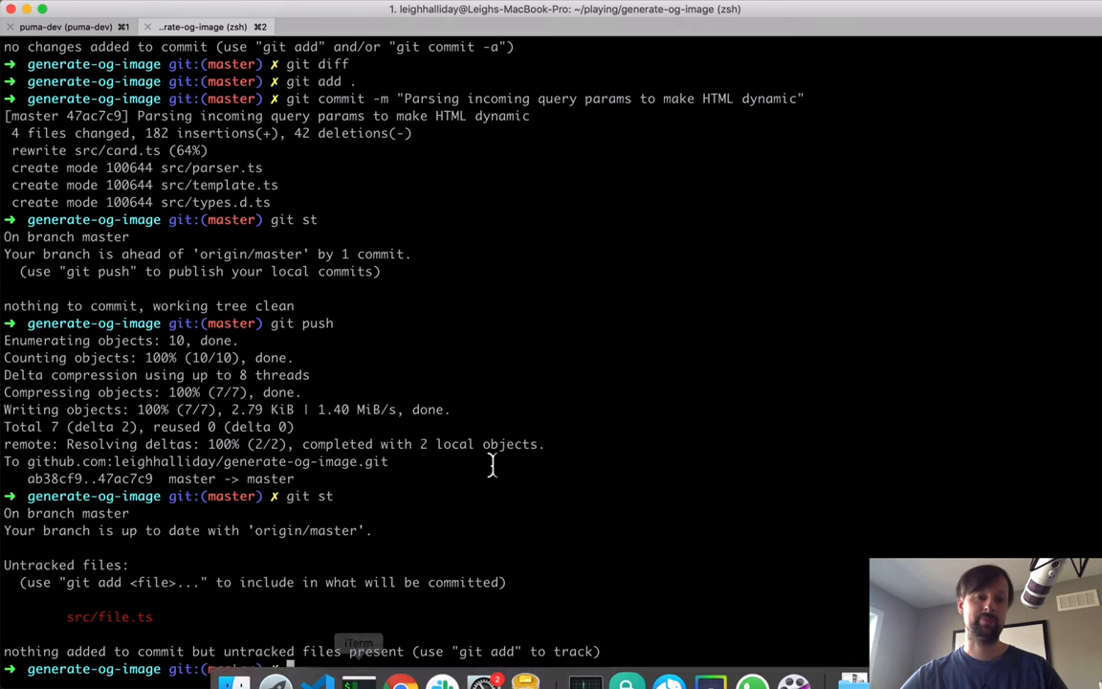
Run now dev, reload localhost:3000/og.jpg, check the tsc error, and confirm the card renders
text(now d)
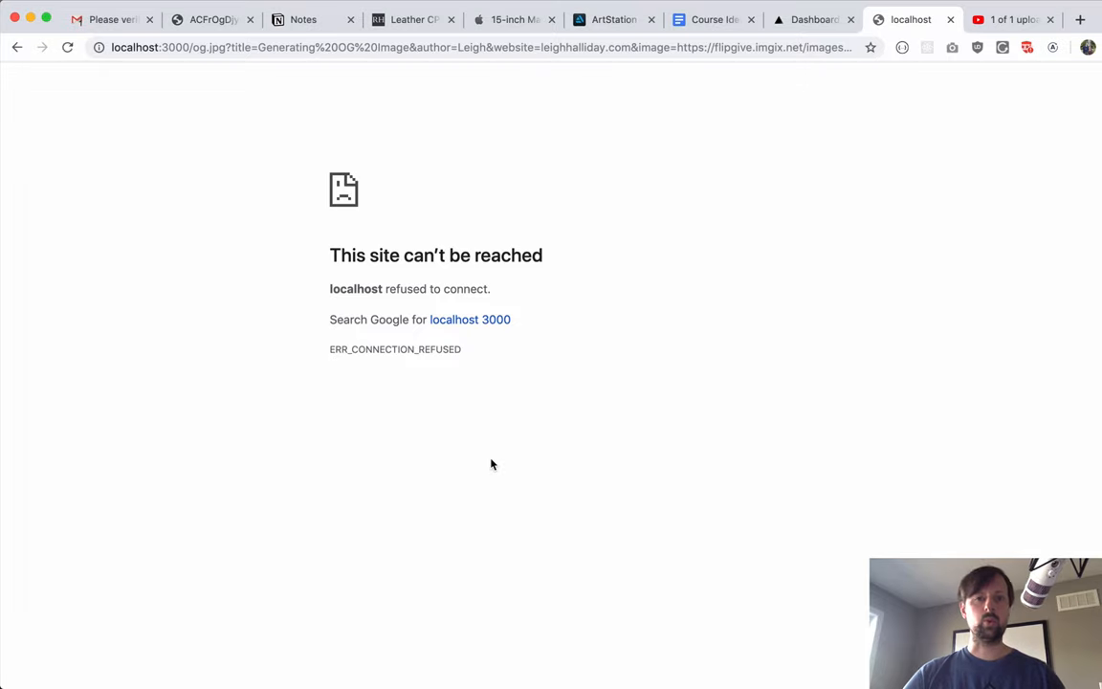
click(67, 46)
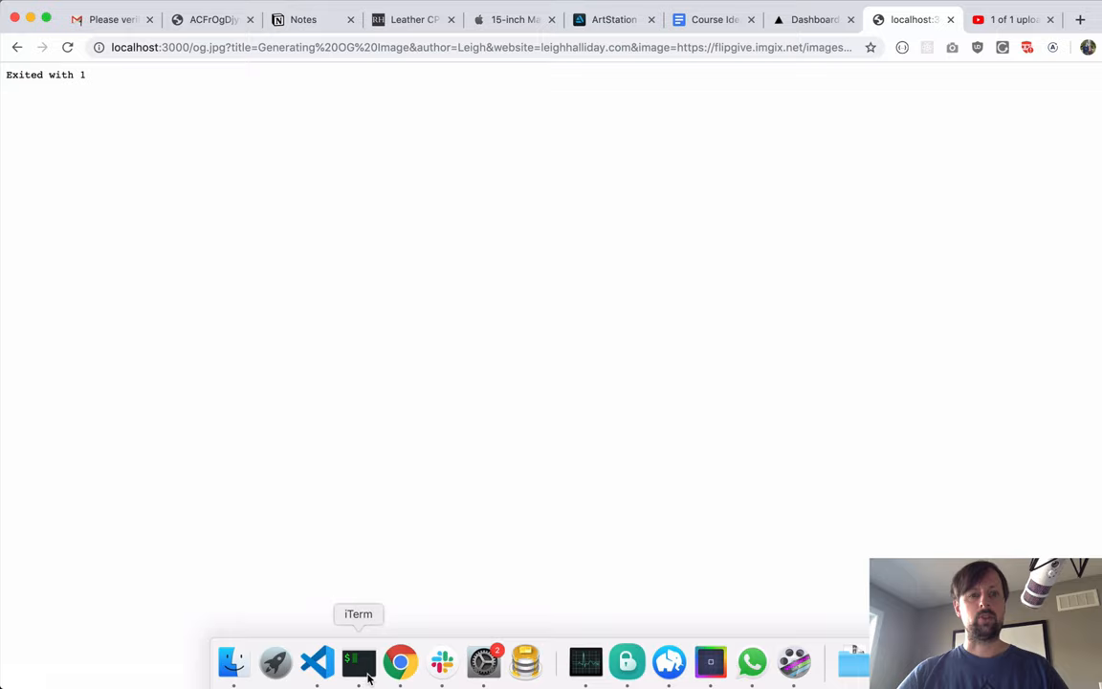
click(358, 662)
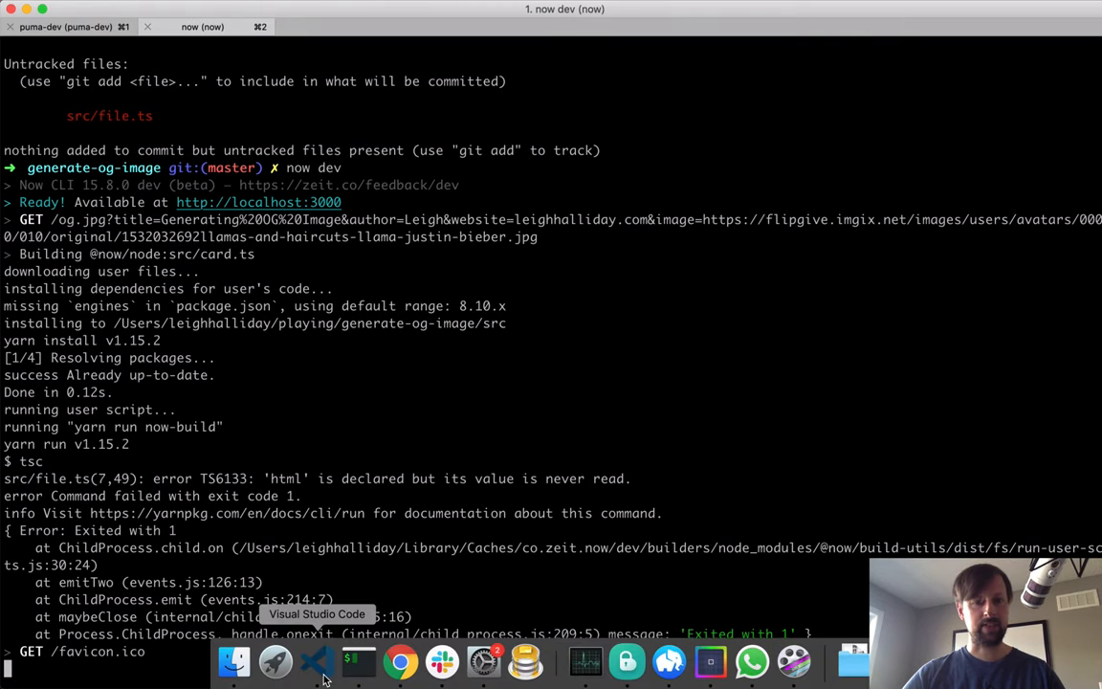
click(317, 661)
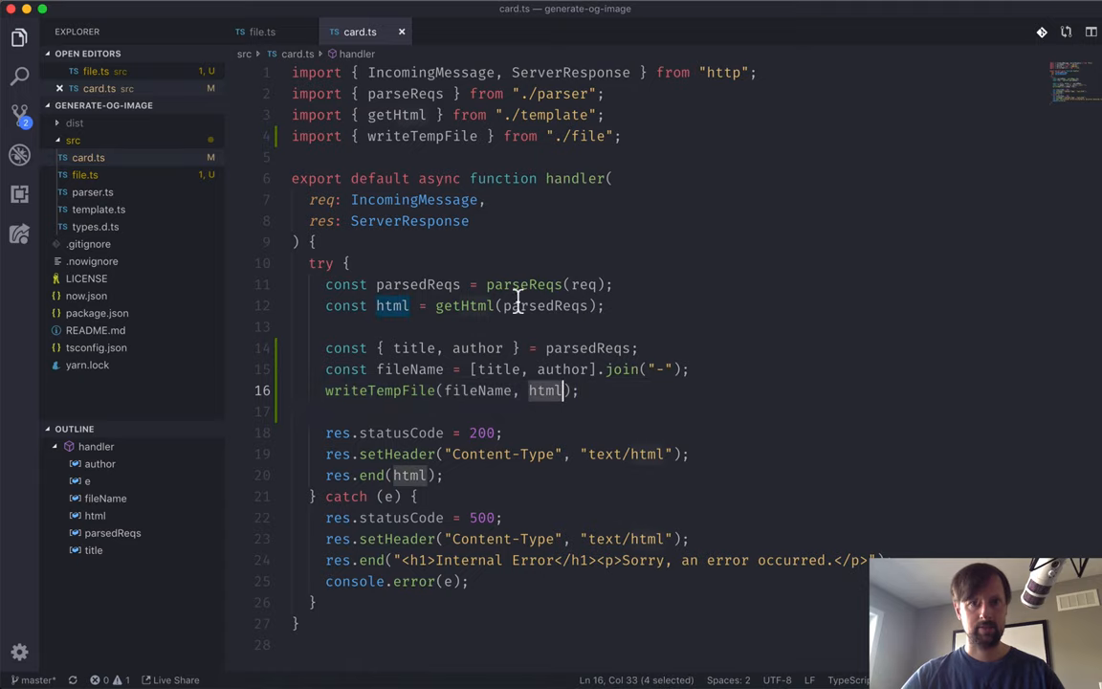
click(262, 30)
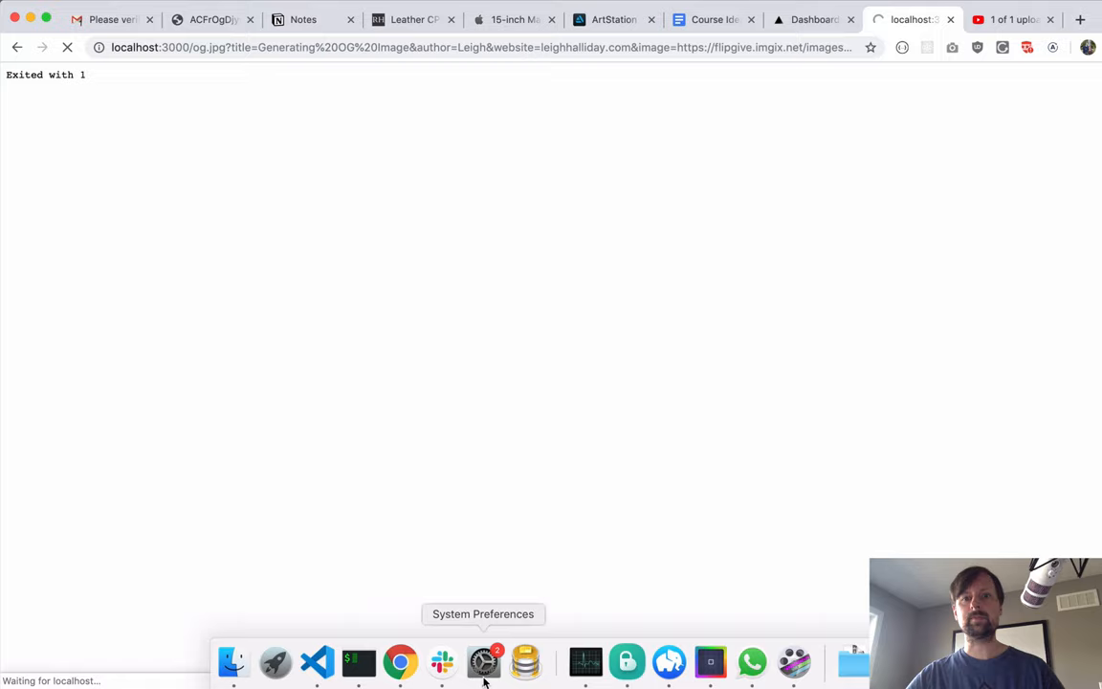
mouse_move(358, 662)
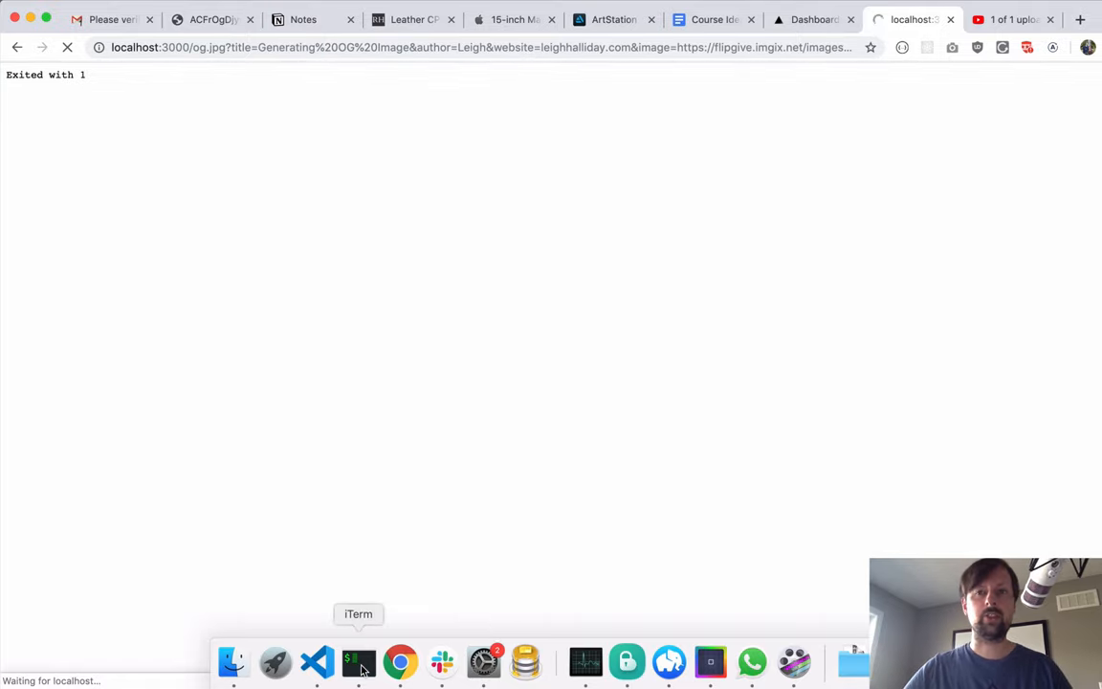
click(360, 663)
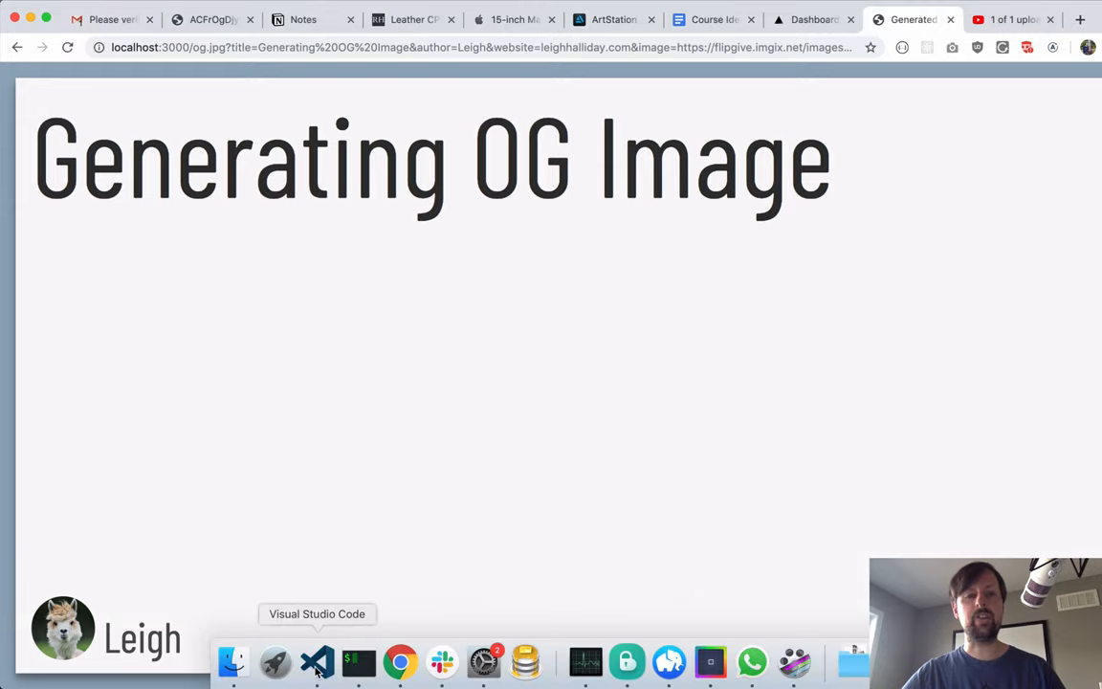
Add const filePath = join(tmpdir(), hashedFileName) and log filePath instead of hashedFileName
click(317, 662)
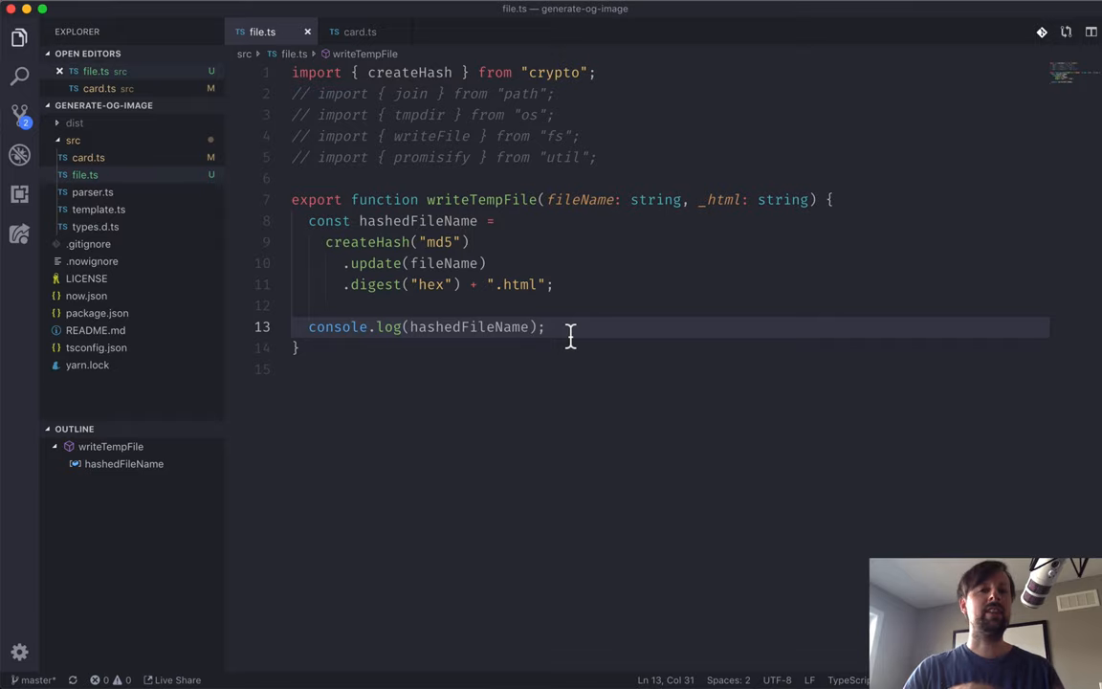
mouse_move(456, 157)
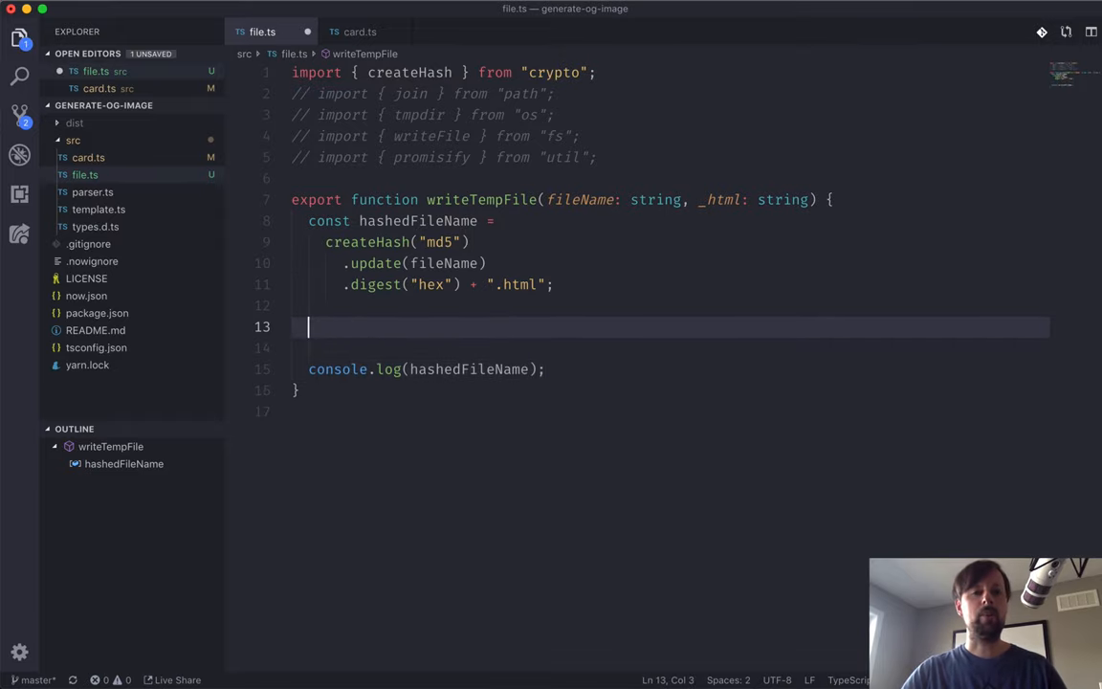
text(const)
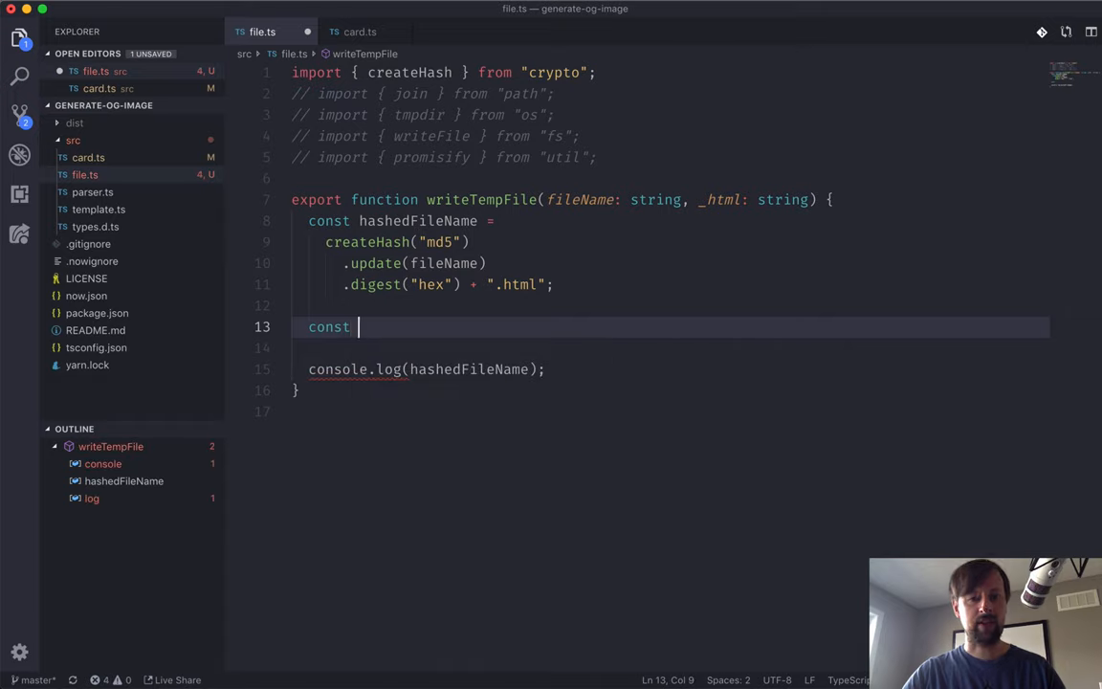
text(fileP)
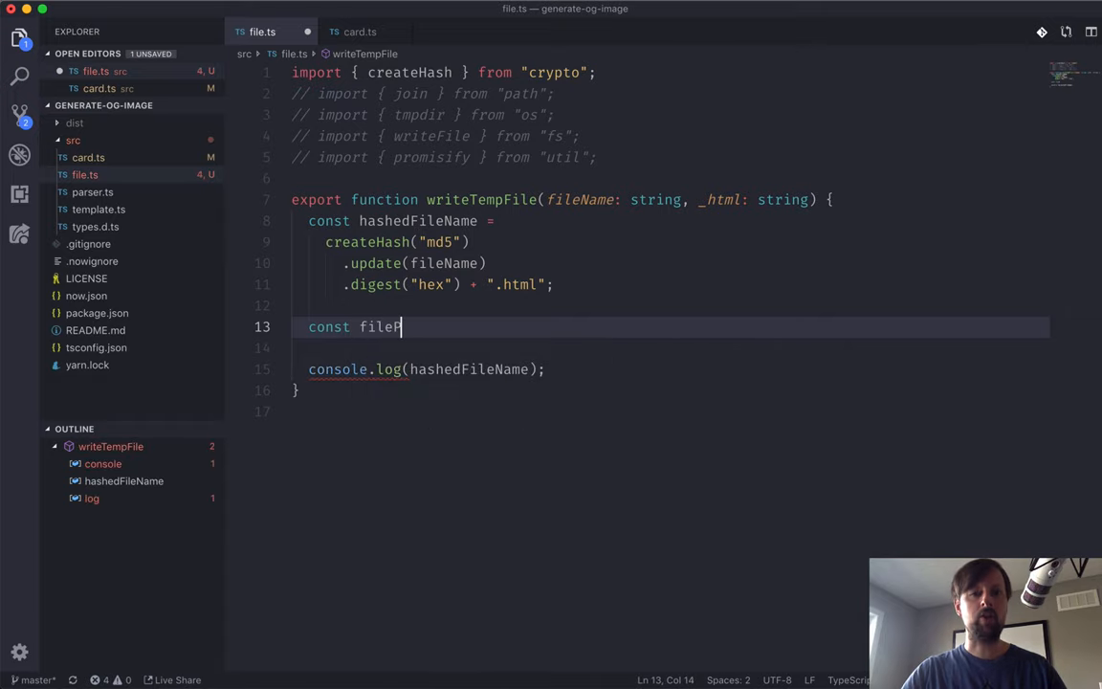
text(ath =)
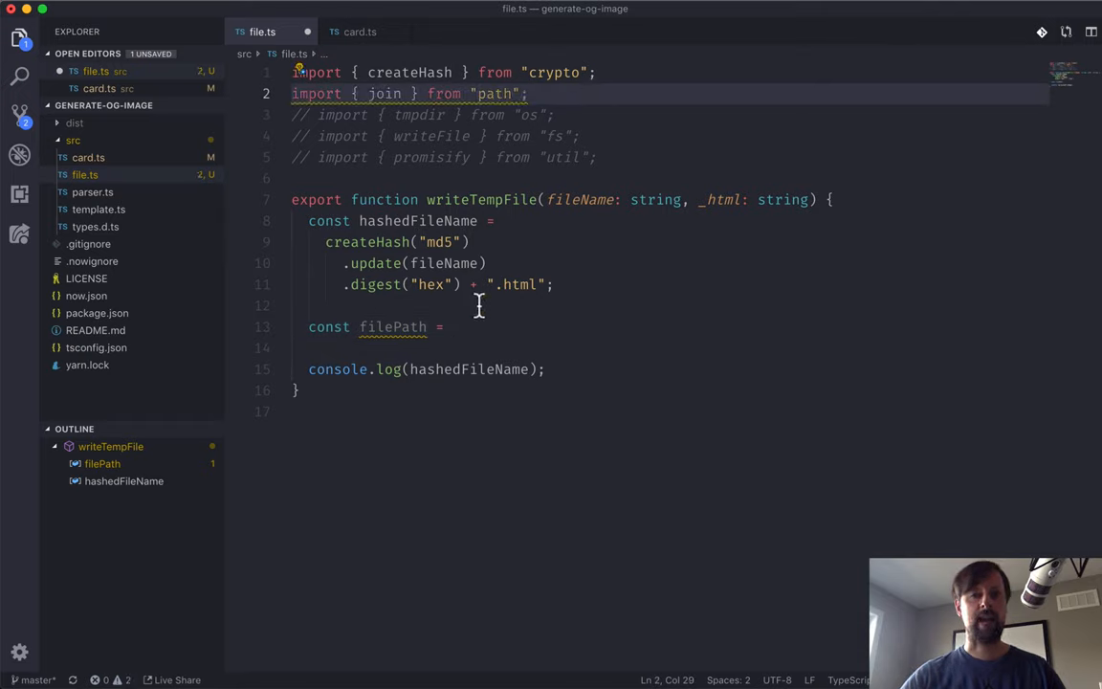
text(join()
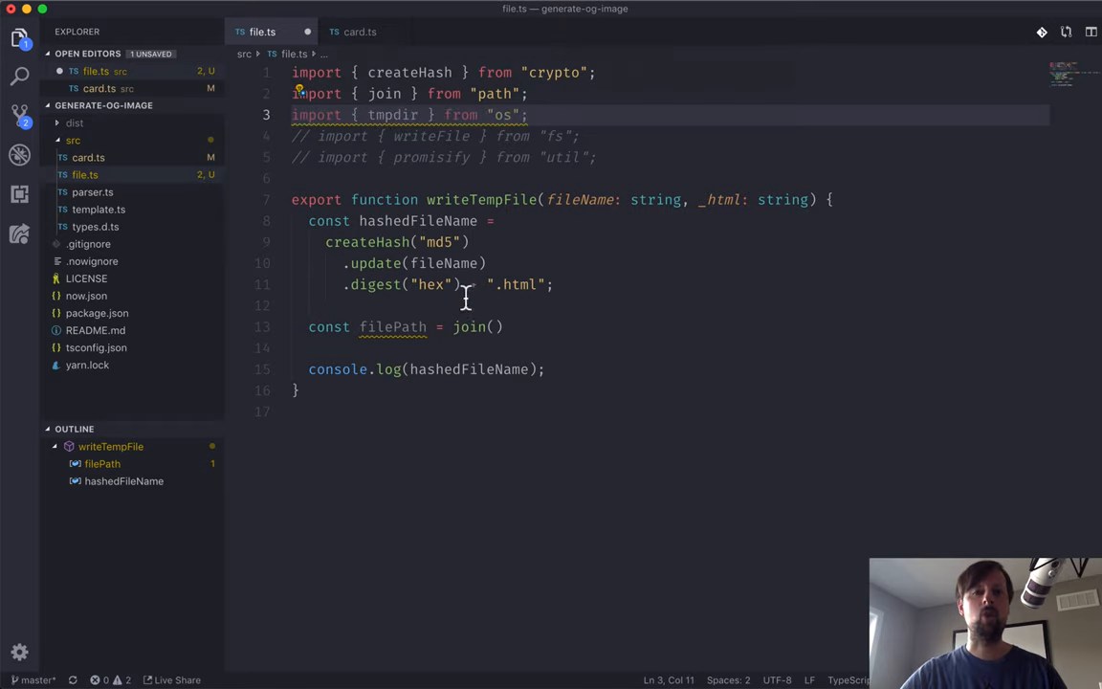
text(tmpdir)
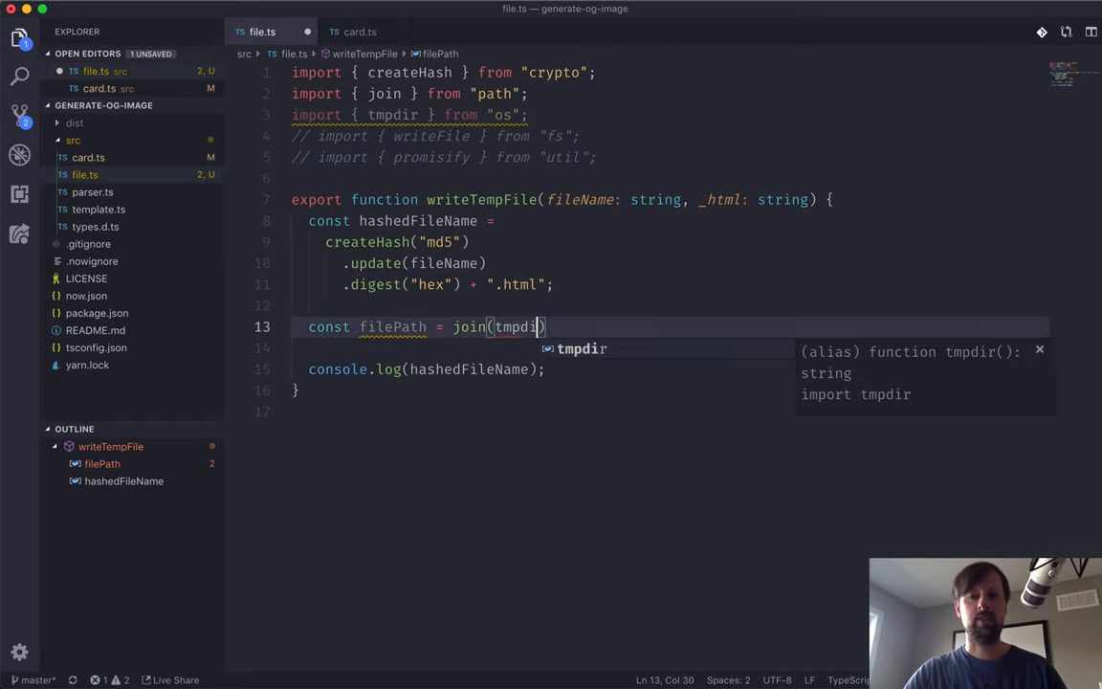
text((),)
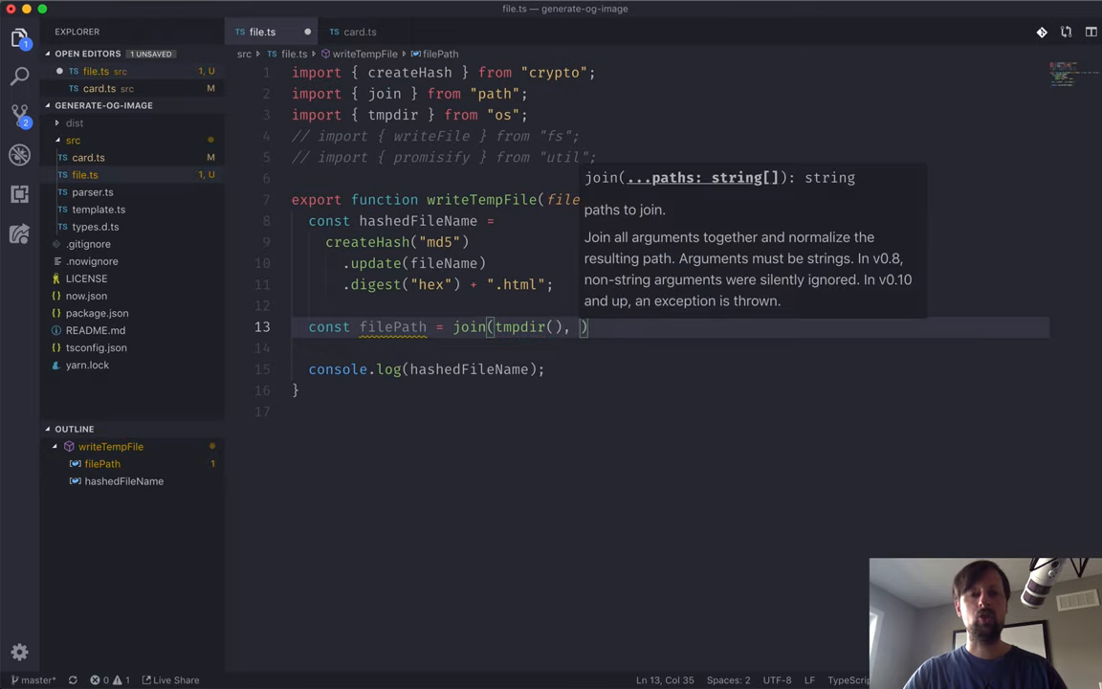
text(hashedFileName)
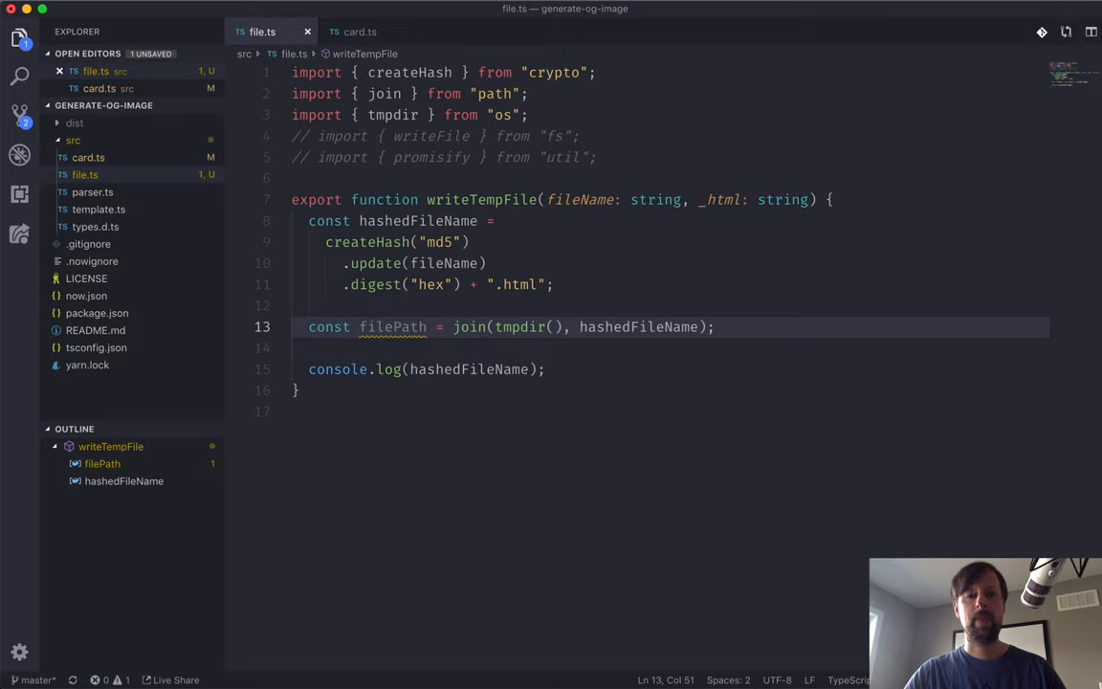
double_click(392, 325)
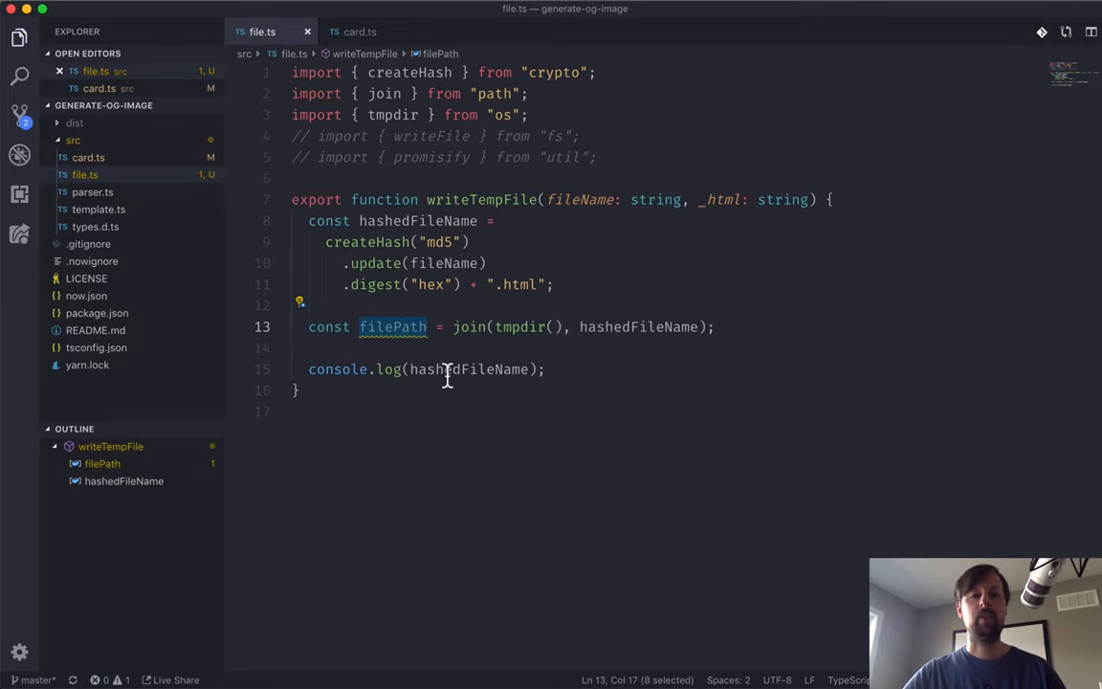
text(filePath)
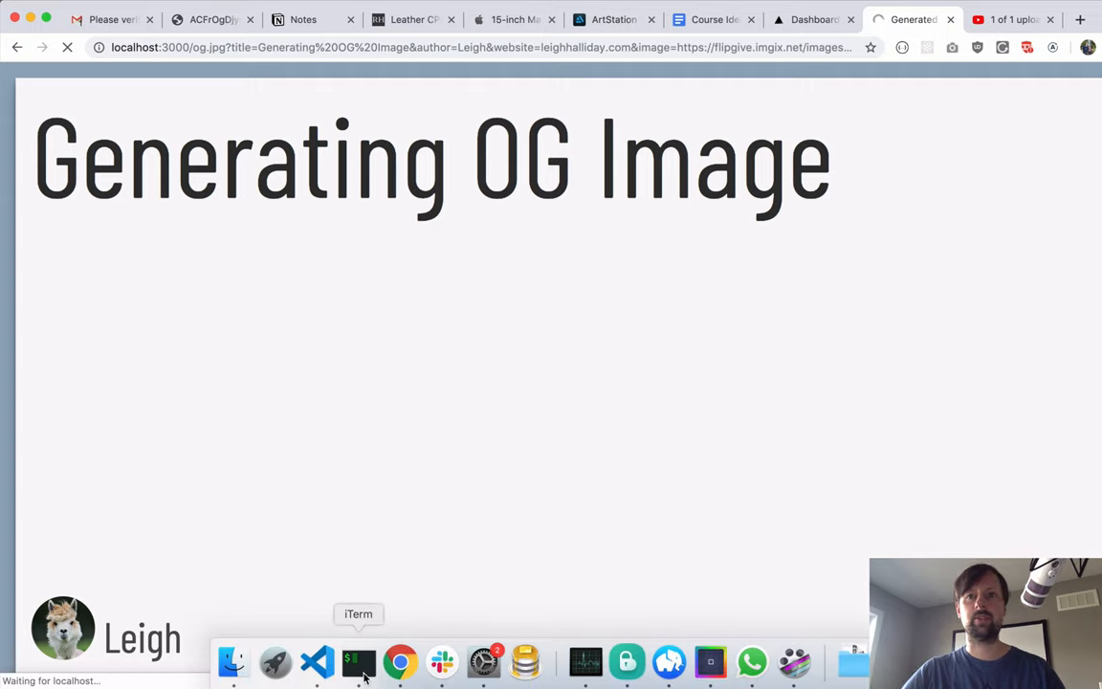
Reload the localhost og.jpg preview in Chrome and return to Visual Studio Code
click(358, 662)
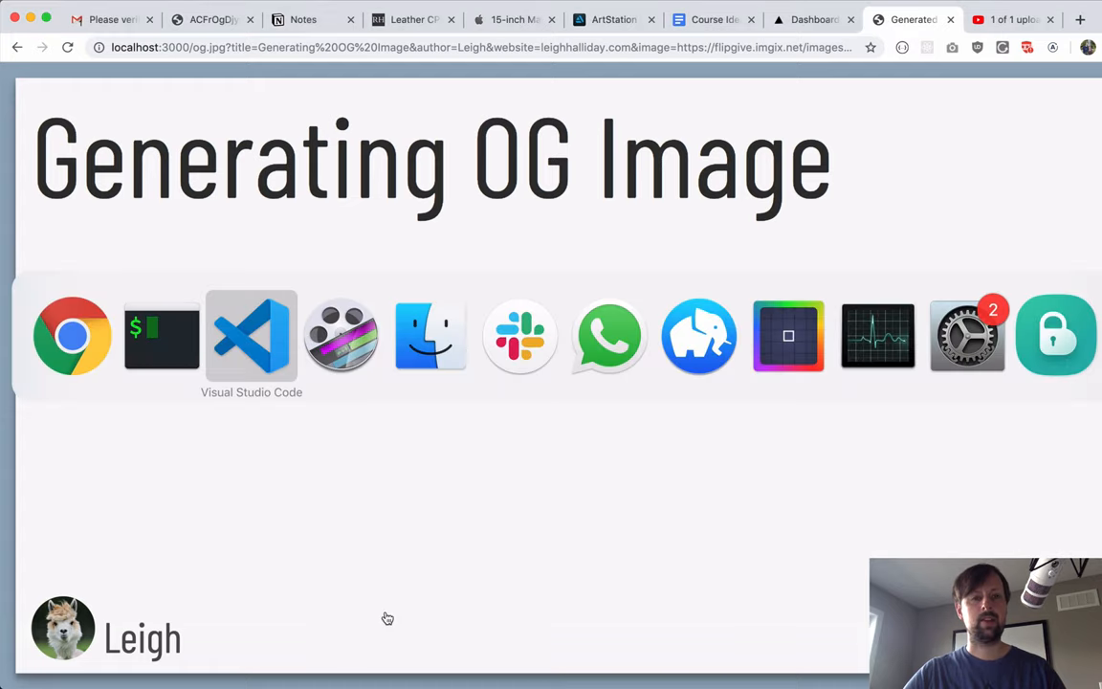
click(250, 335)
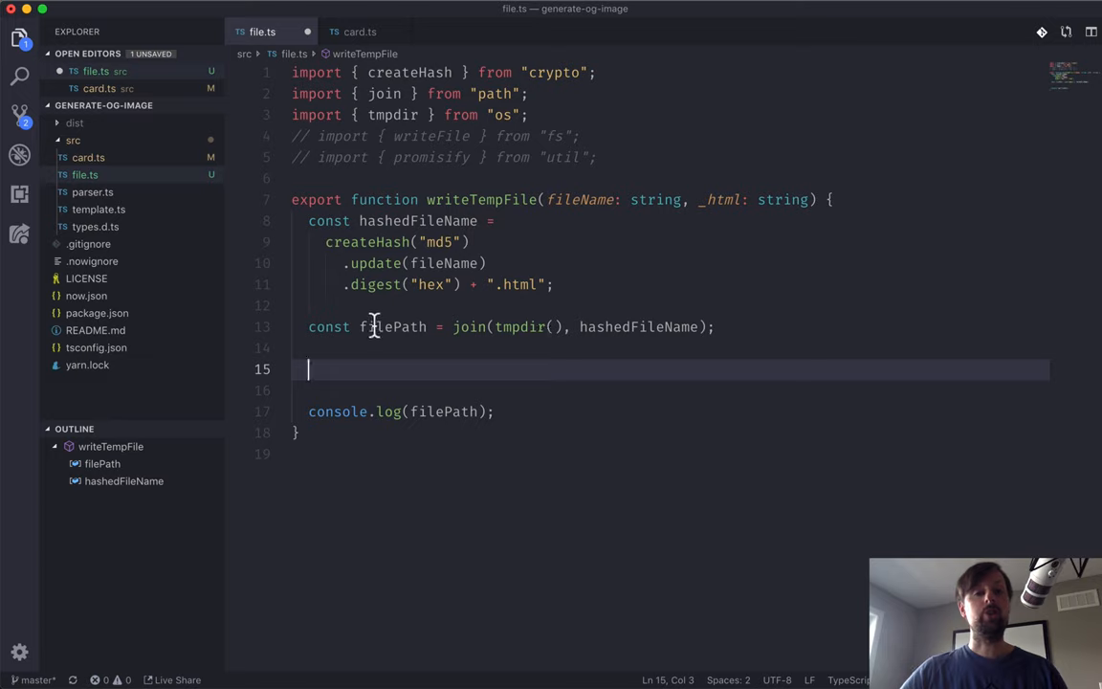
Rename _html to html, enable fs/util imports, and define const promiseWriteFile = promisify(writeFile)
double_click(393, 326)
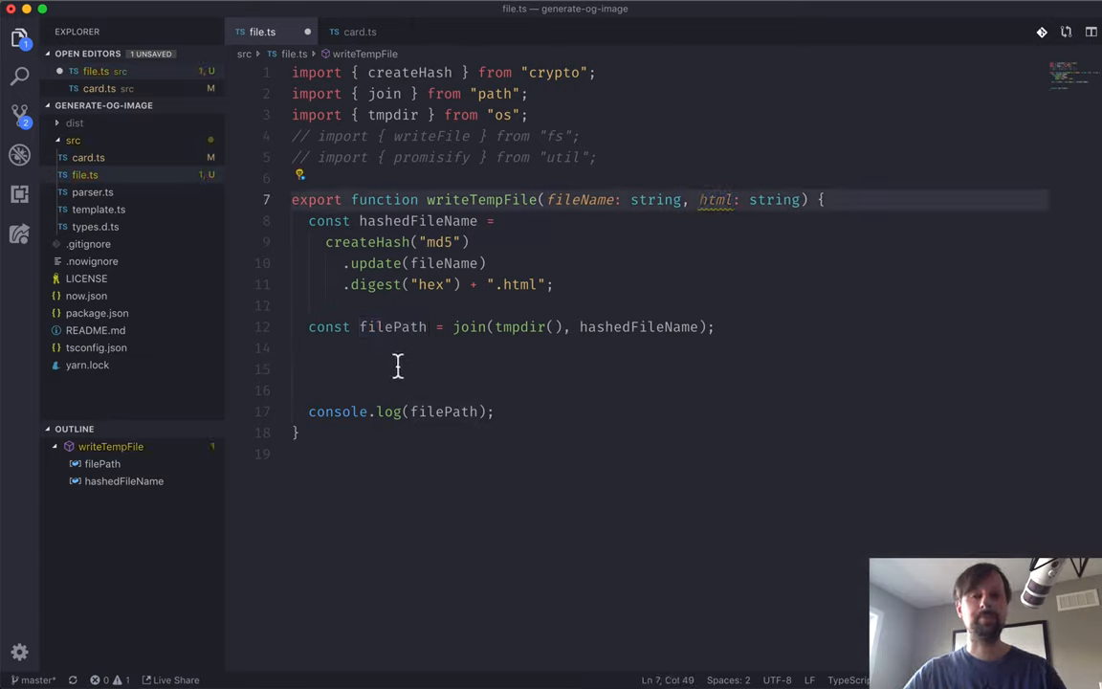
double_click(430, 136)
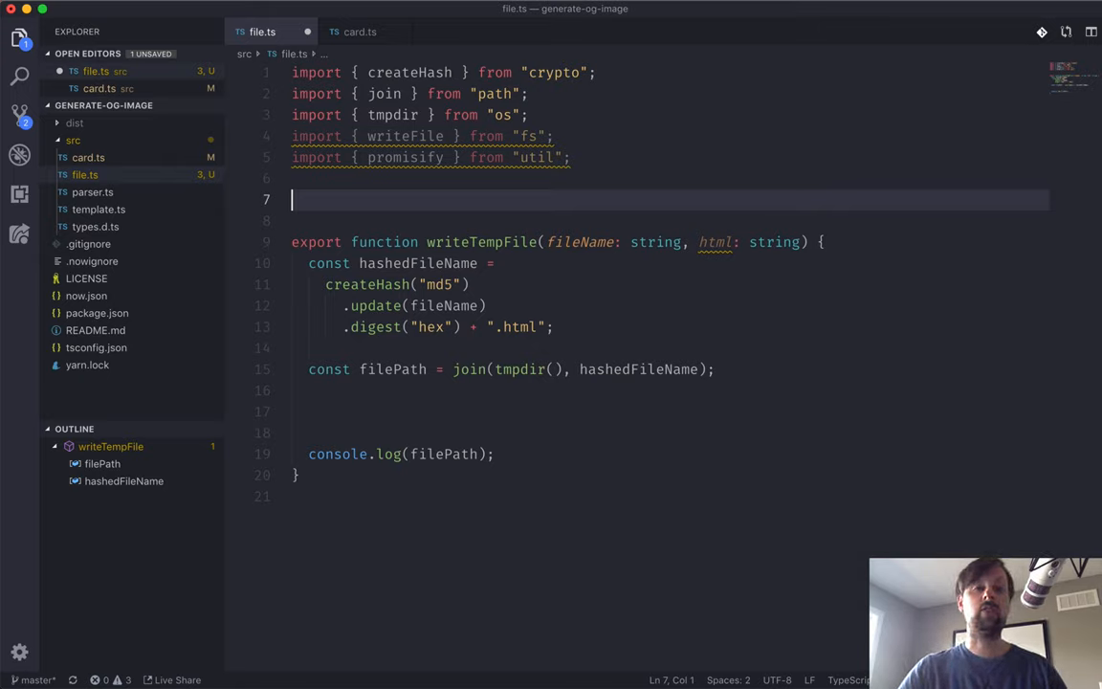
text(const p)
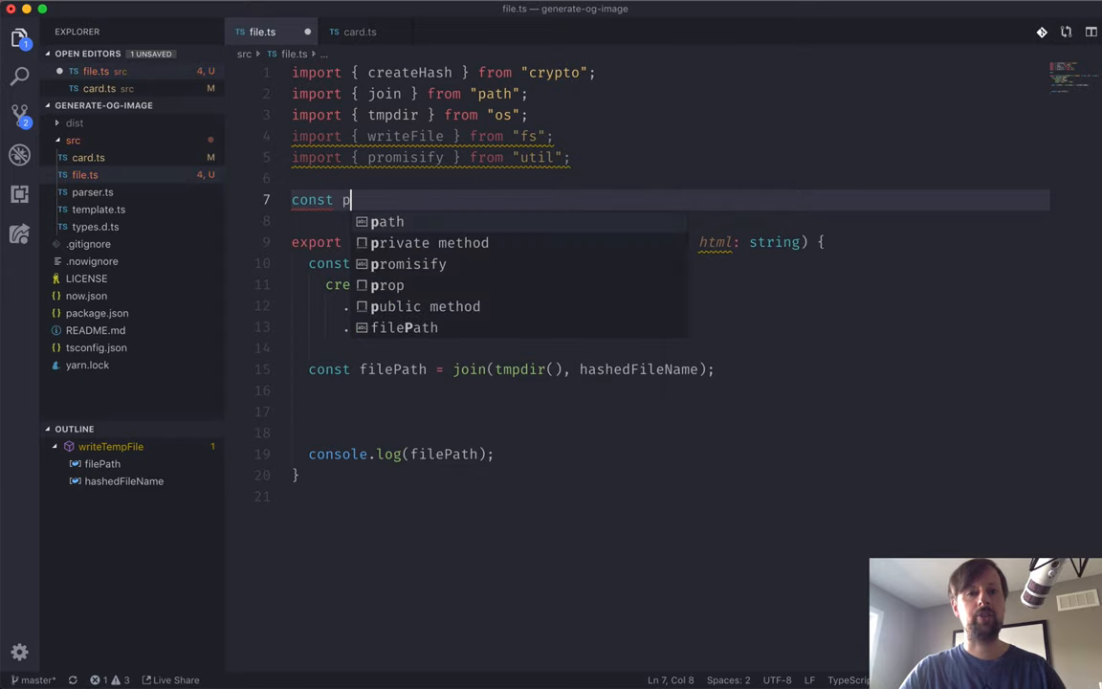
text(romiseWrite)
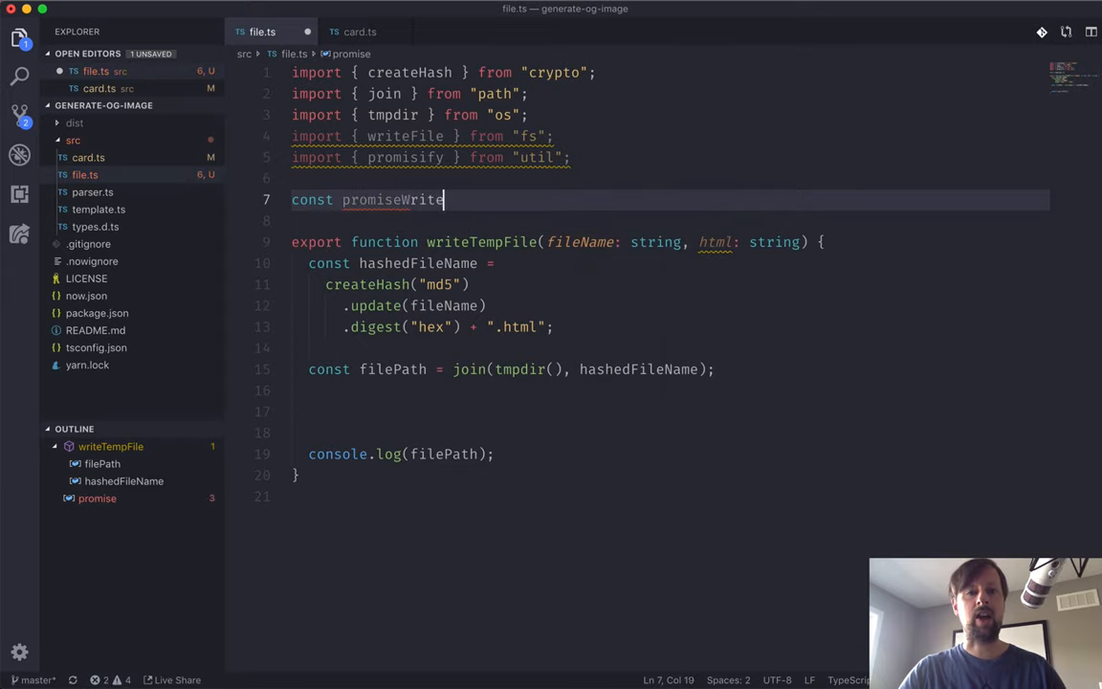
text(File = promisif)
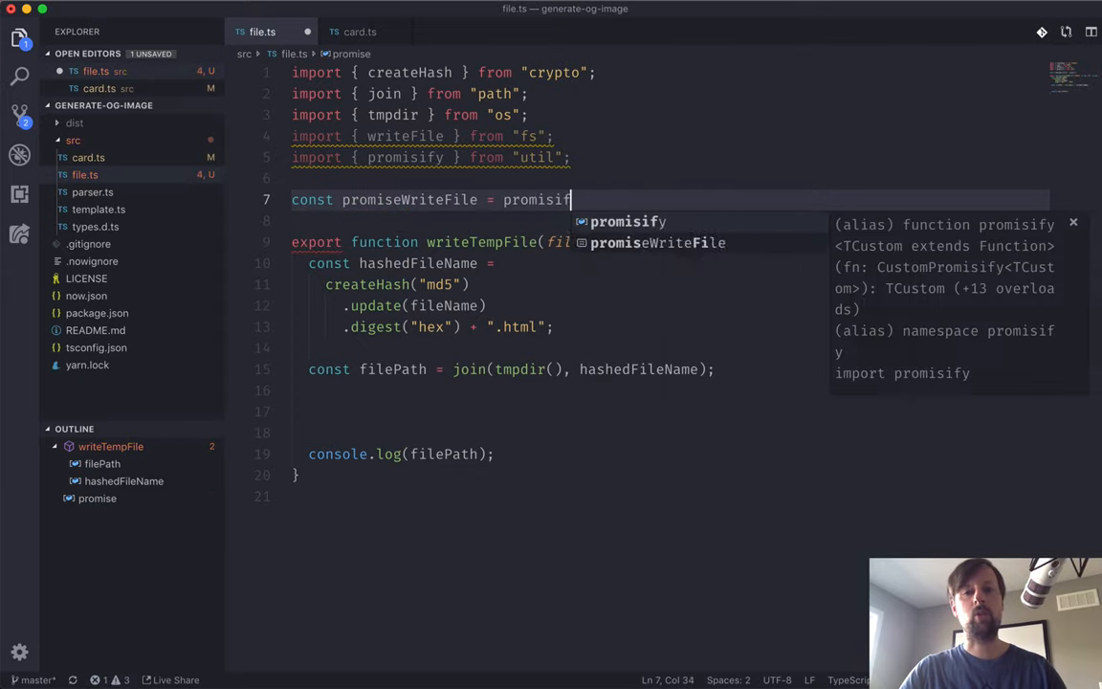
text(y(writeFile);)
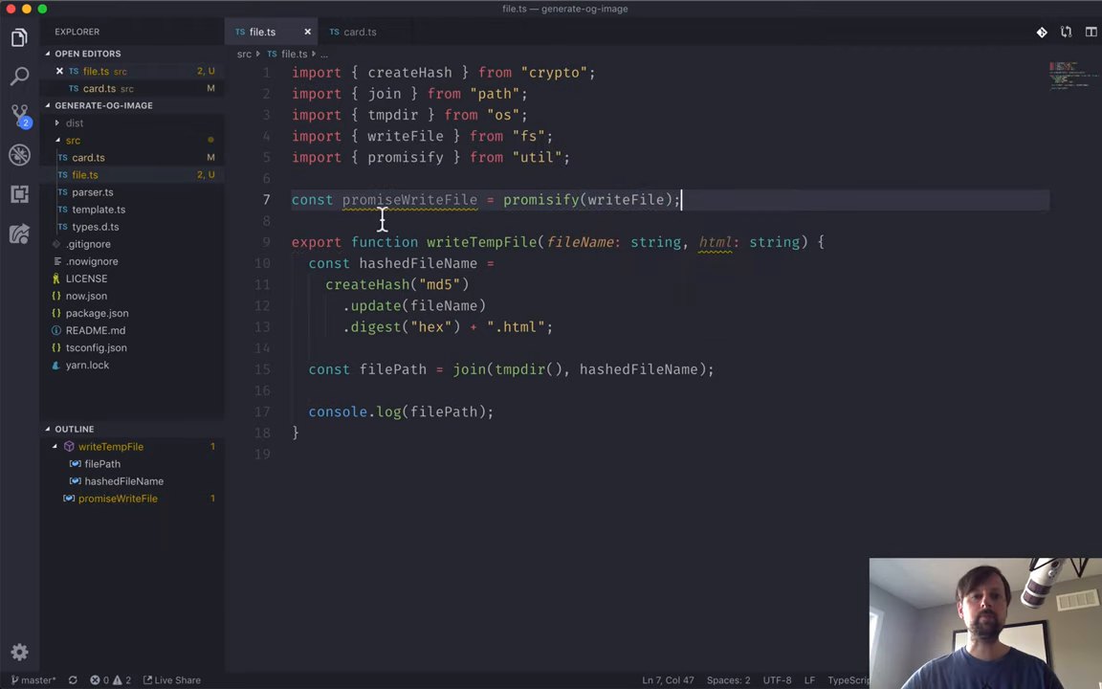
Await promiseWriteFile(filePath, html) inside writeTempFile
double_click(410, 199)
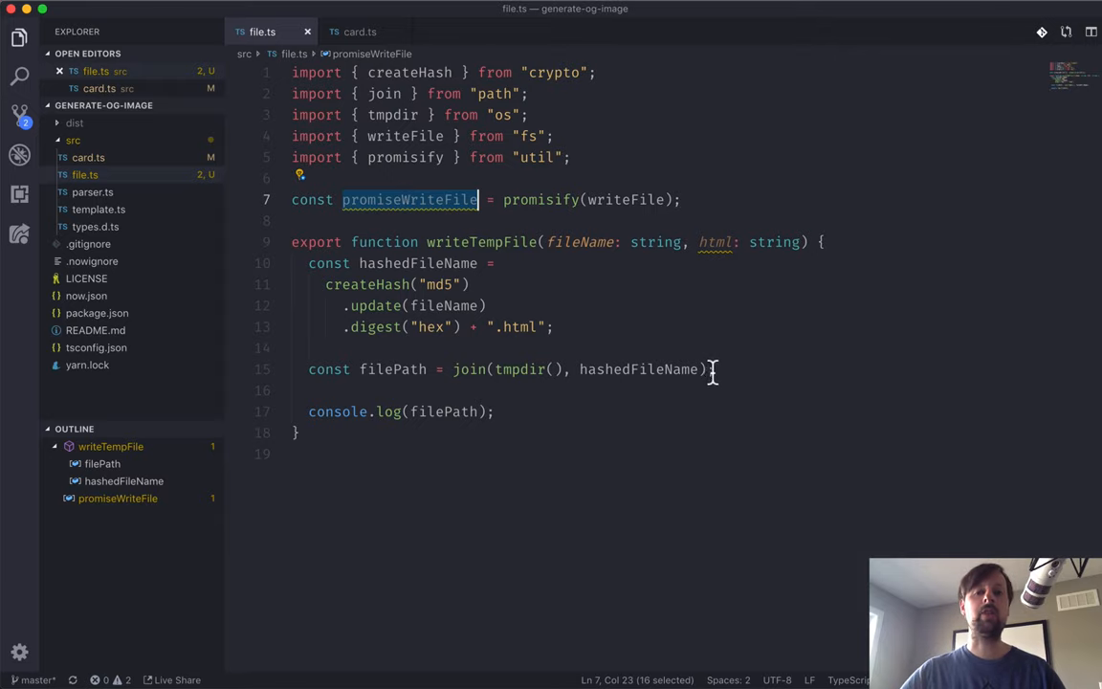
text(await)
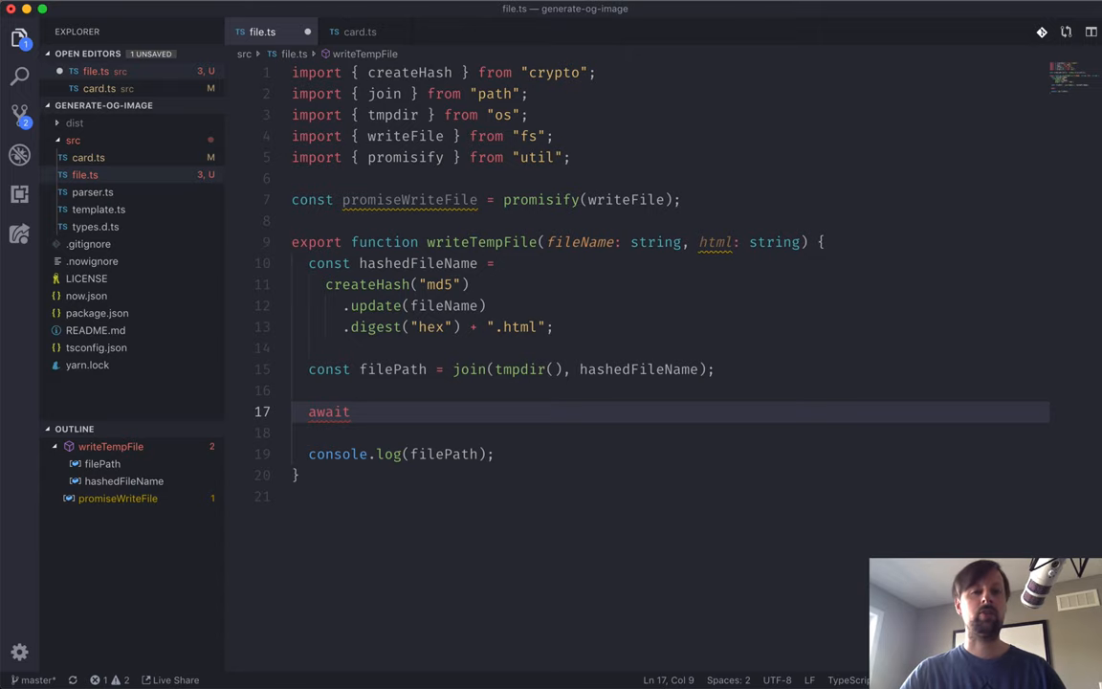
text(promiseWriteFile())
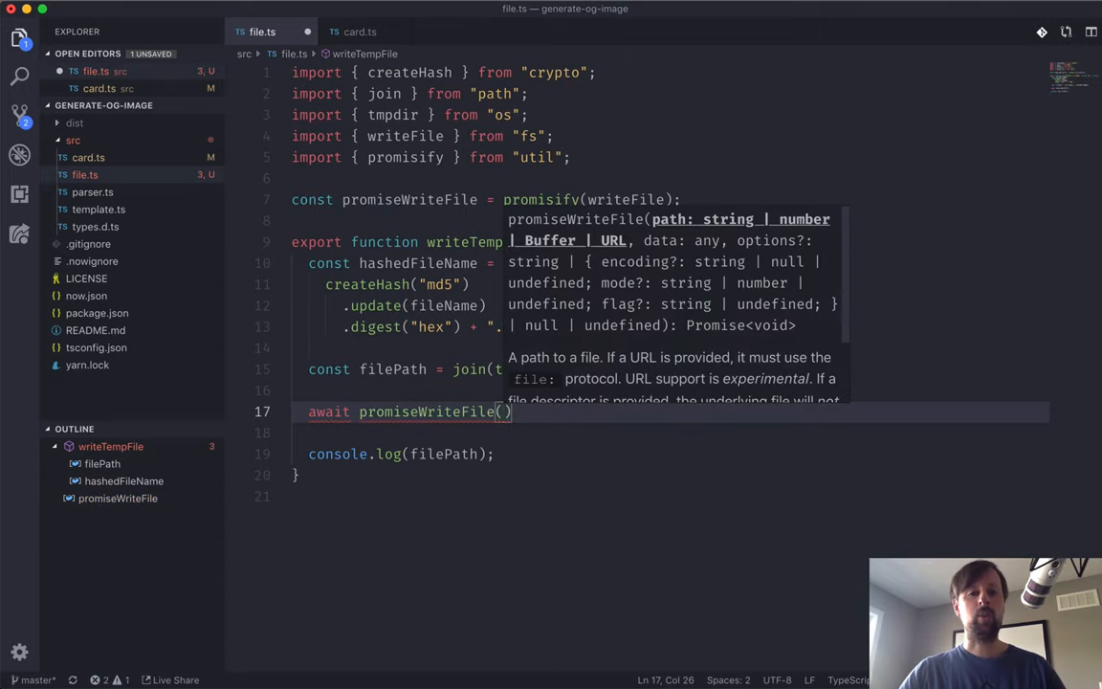
text(filePath)
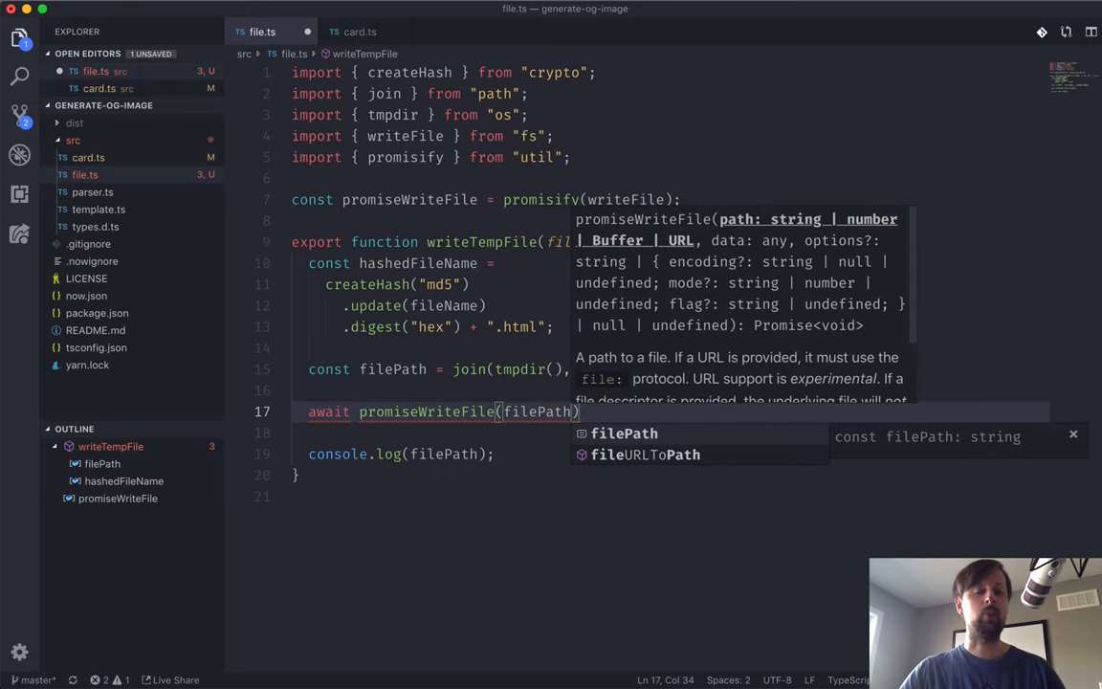
text(,)
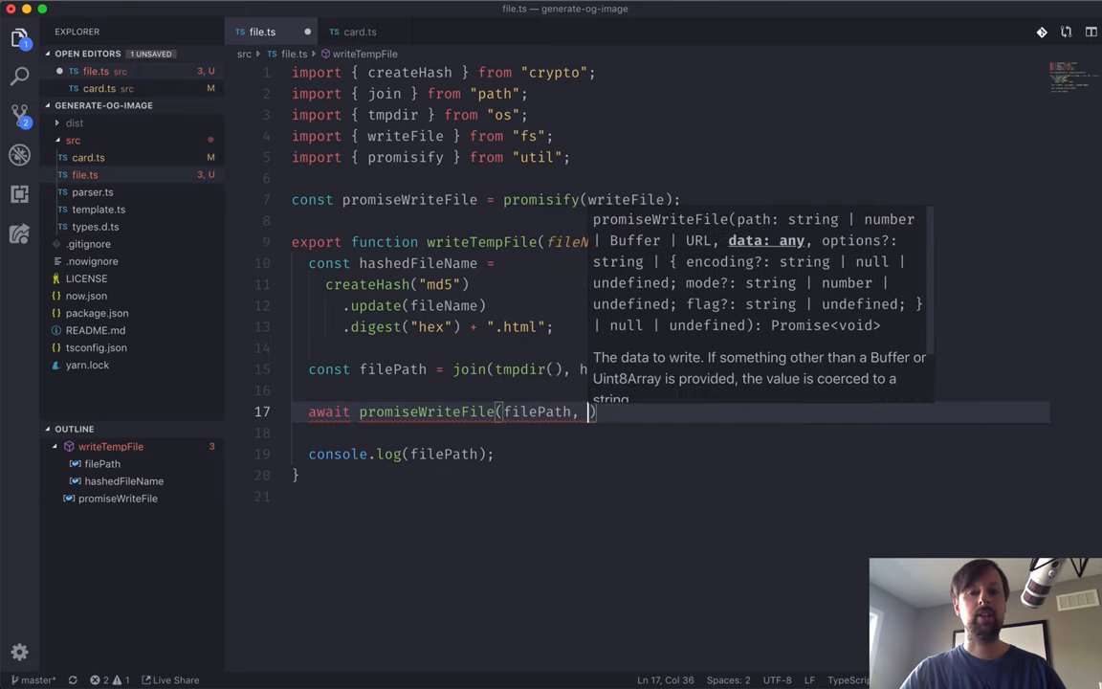
text(html)
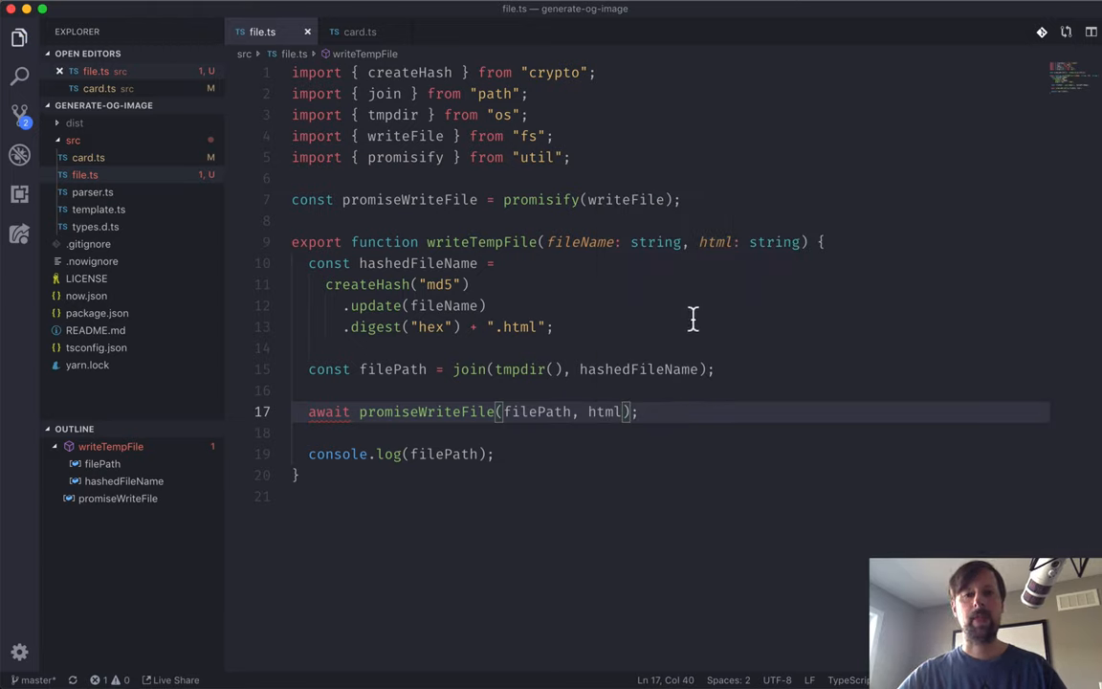
mouse_move(329, 412)
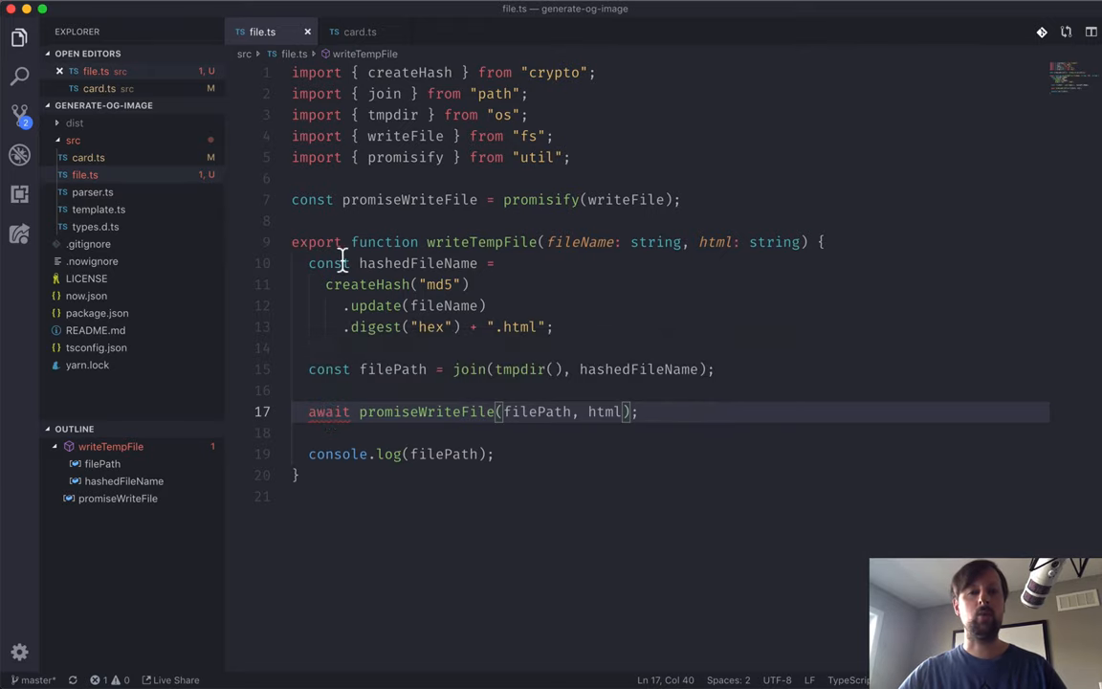
Mark writeTempFile async and return filePath
text(async)
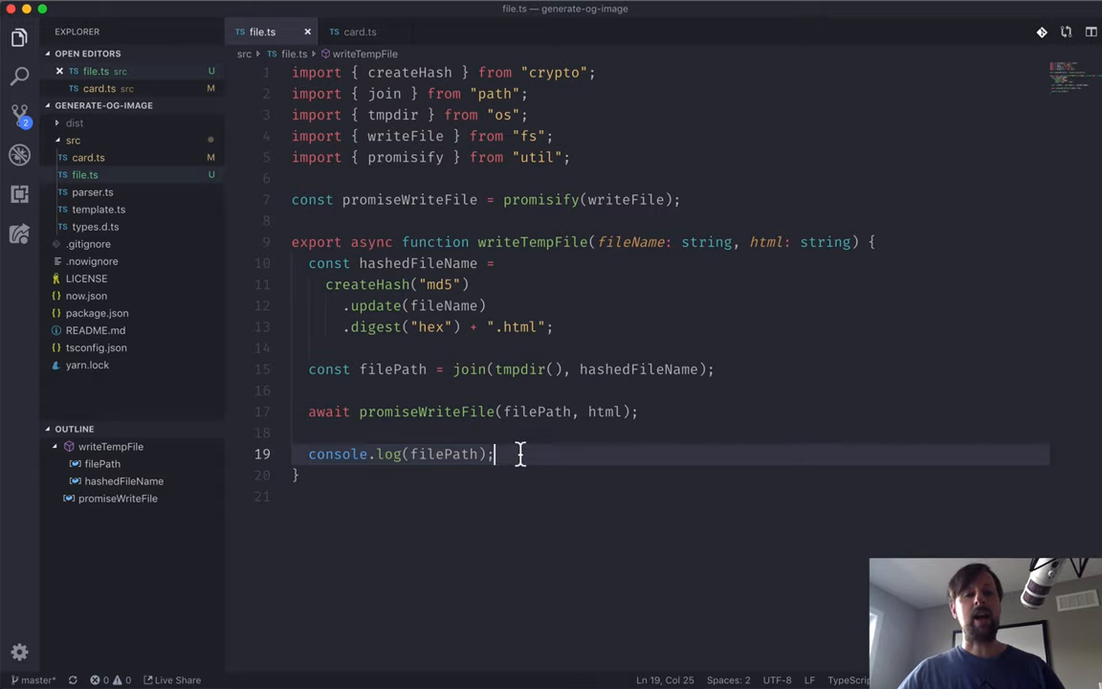
text(return)
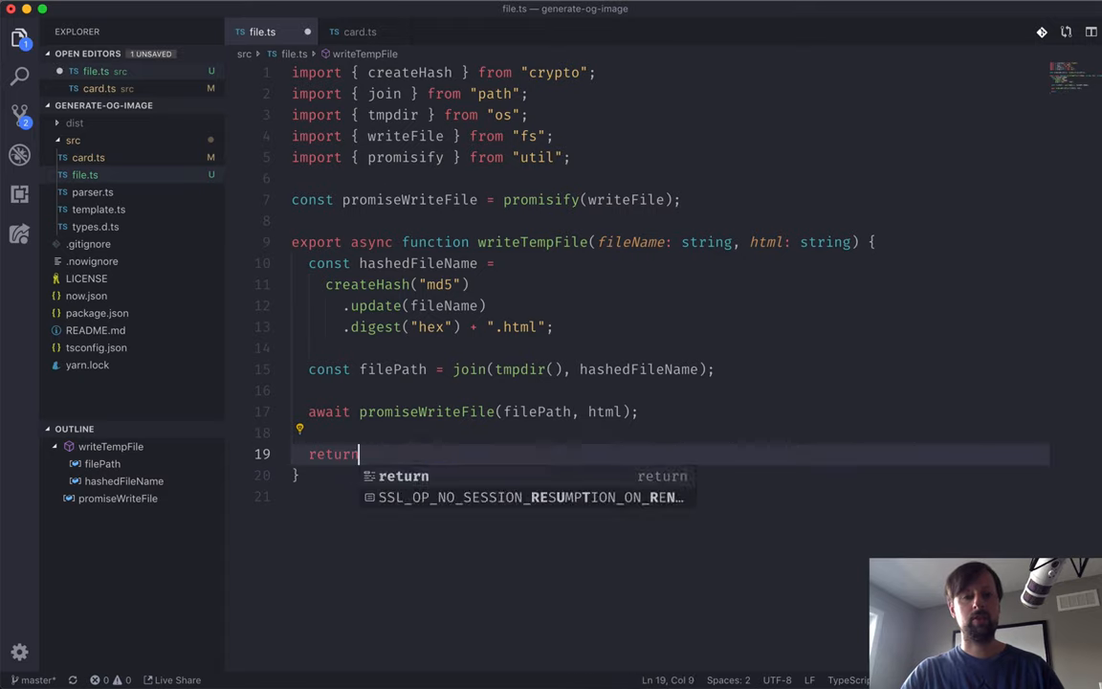
text(filePath;)
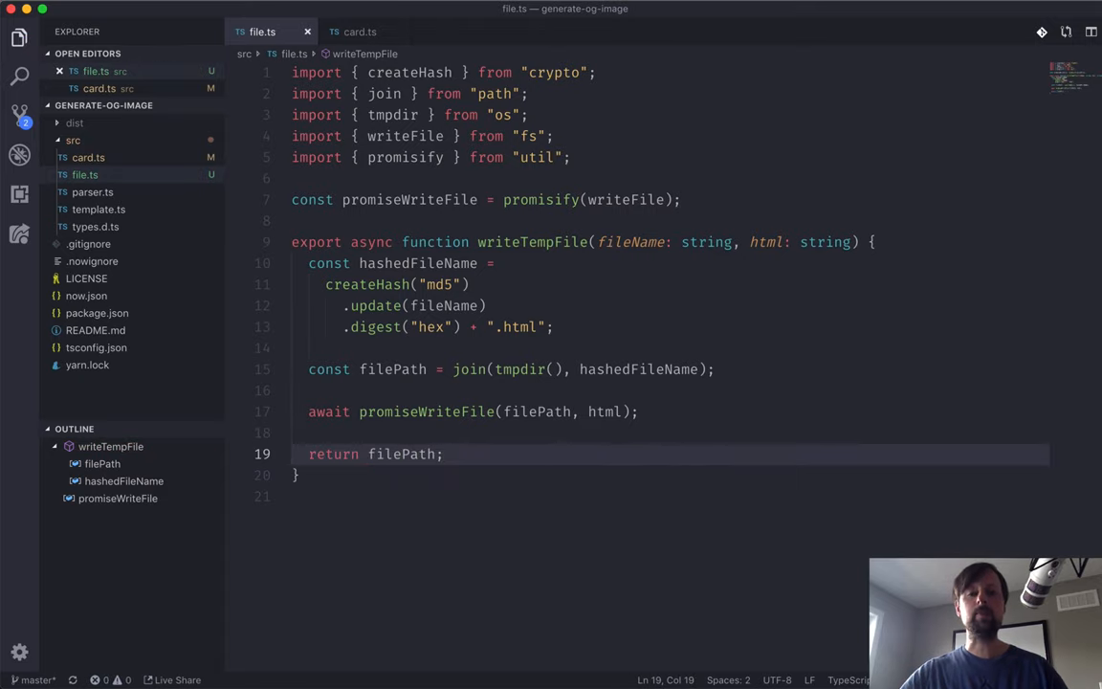
mouse_move(360, 30)
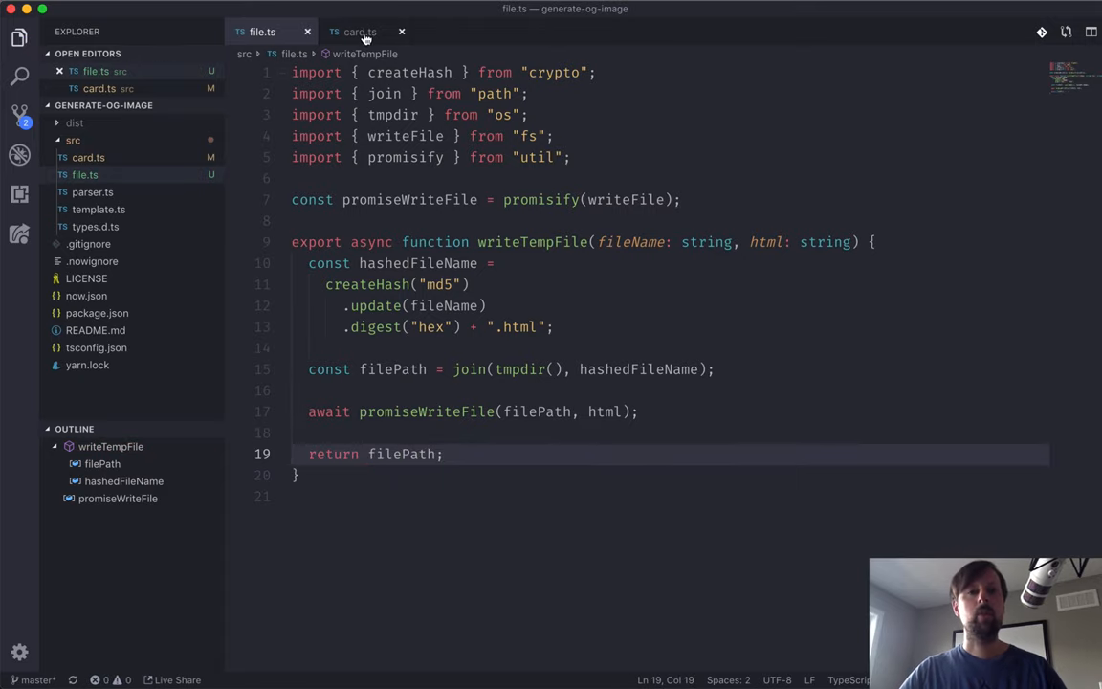
Store writeTempFile's result as const filePath in card.ts and restart now dev
click(360, 31)
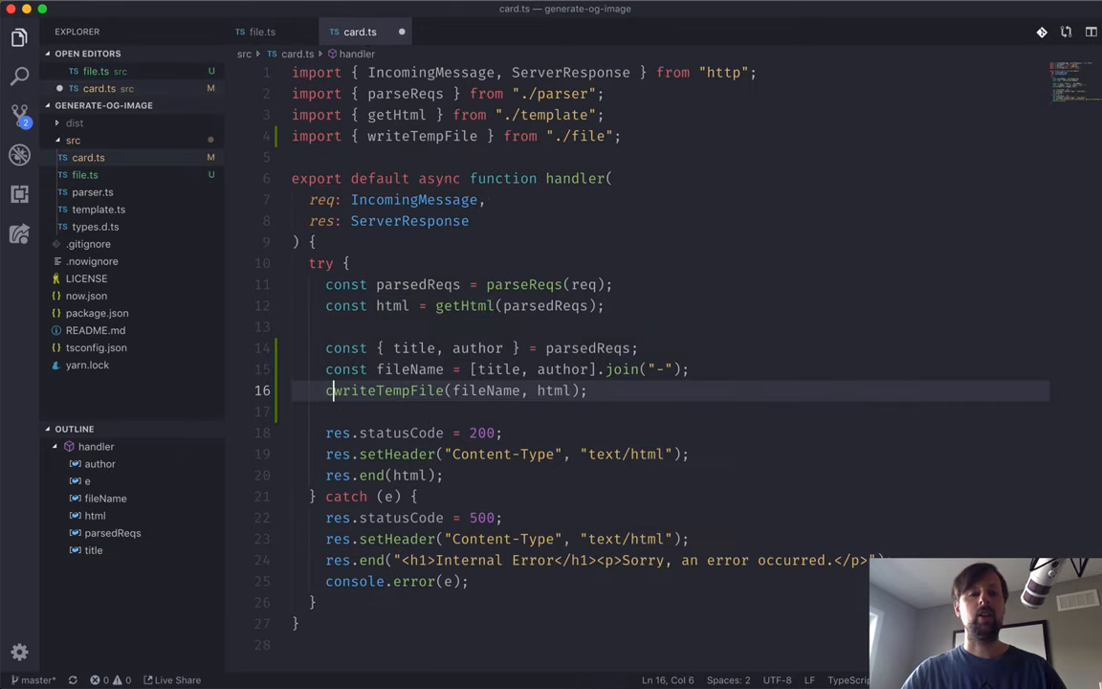
text(const filePath =)
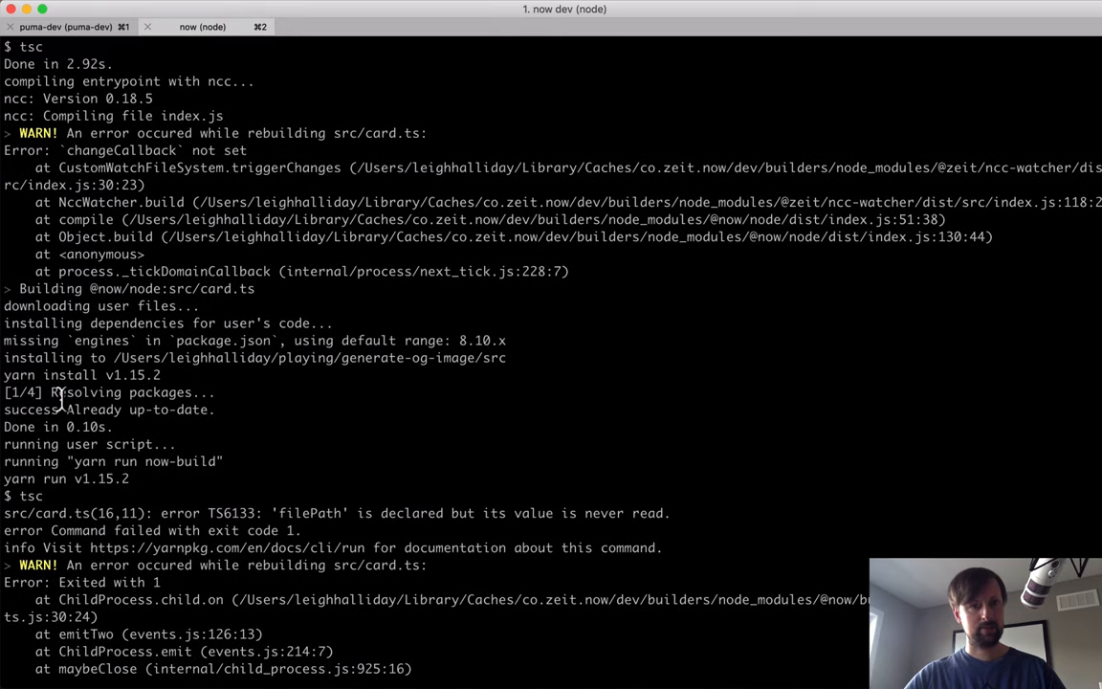
key(Ctrl+C)
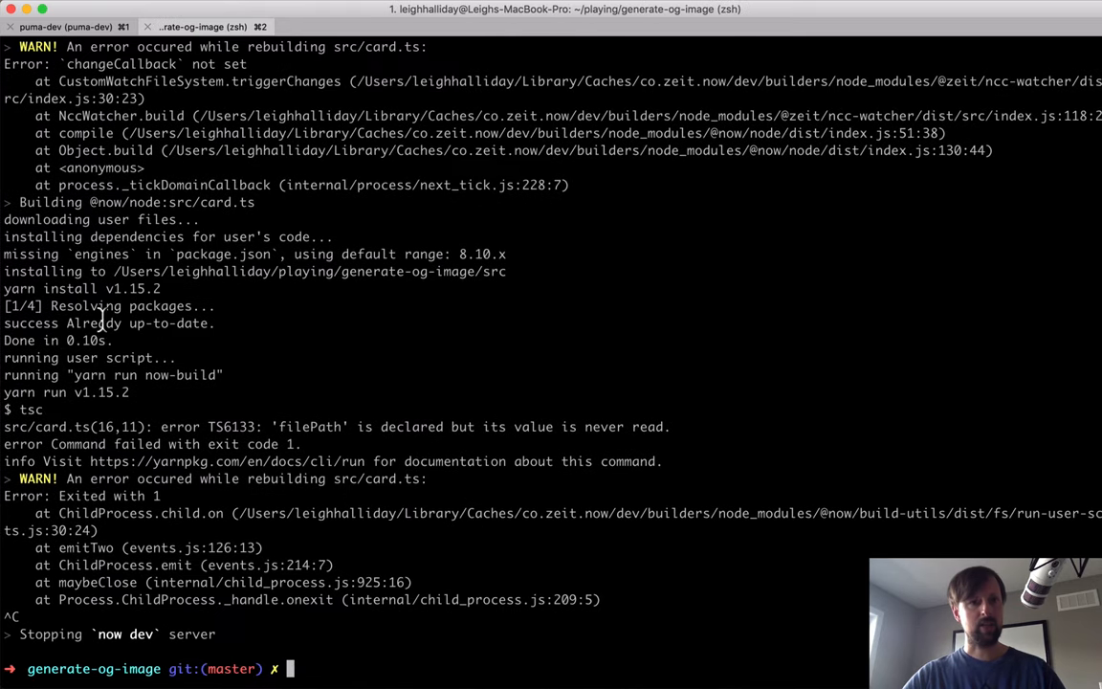
text(now dev)
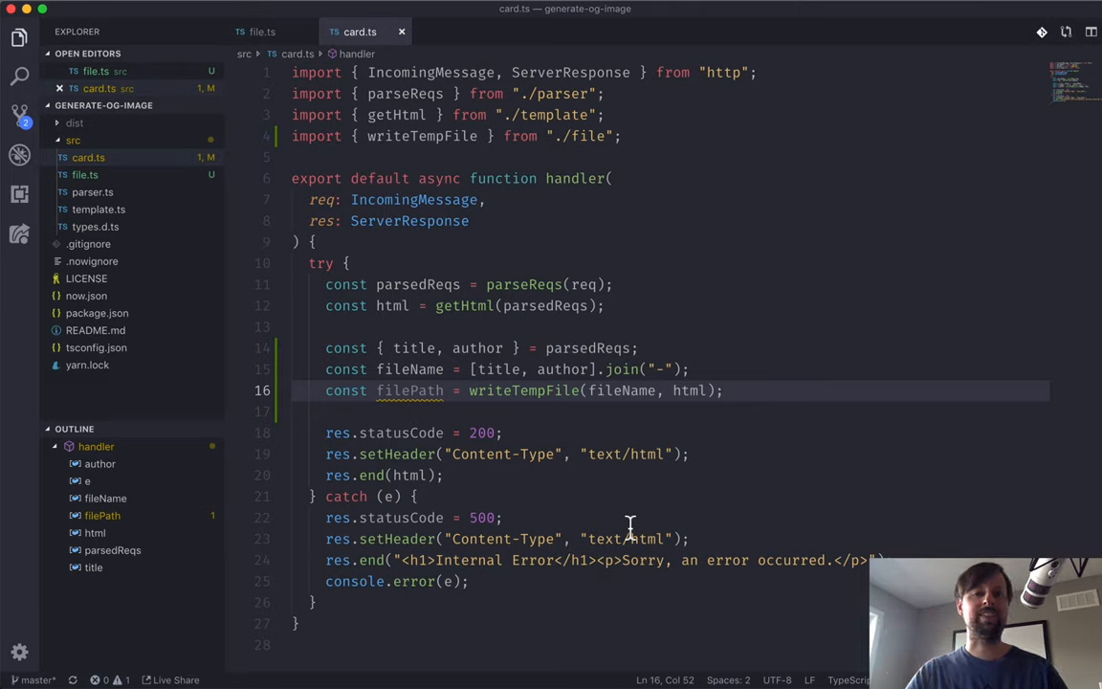
Add const fileUrl = `file://${filePath}`, log fileUrl, and save
text(const fileUrl = `)
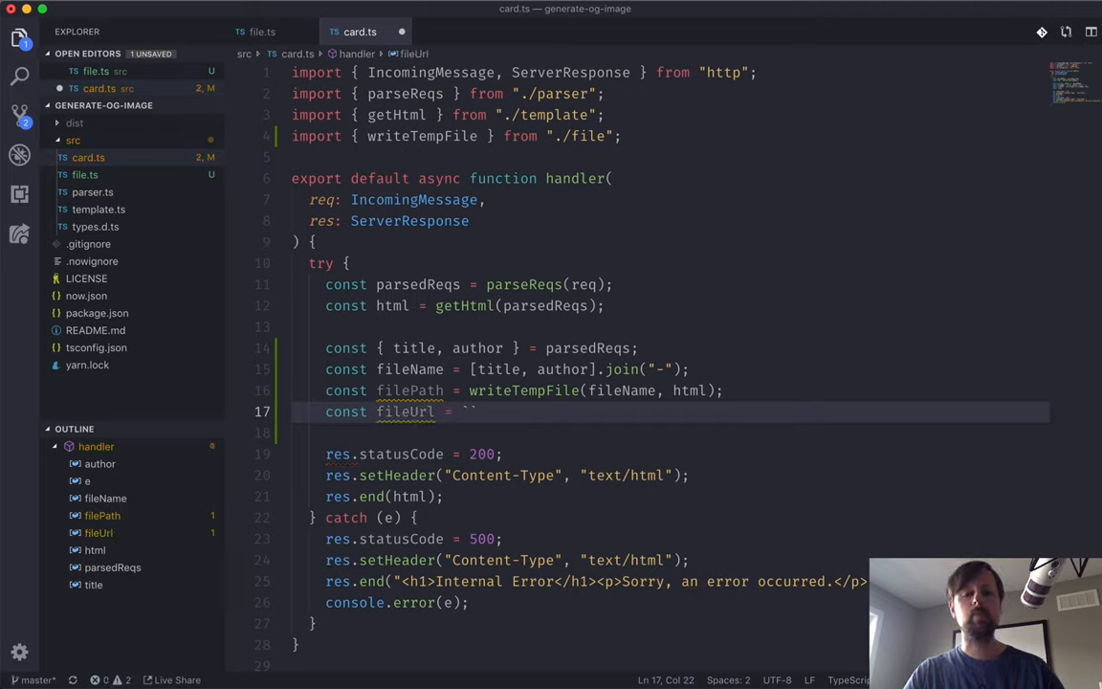
text(file://${)
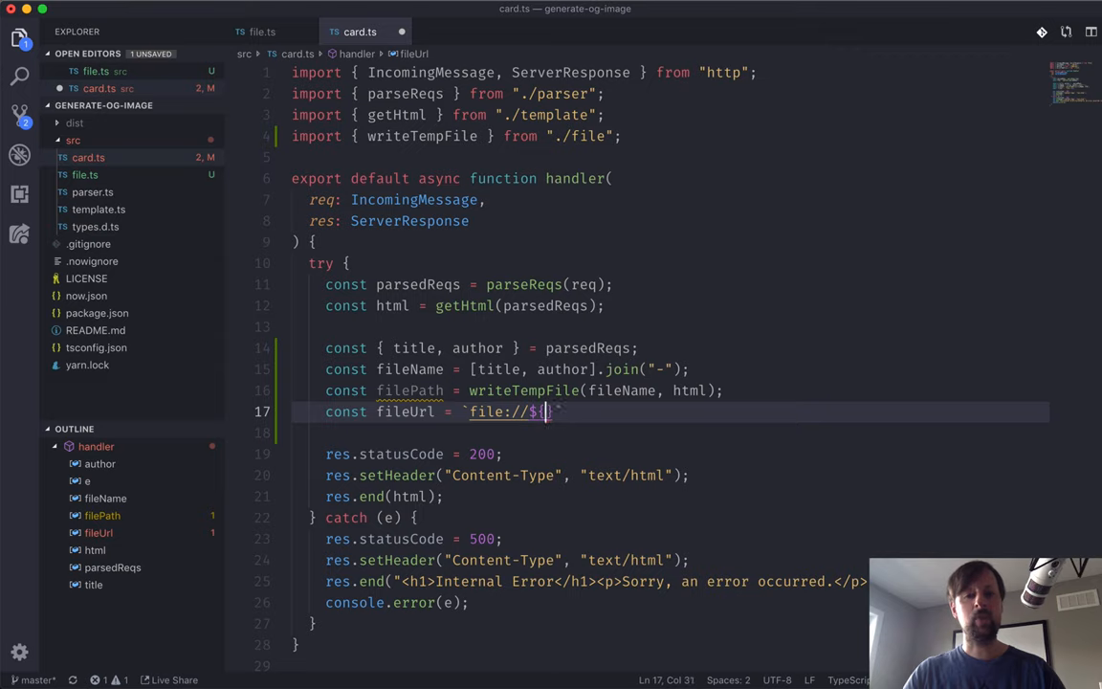
text(filePath})
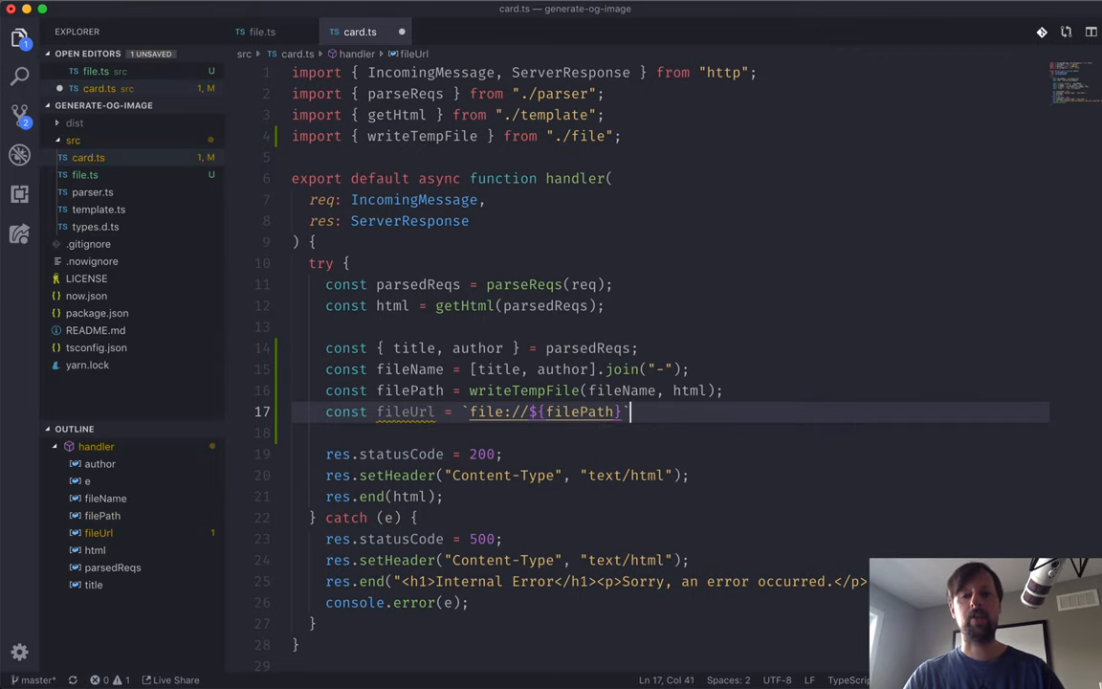
text(;)
key(Return)
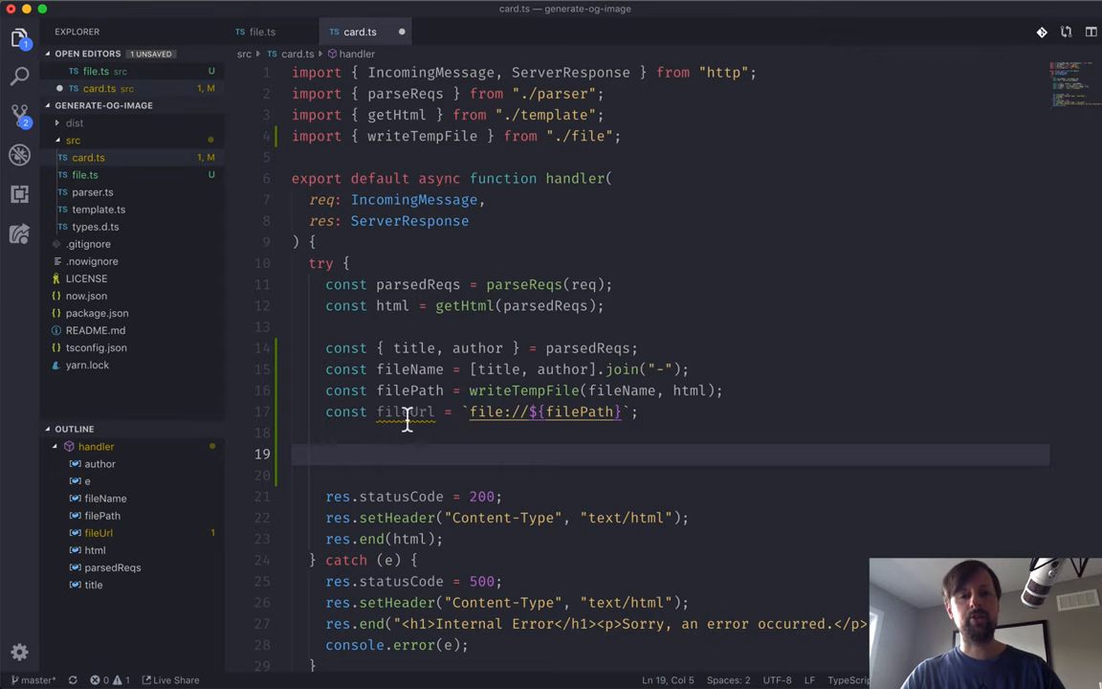
text(console)
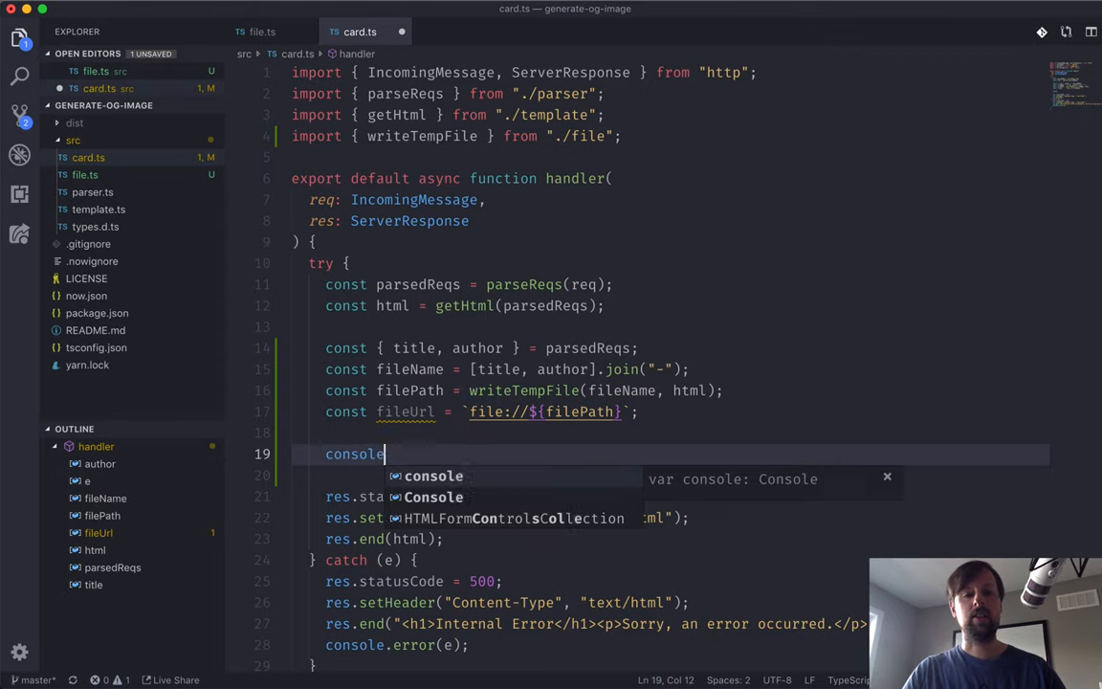
text(.log(fileUrl))
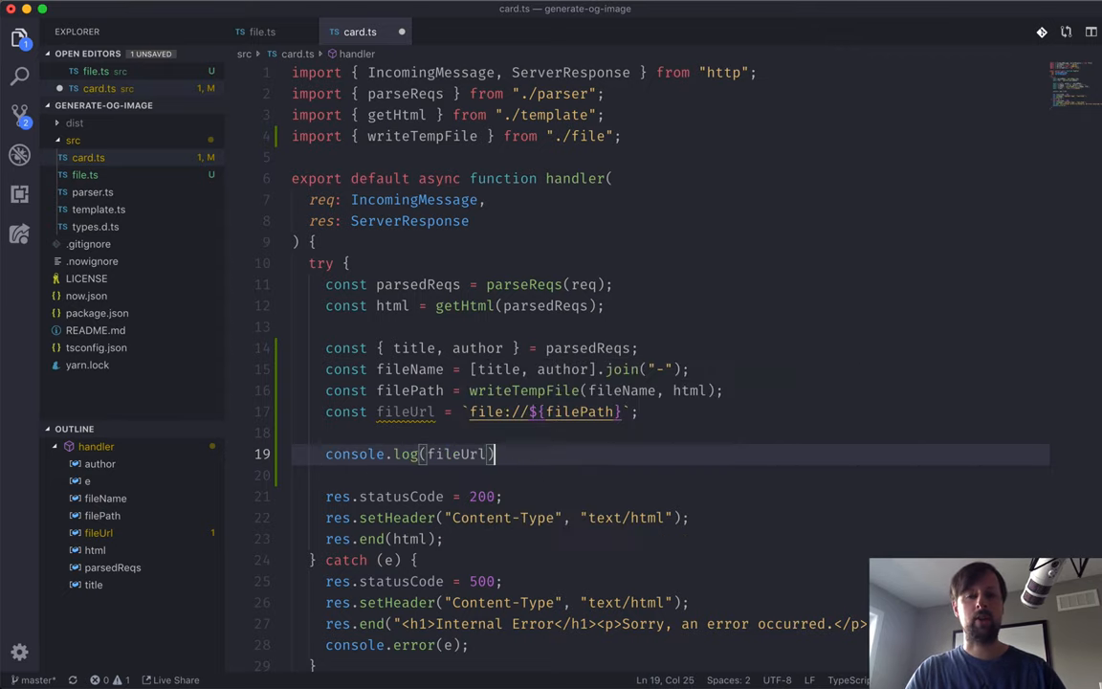
key(cmd+tab)
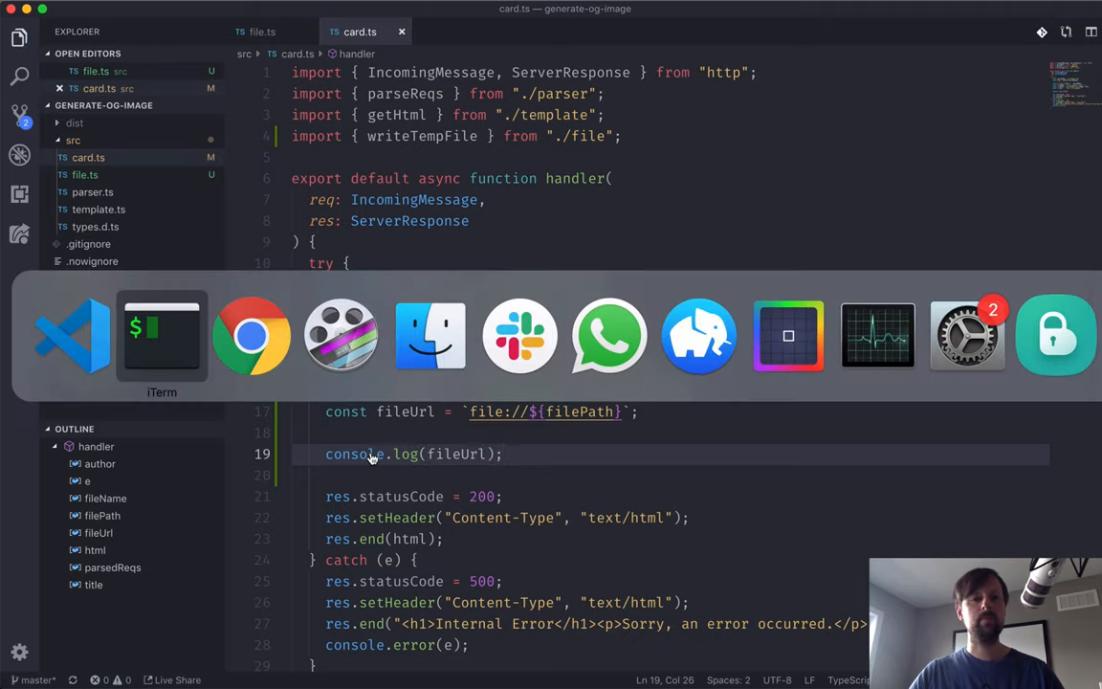
Await the writeTempFile call in card.ts and reload the local OG image preview
click(251, 335)
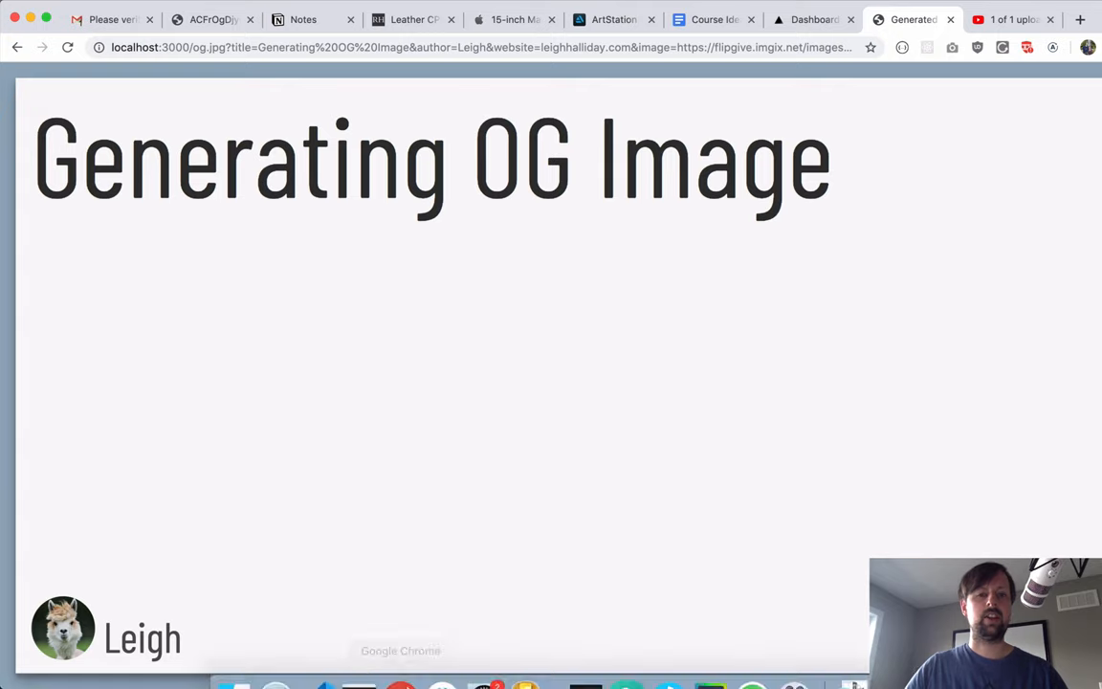
mouse_move(400, 661)
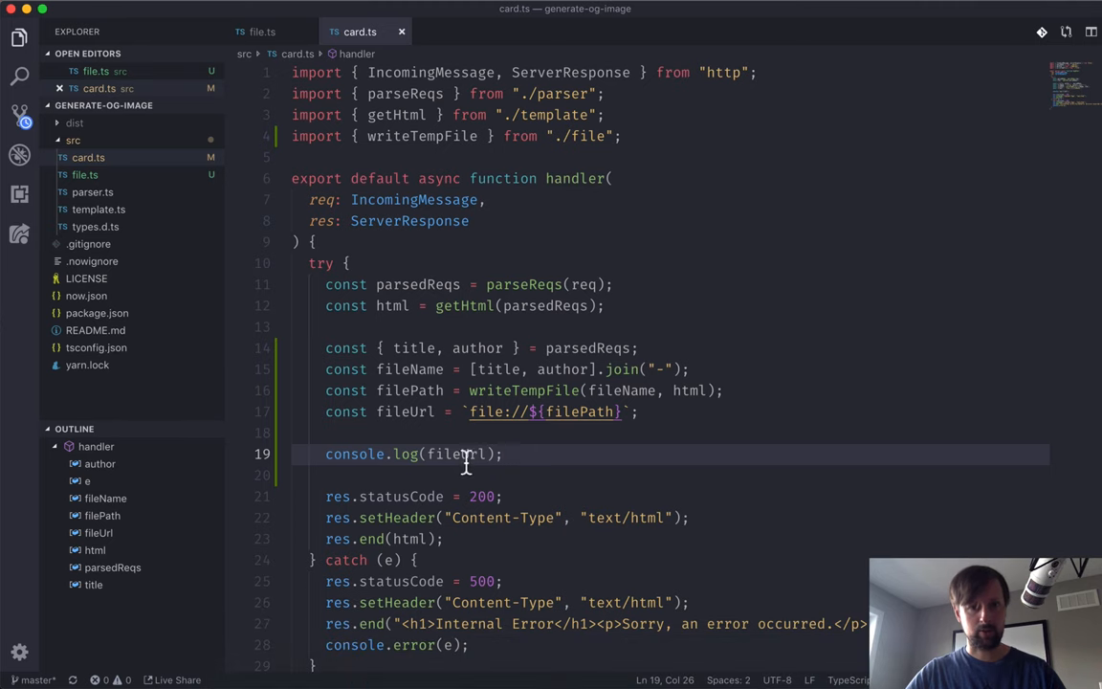
text(aw)
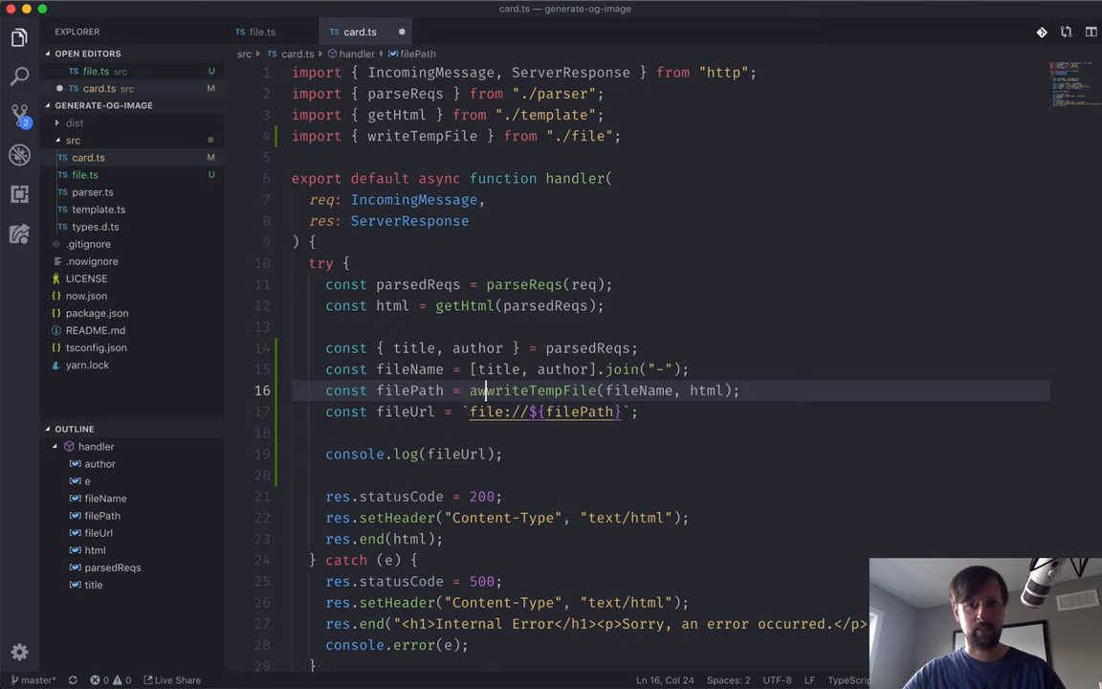
text(wait)
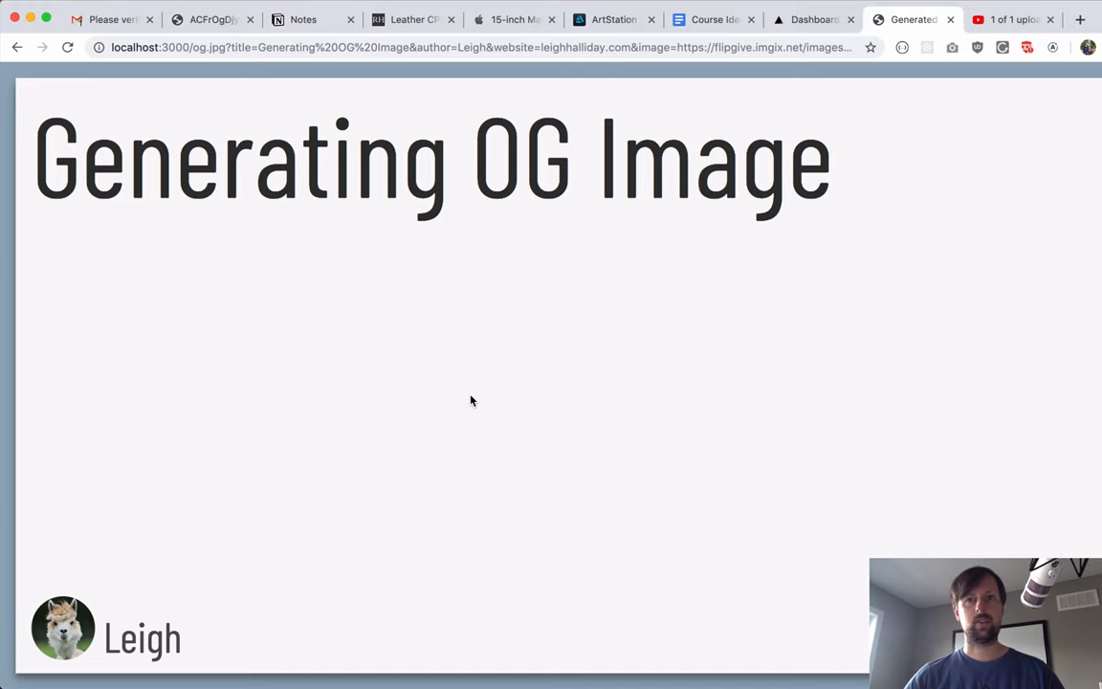
click(67, 46)
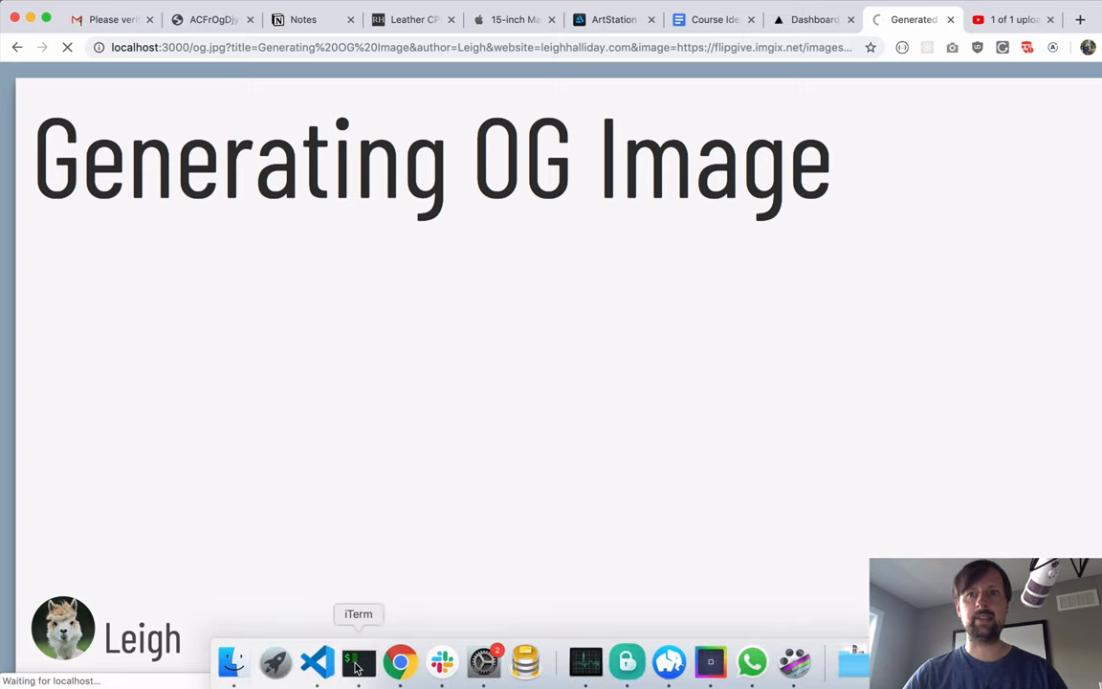
Switch to iTerm to read the logged file:// URL of the temporary HTML file
click(358, 662)
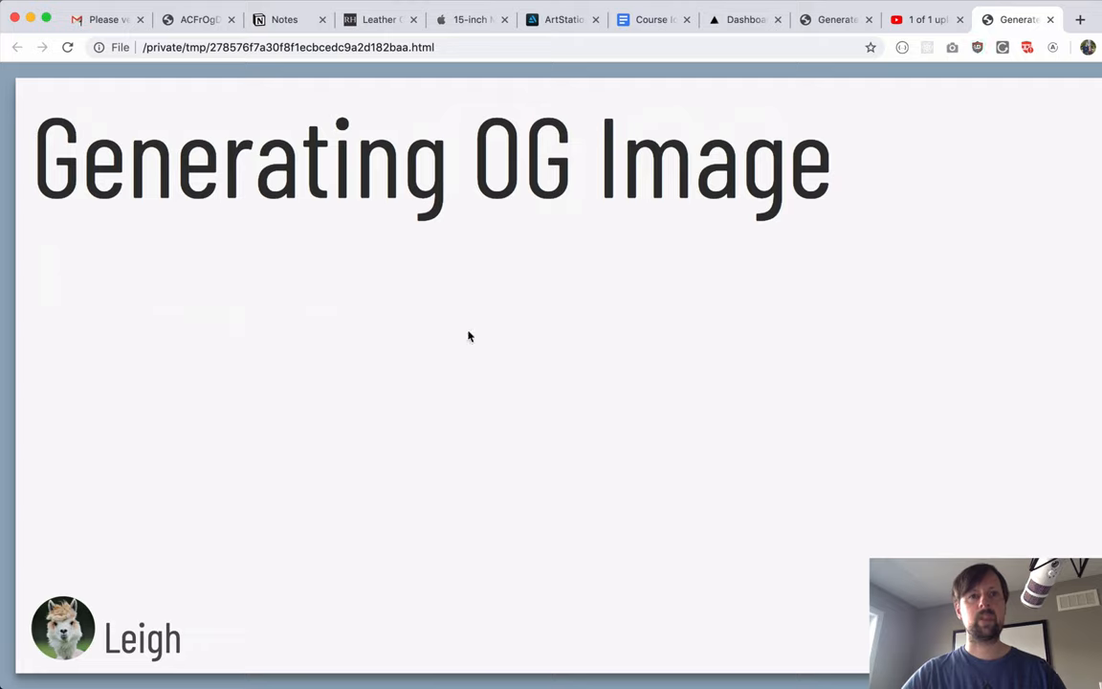
mouse_move(203, 259)
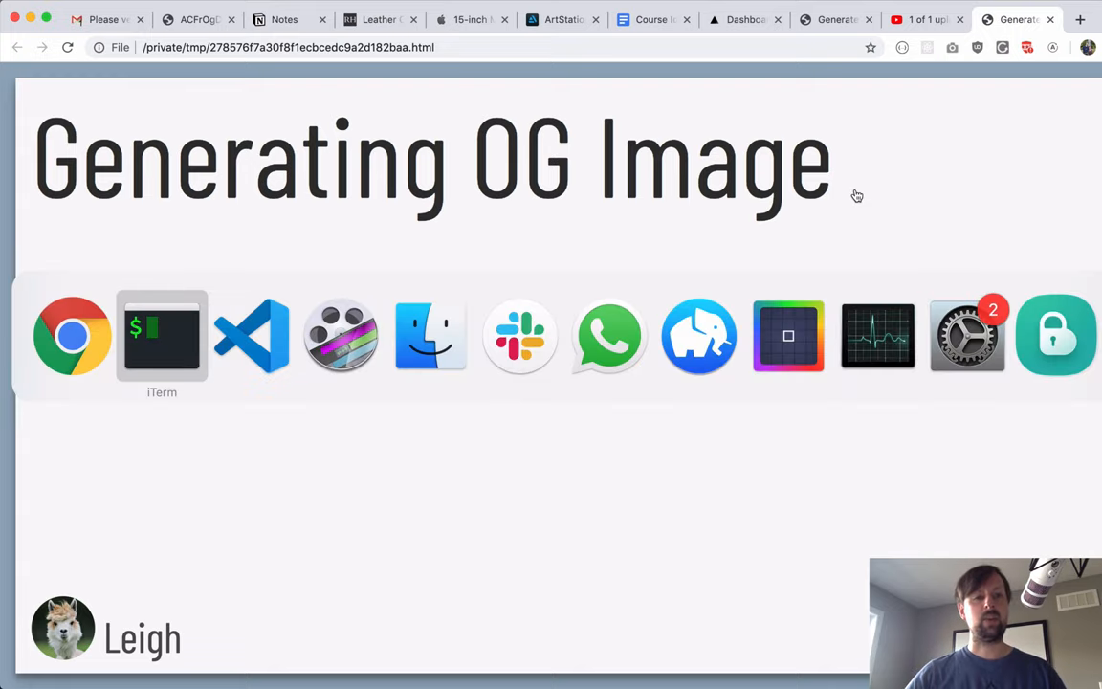
Stop now dev and cat the /tmp HTML file, scrolling through its CSS and card markup
click(161, 335)
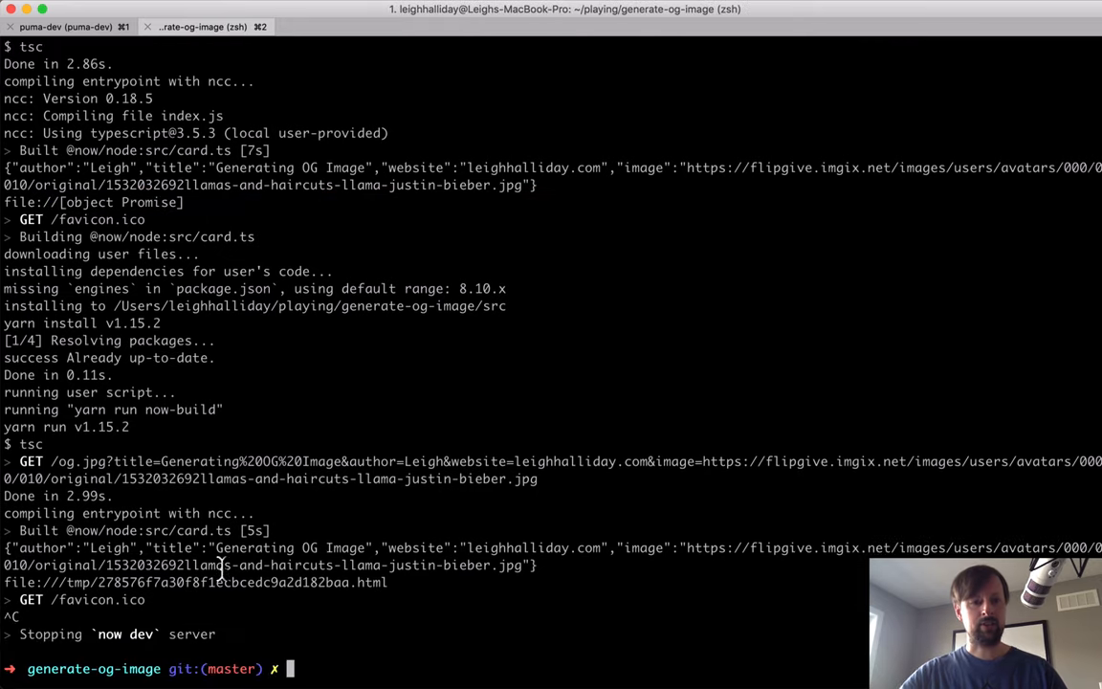
text(cat)
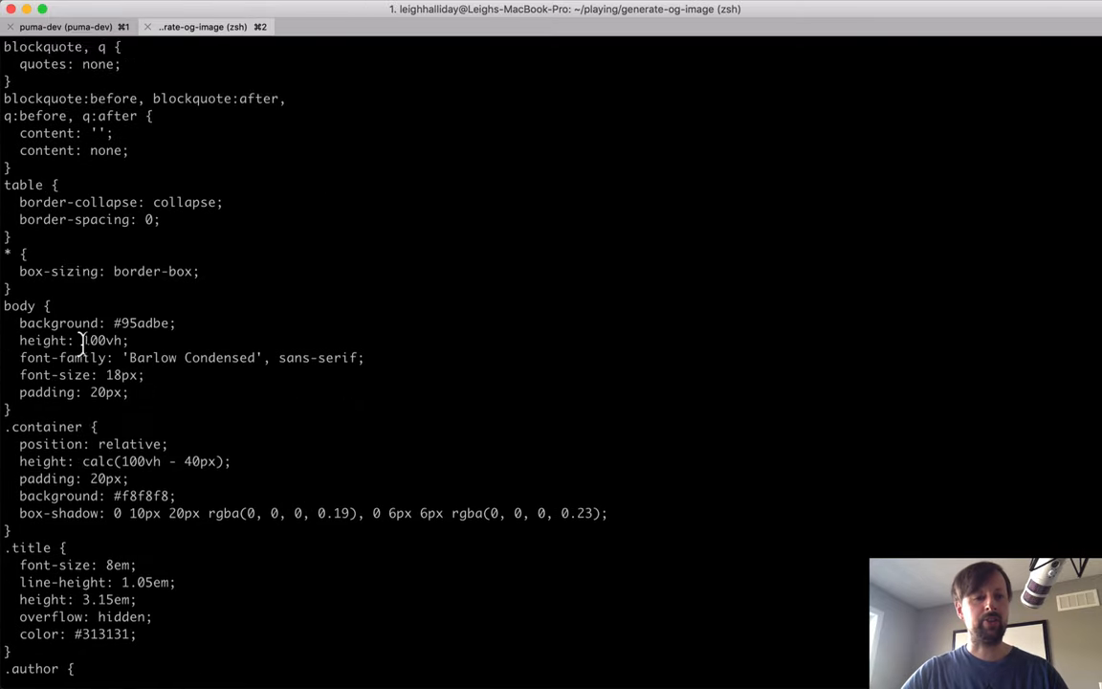
scroll(down, 3)
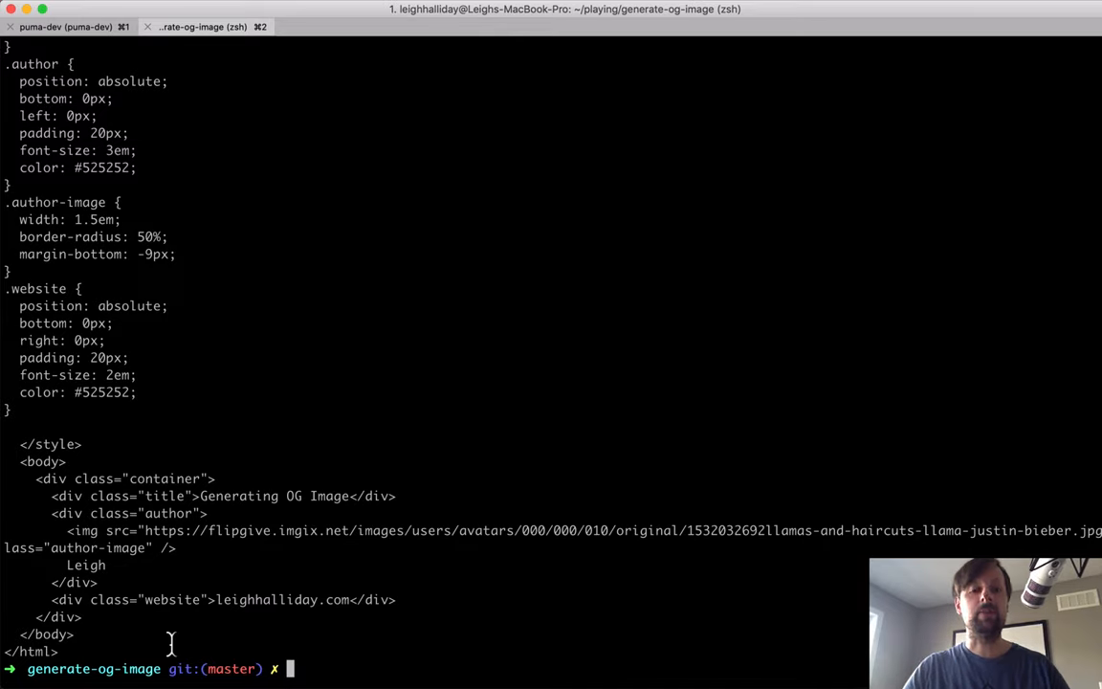
Commit card.ts and file.ts as "Writing temporary file with HTML content" and push to GitHub
text(git st)
text(git commit -m ")
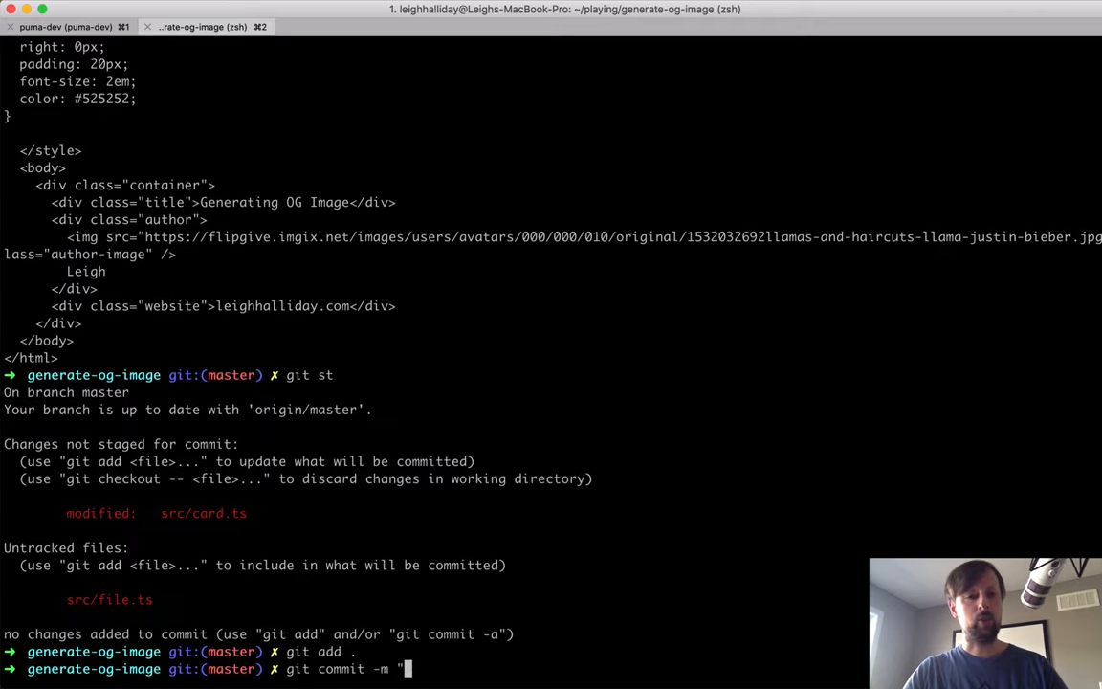
text(Writing tempo)
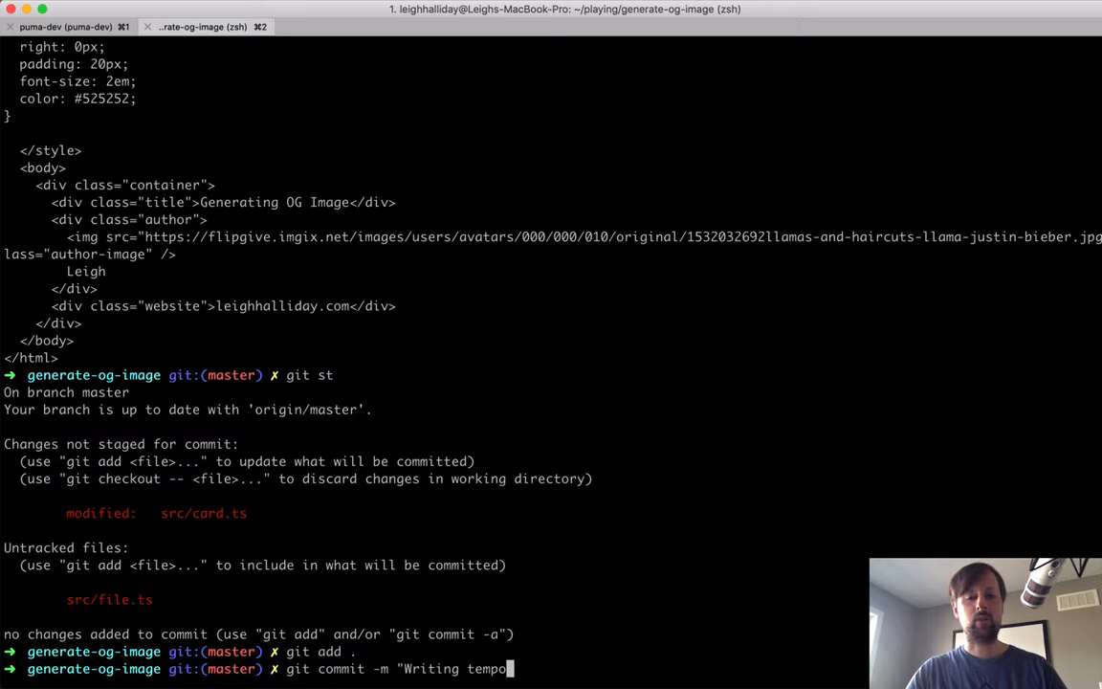
text(rary file with HTML content")
text(git pu)
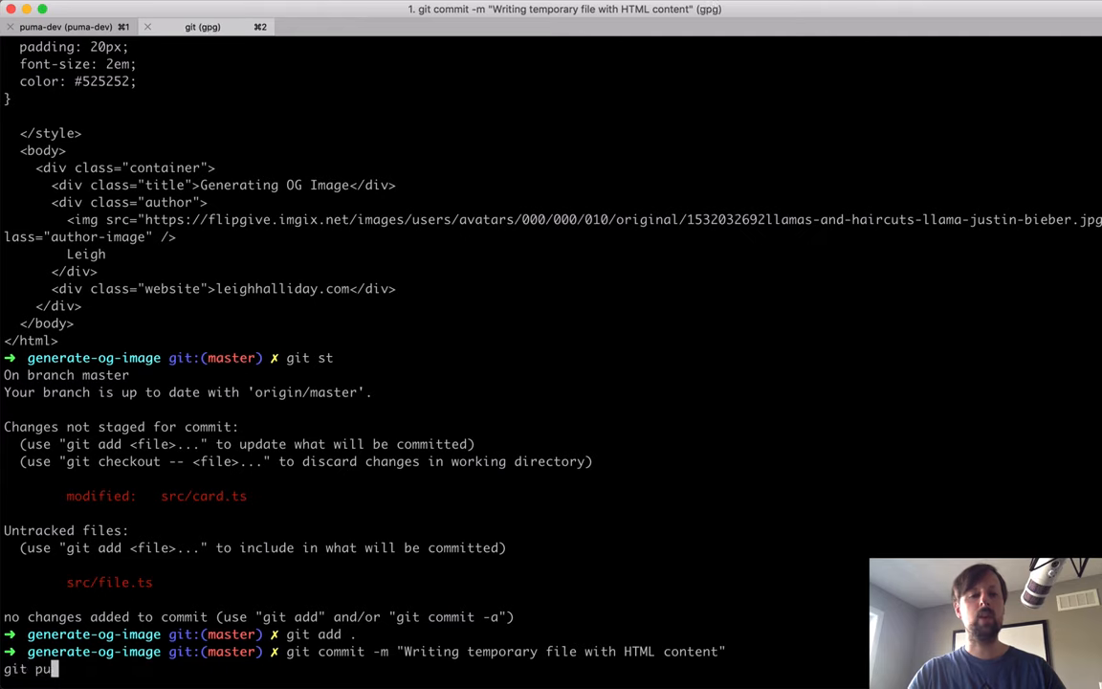
key(enter)
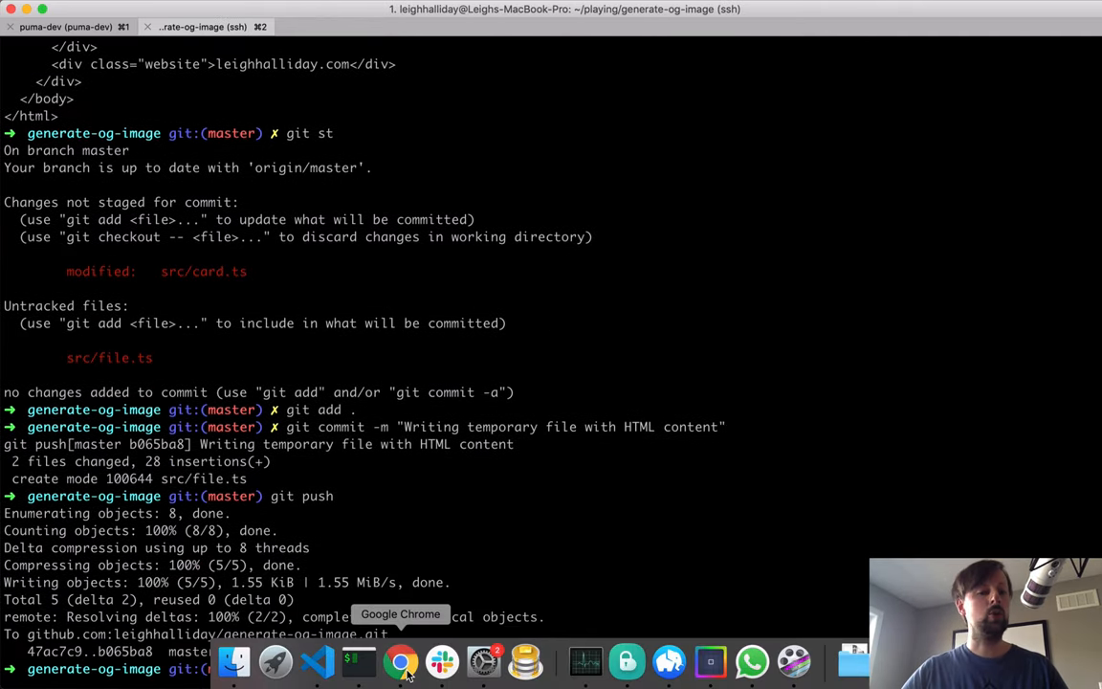
click(400, 663)
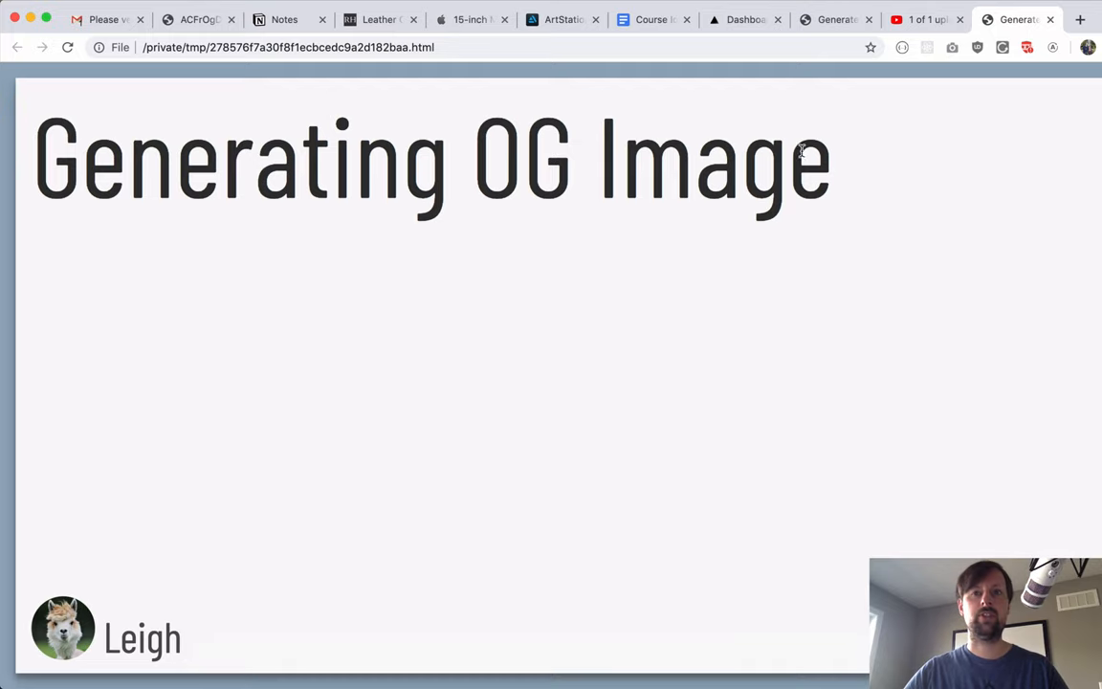
Show generate-og-image's Deployments list with the new b065ba8 deployment from master
click(745, 19)
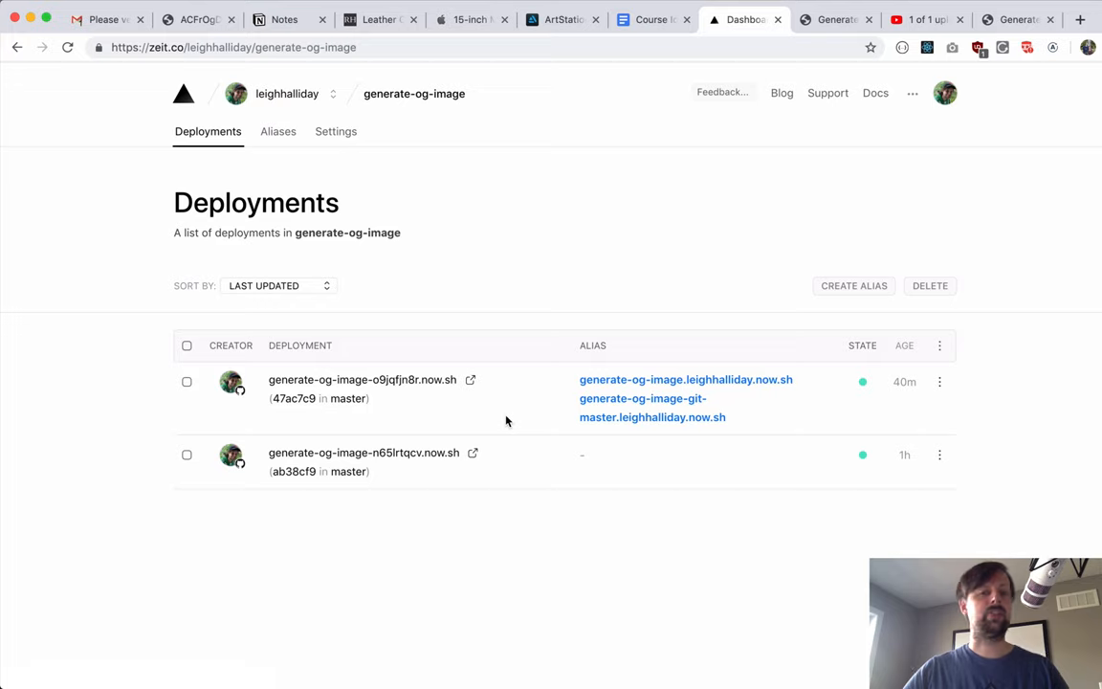
mouse_move(548, 437)
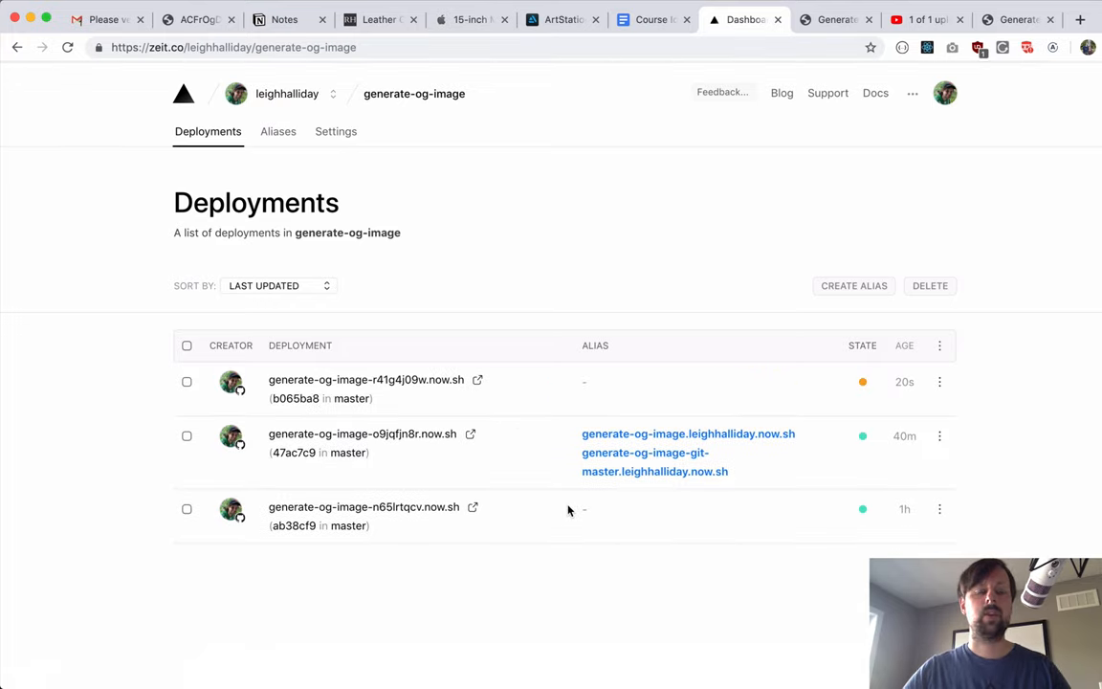
mouse_move(550, 455)
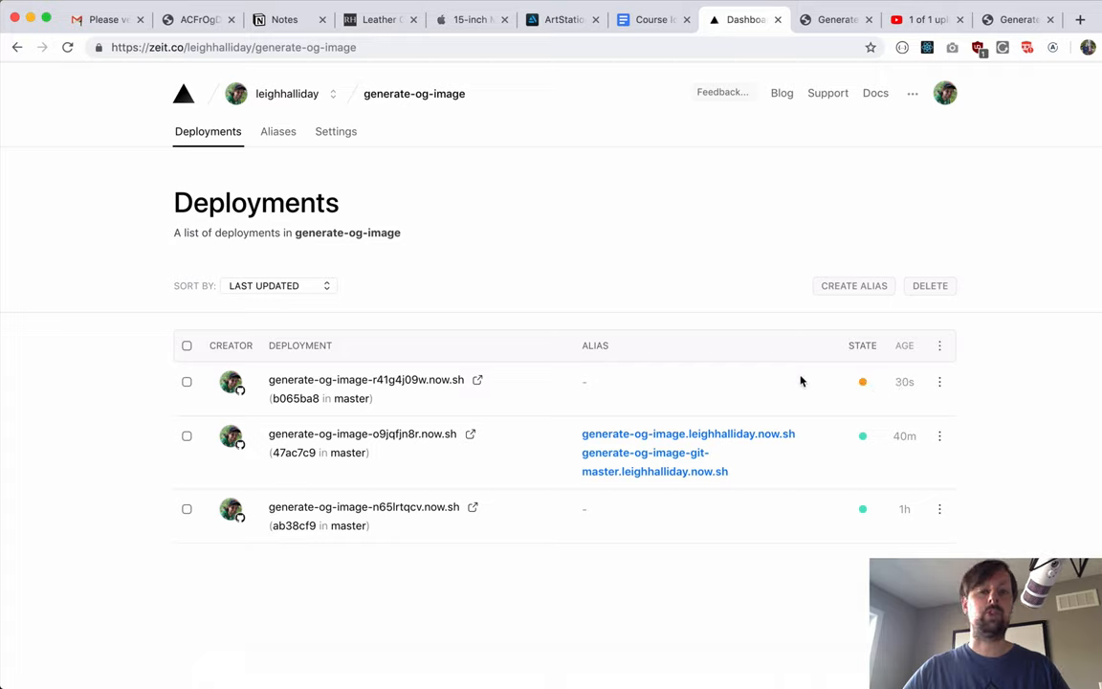
mouse_move(524, 615)
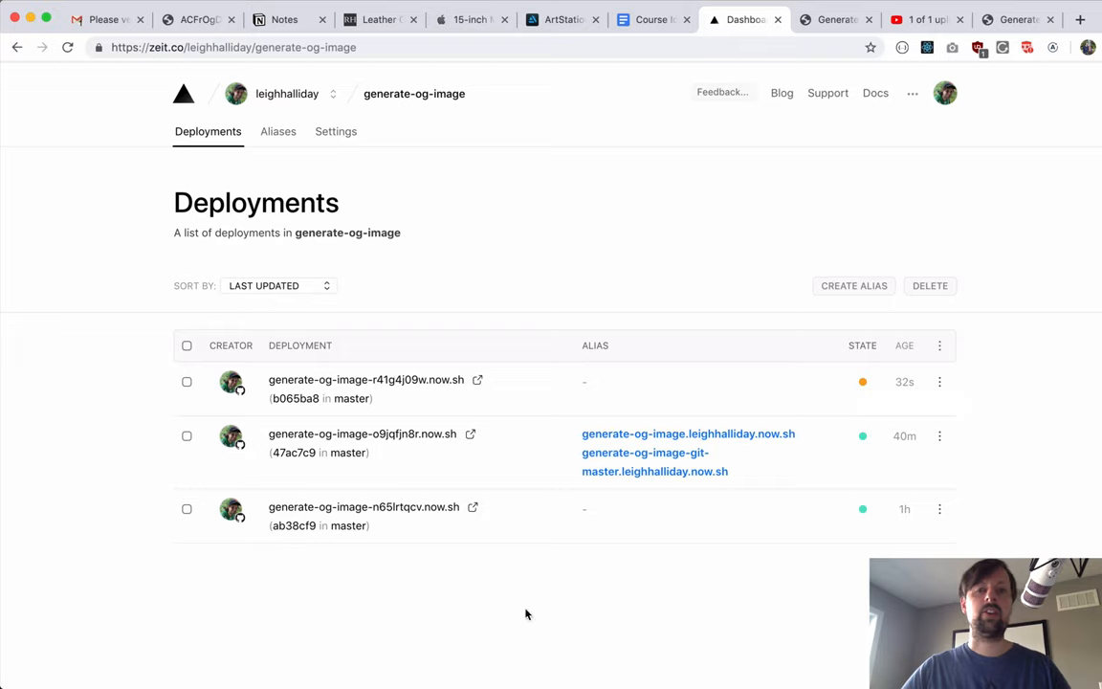